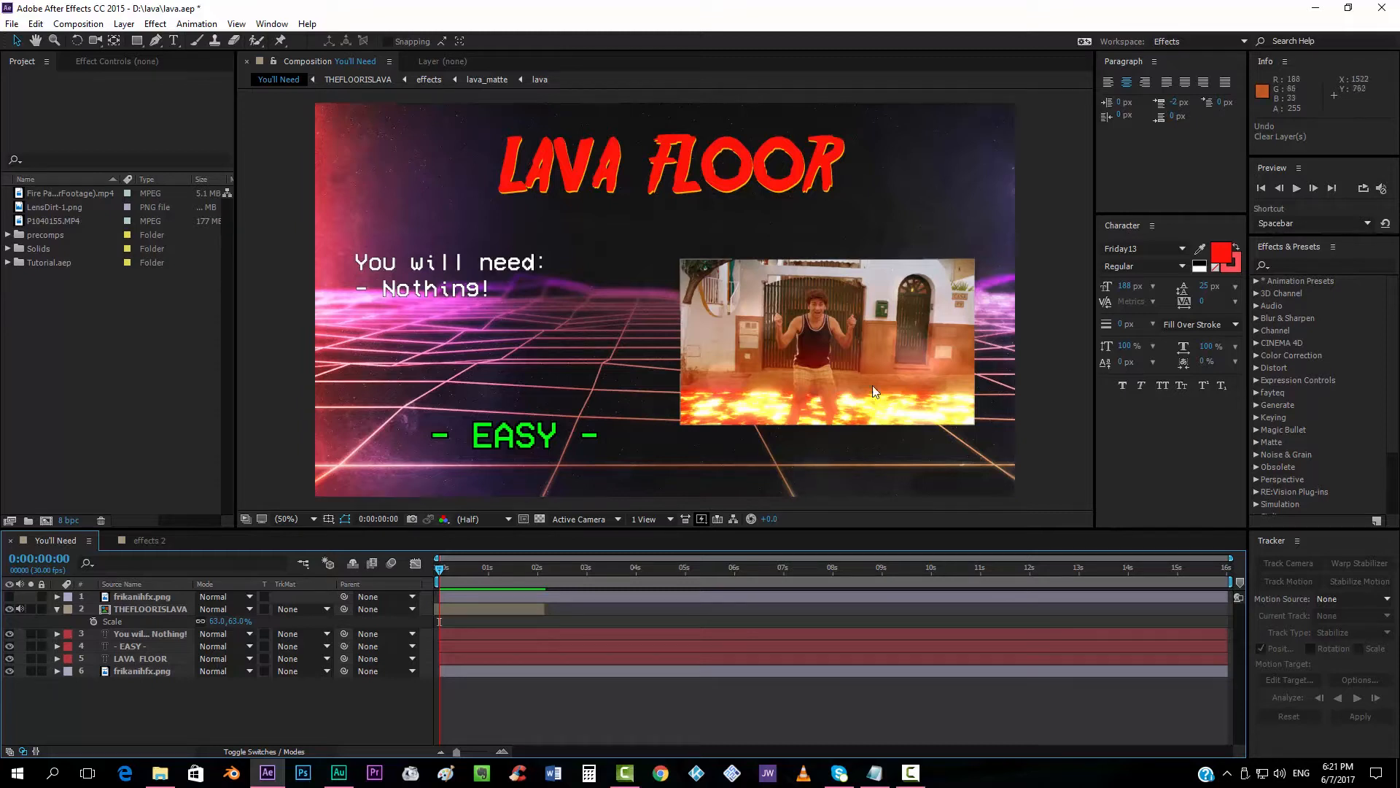
mouse_move(821, 445)
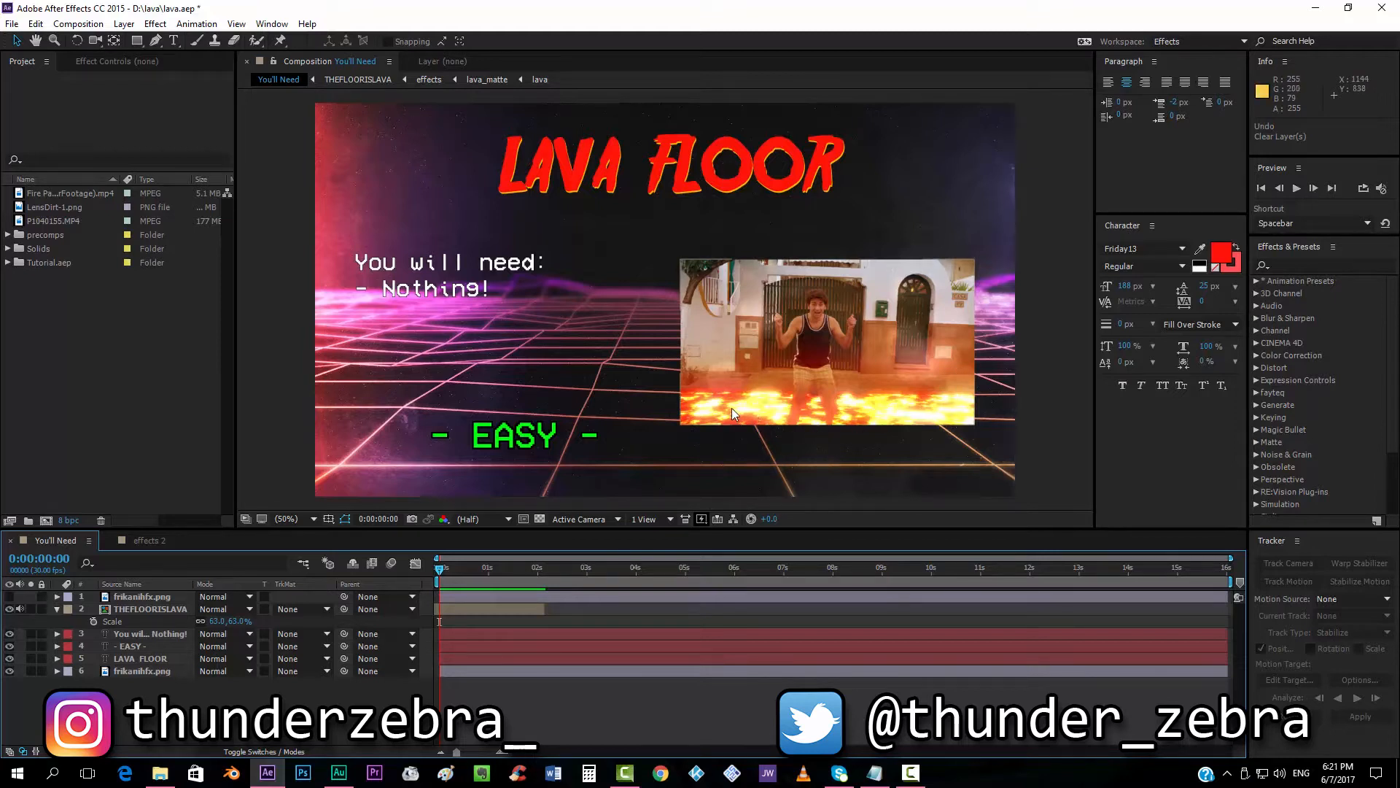
mouse_move(871, 375)
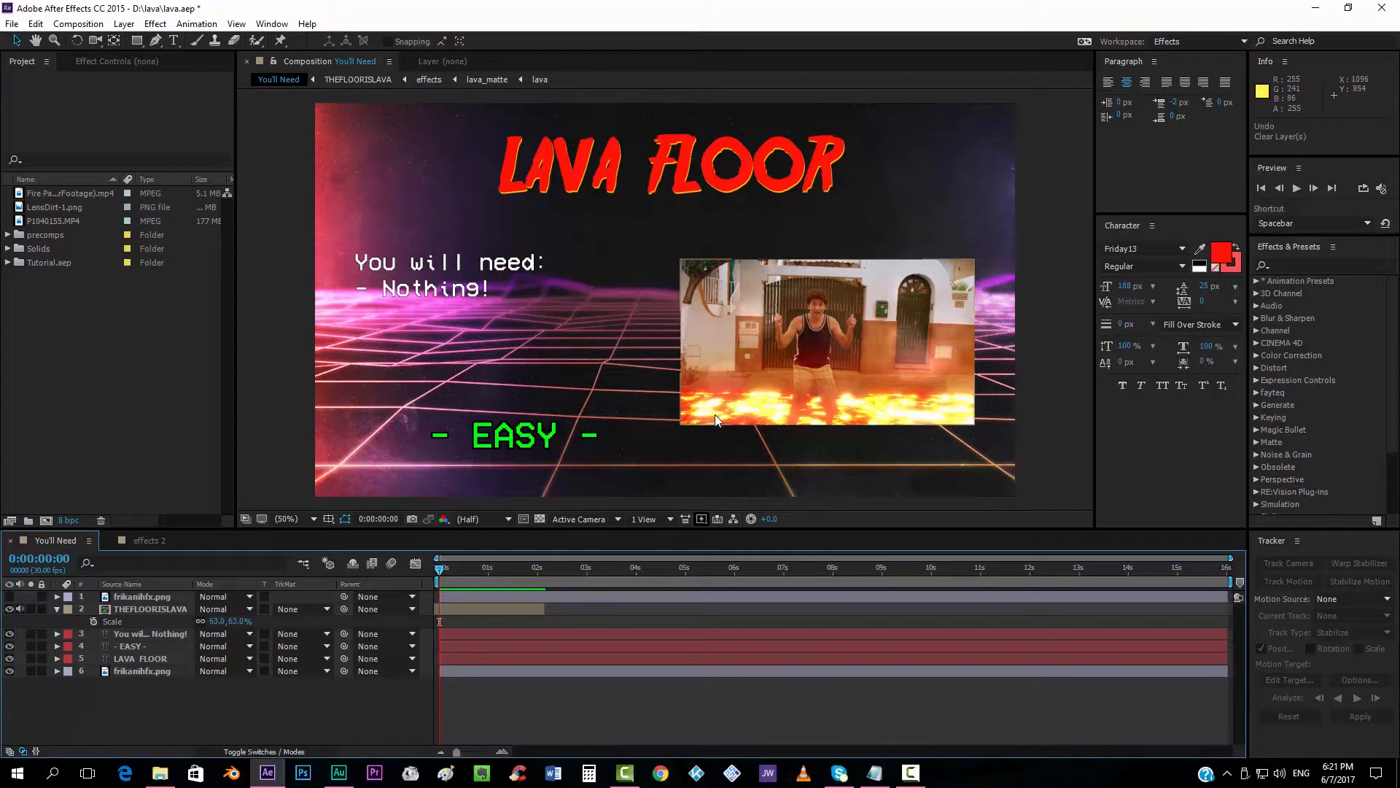
mouse_move(719, 468)
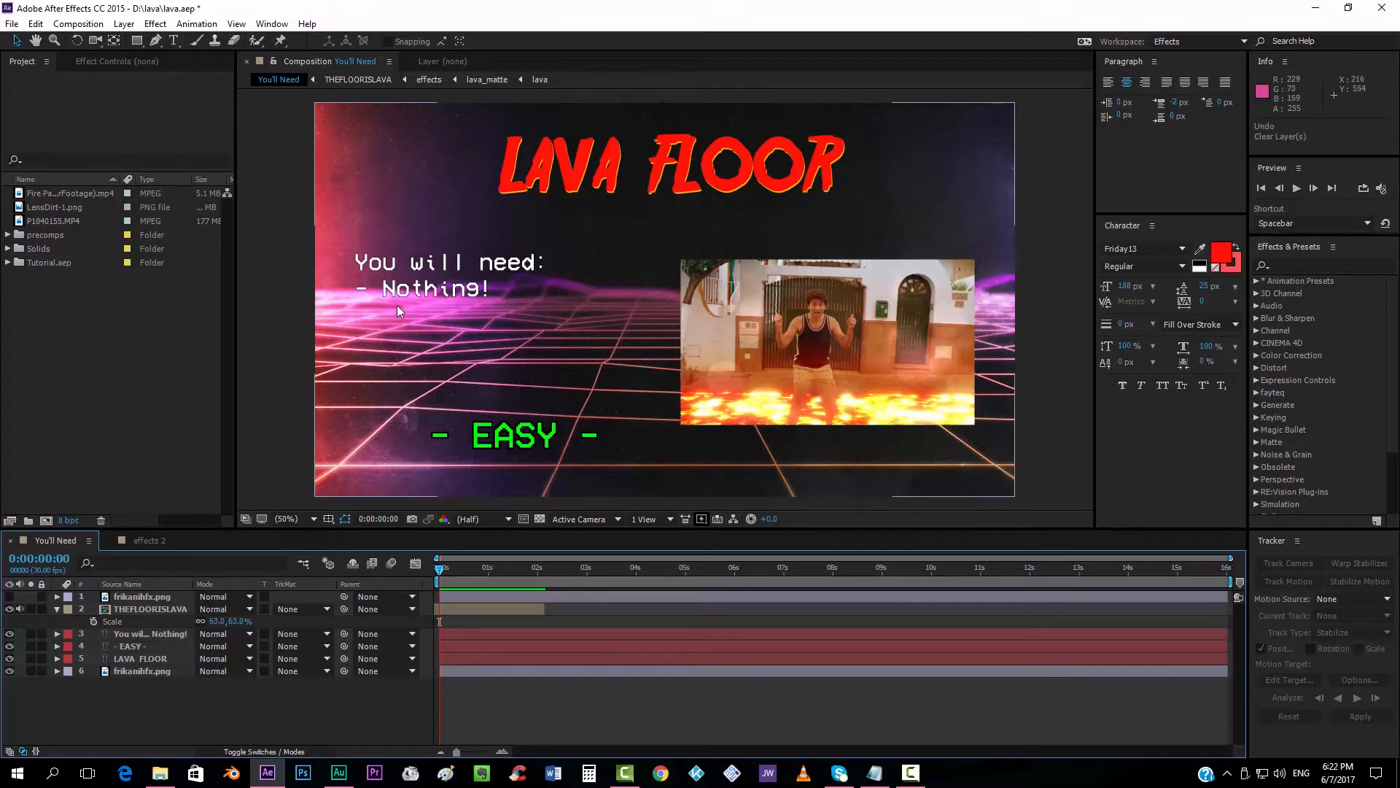
mouse_move(584, 325)
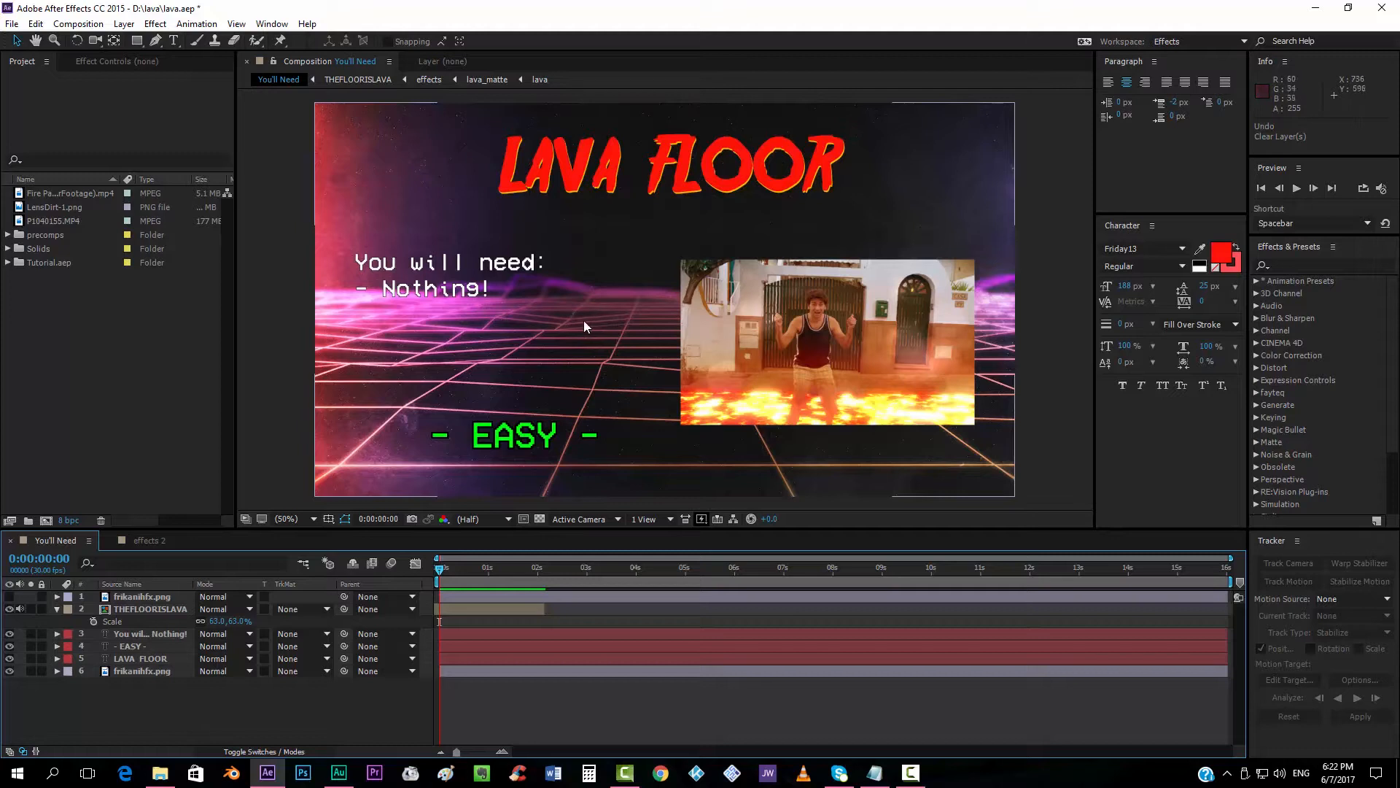
mouse_move(820, 335)
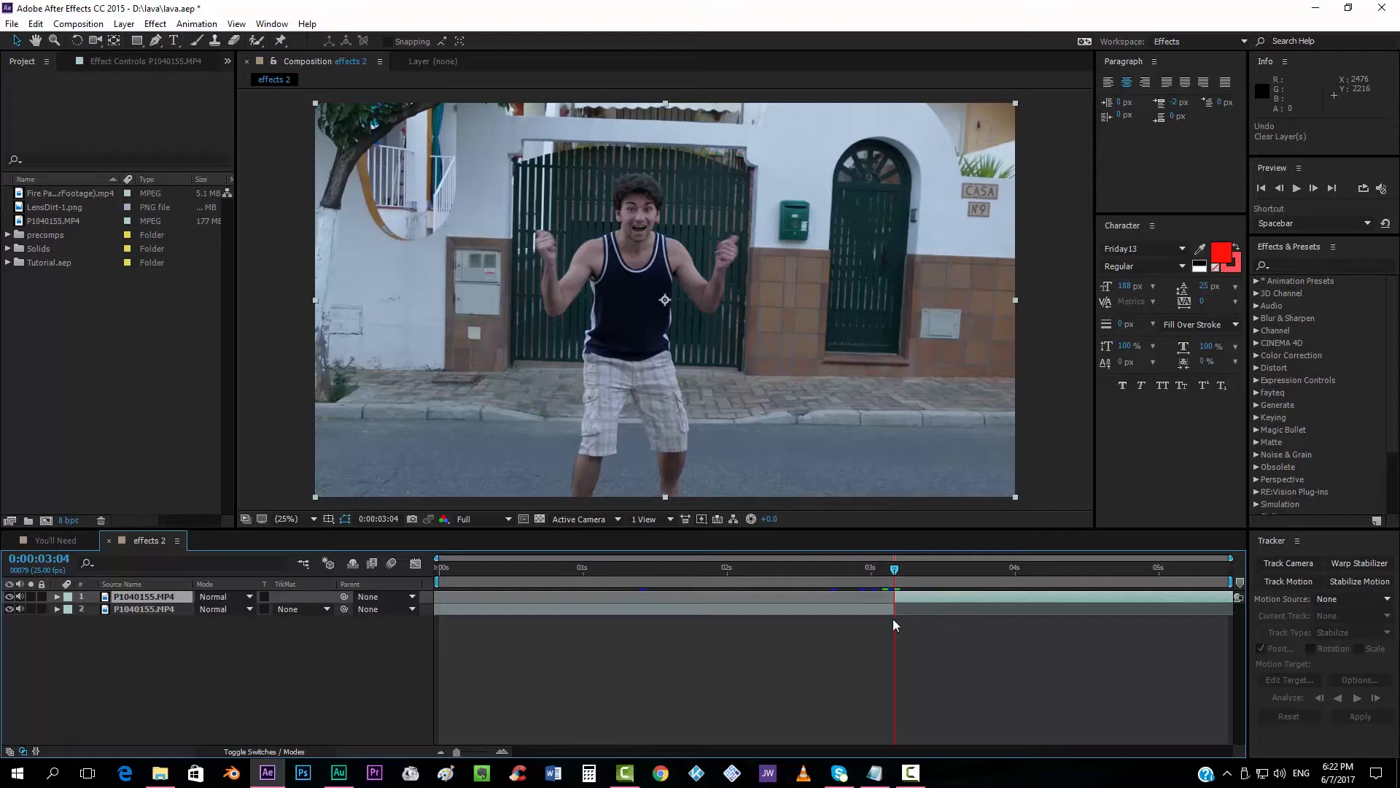
mouse_move(881, 614)
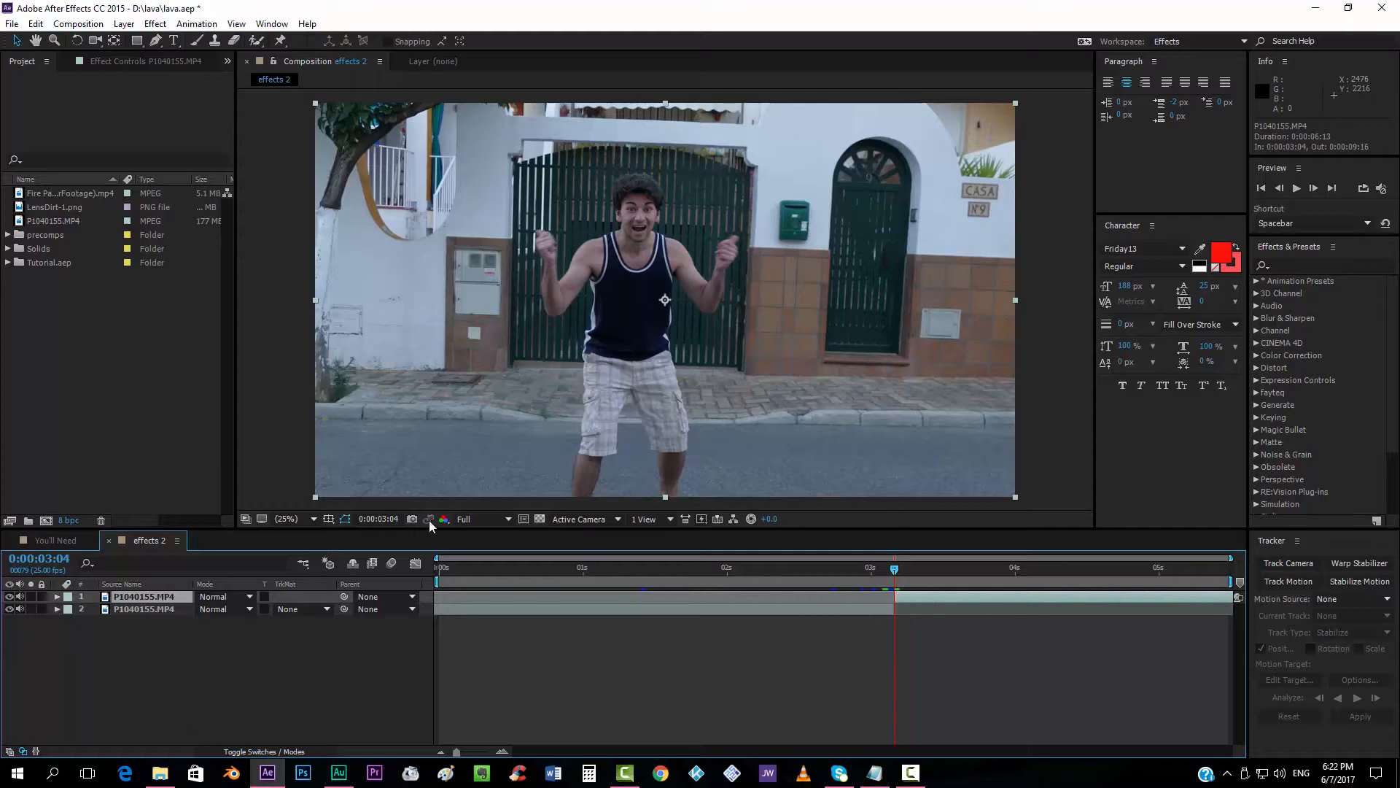
mouse_move(837, 427)
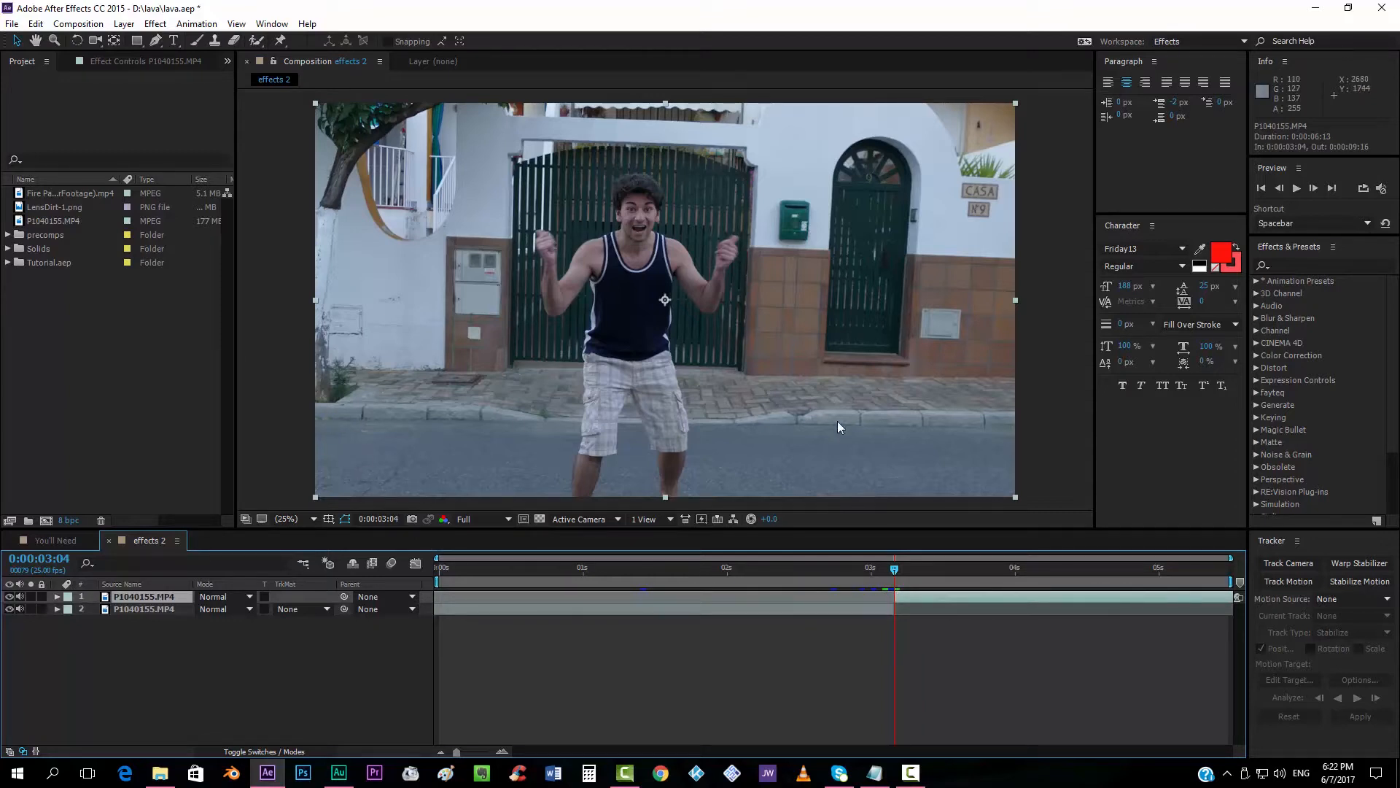
mouse_move(779, 440)
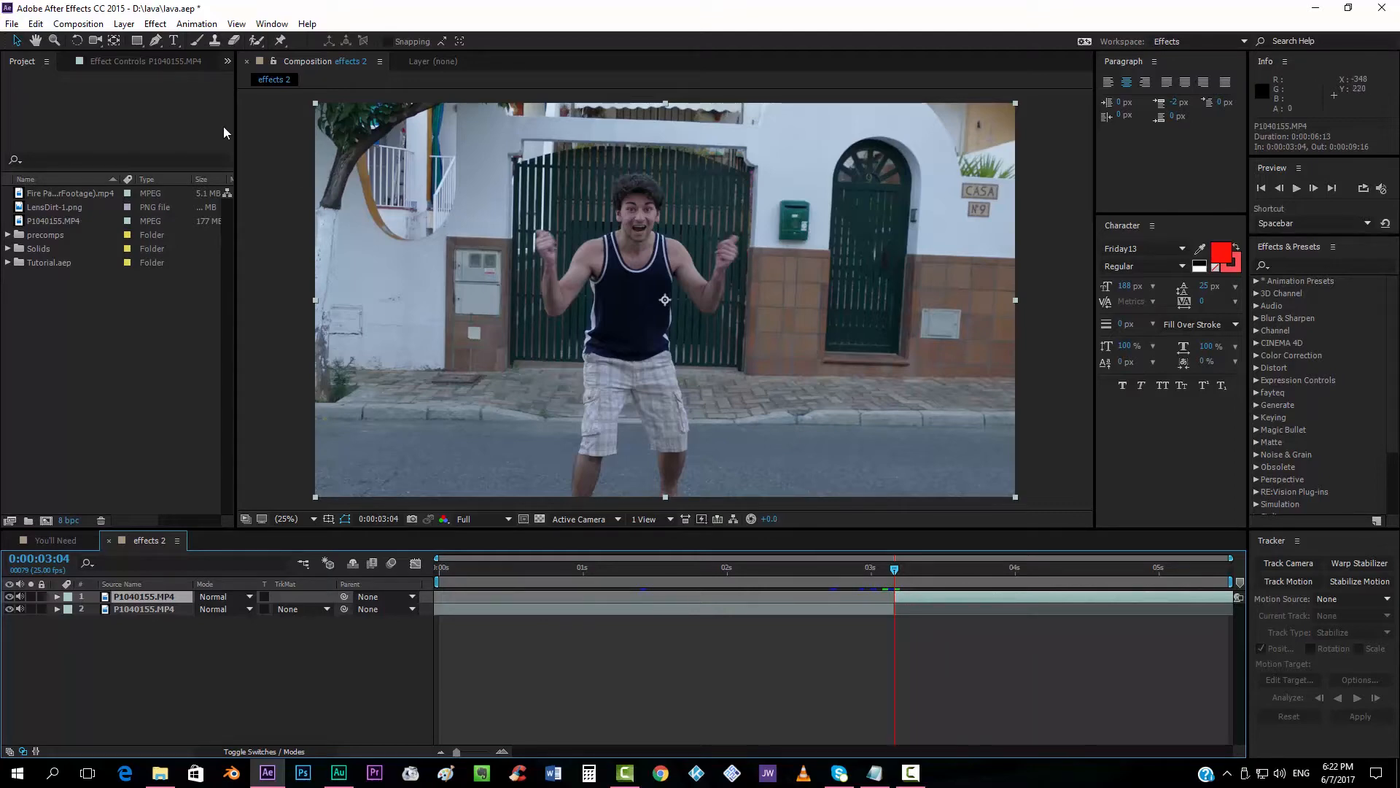
Create a new white solid layer named 'matte'.
click(123, 24)
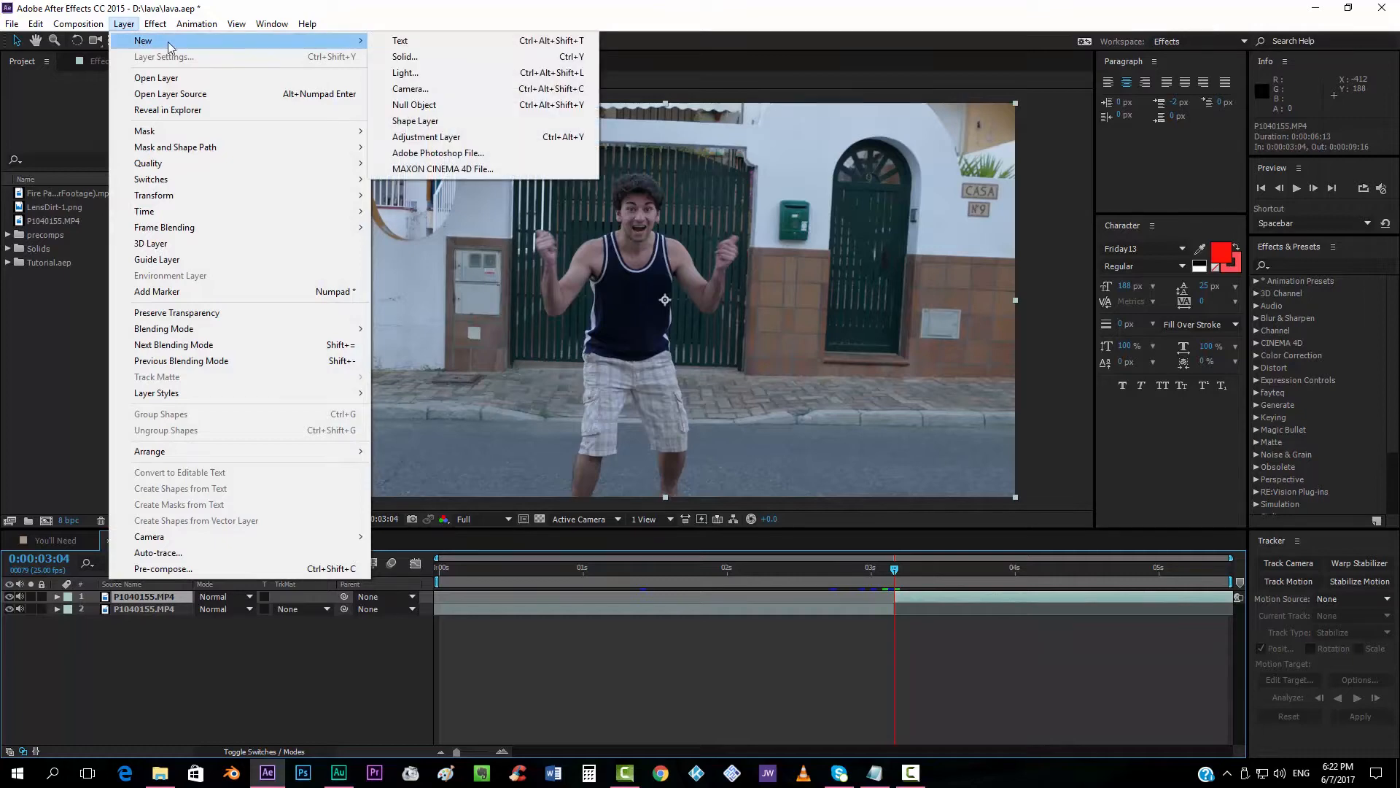
click(404, 57)
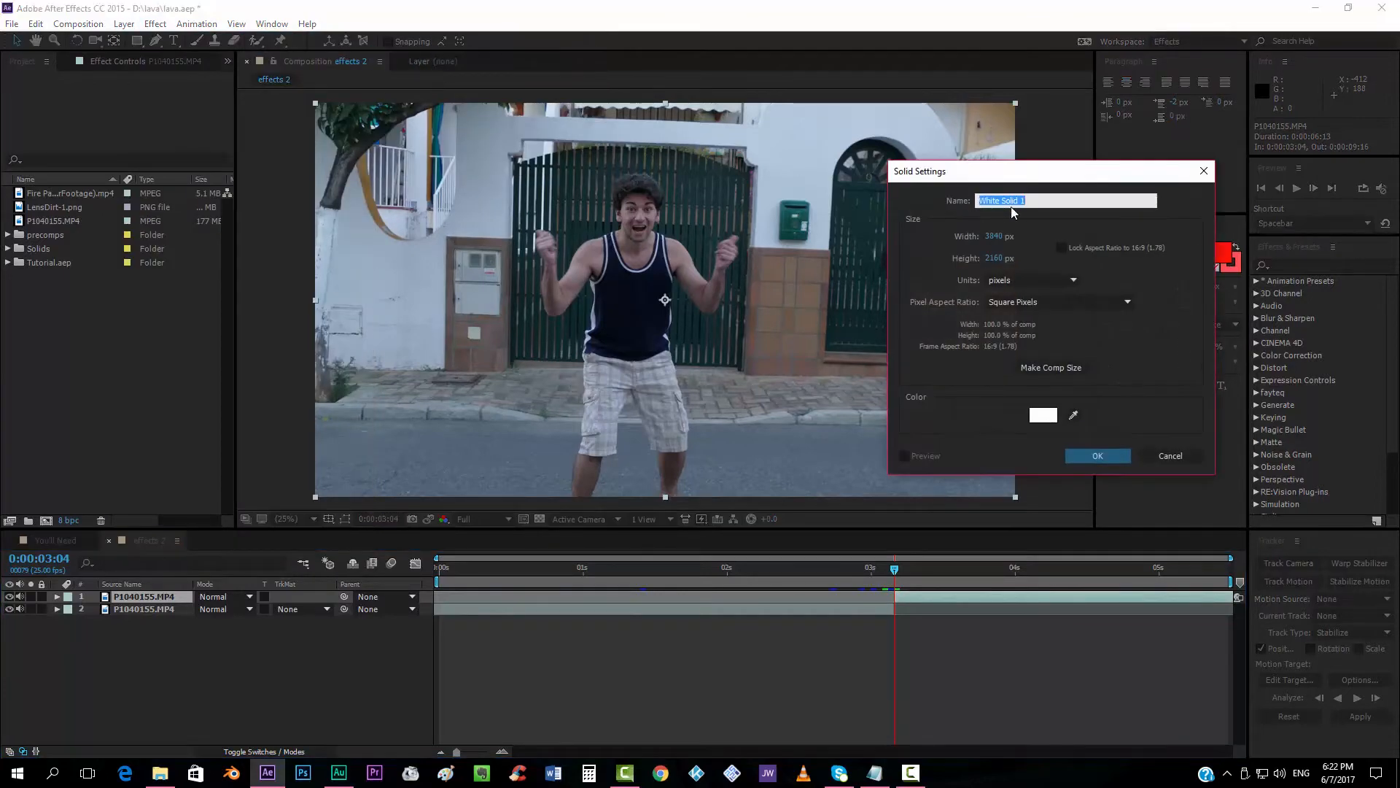
text(matte)
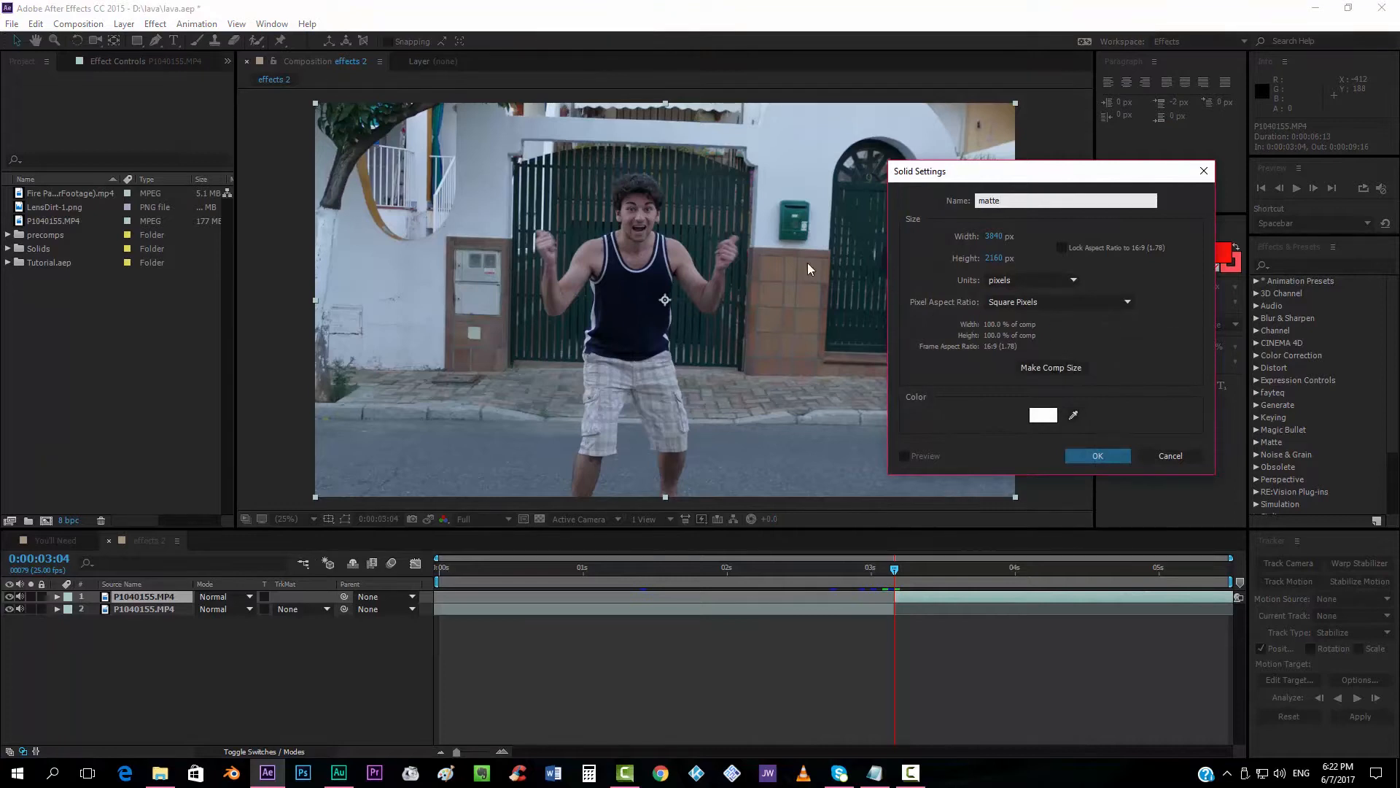
mouse_move(380, 427)
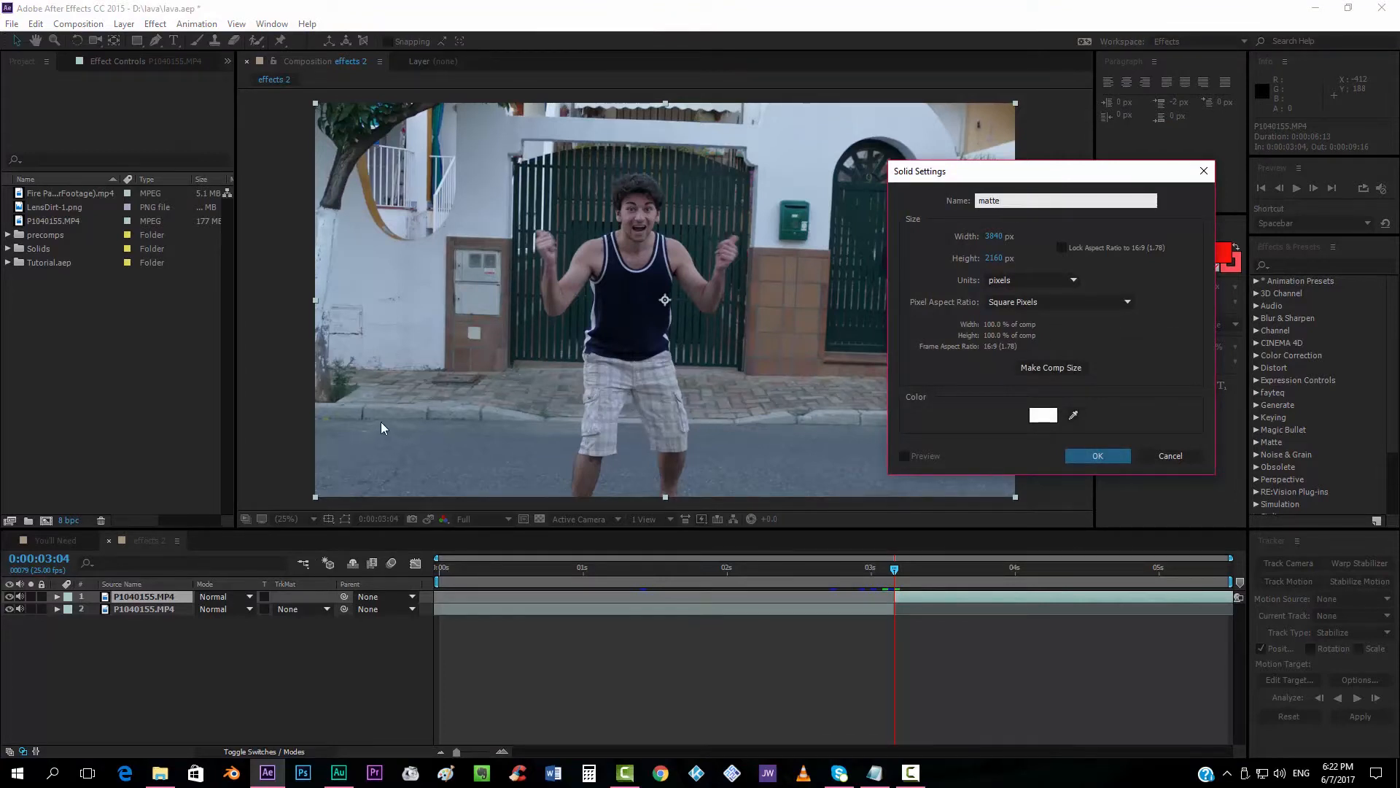
click(1097, 456)
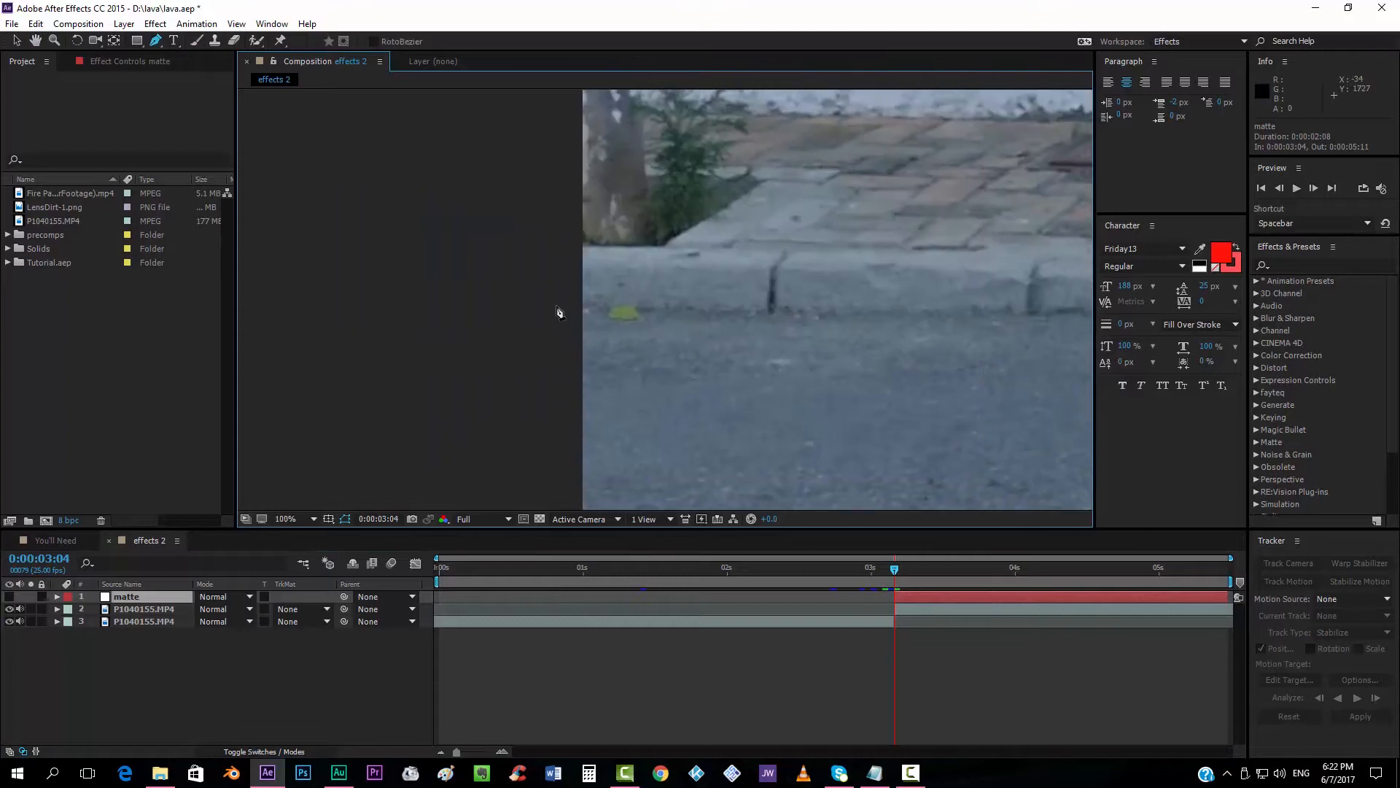
Draw a closed pen mask on the matte outlining the road area below the curb.
drag(539, 310, 1044, 319)
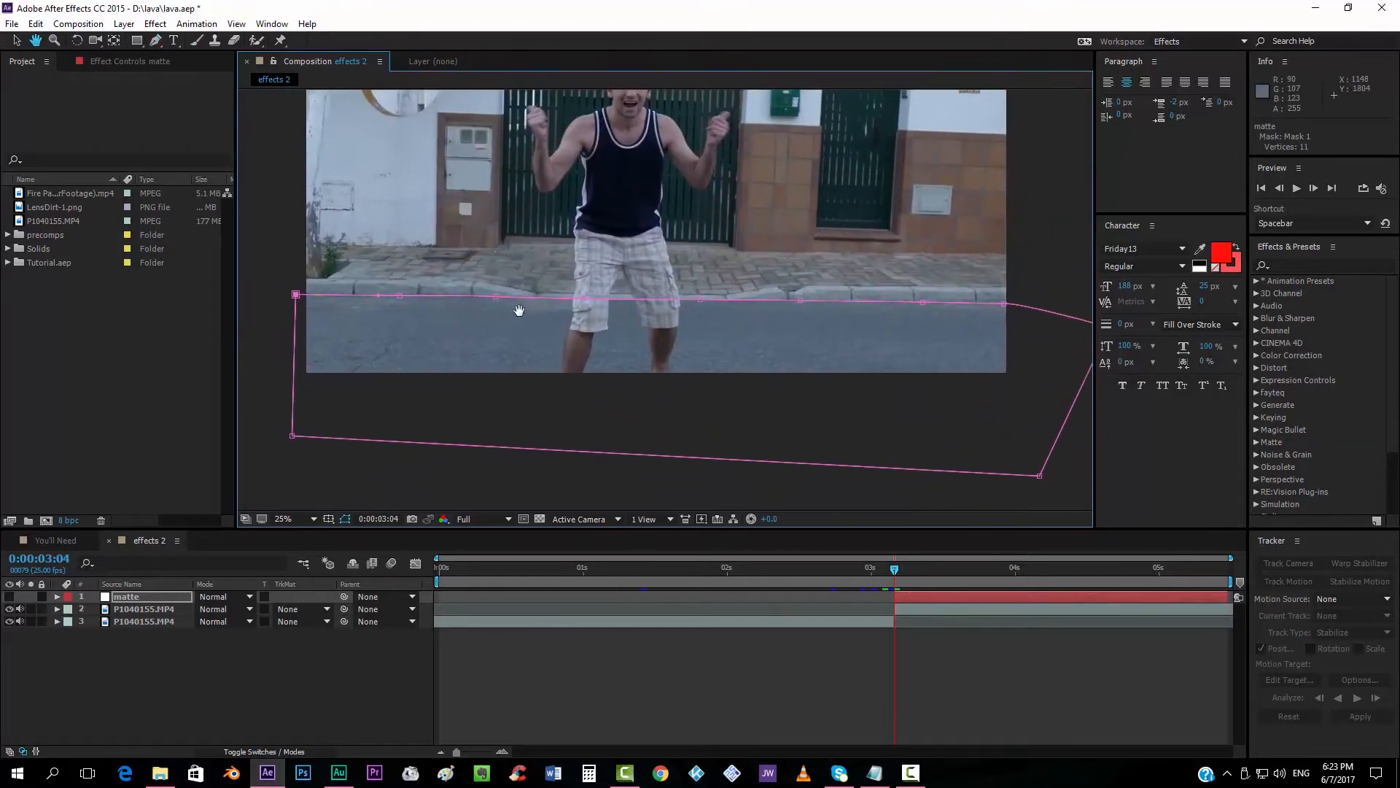
click(56, 596)
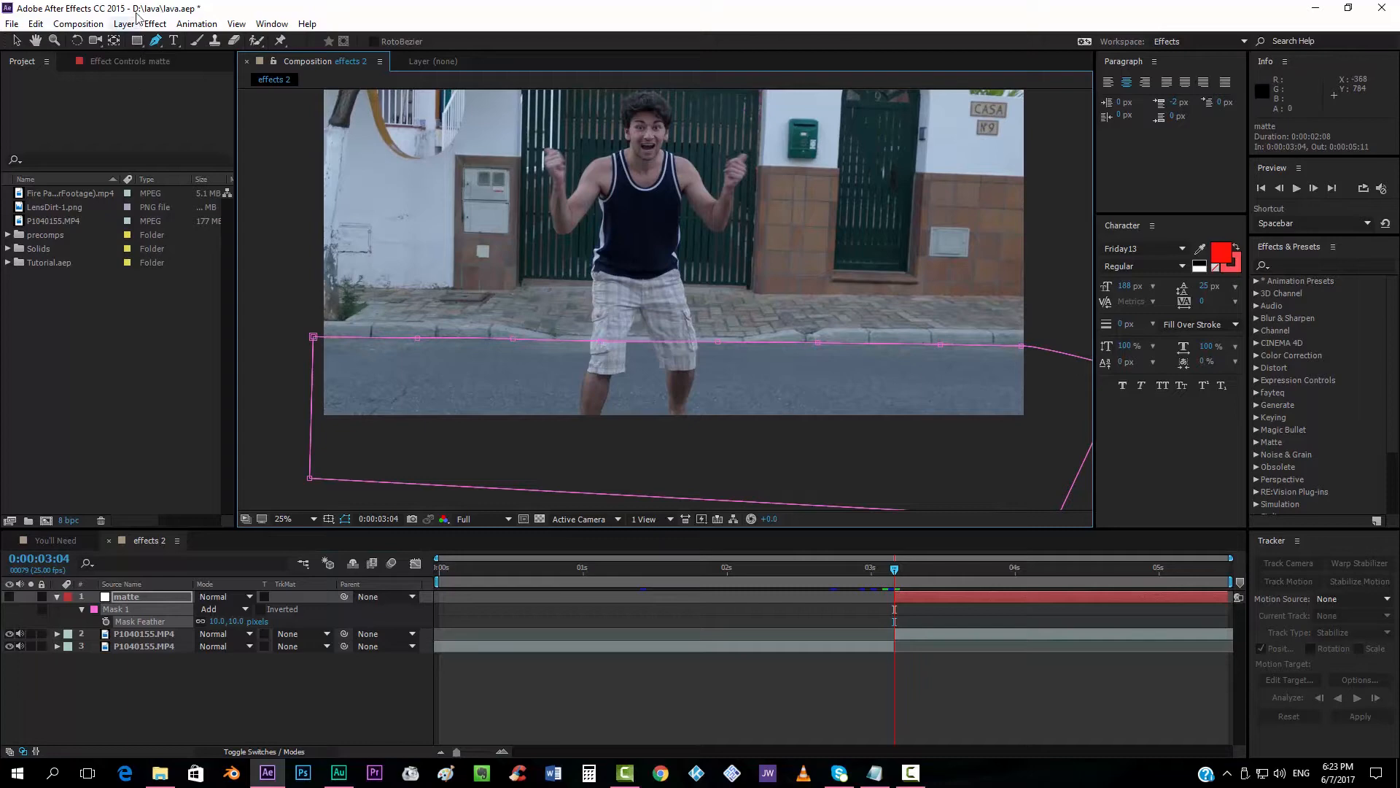
Create a second white solid layer named 'lava'.
click(124, 24)
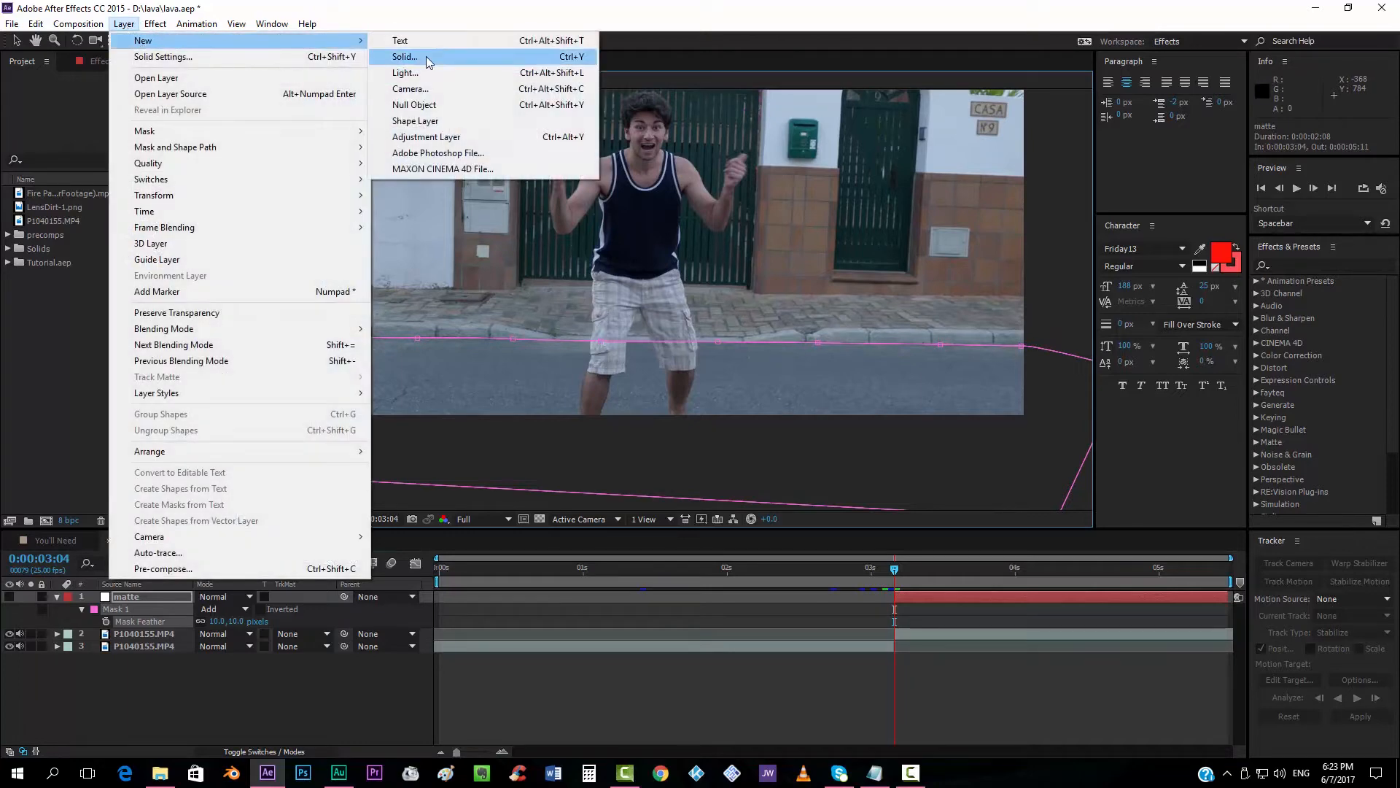
click(404, 57)
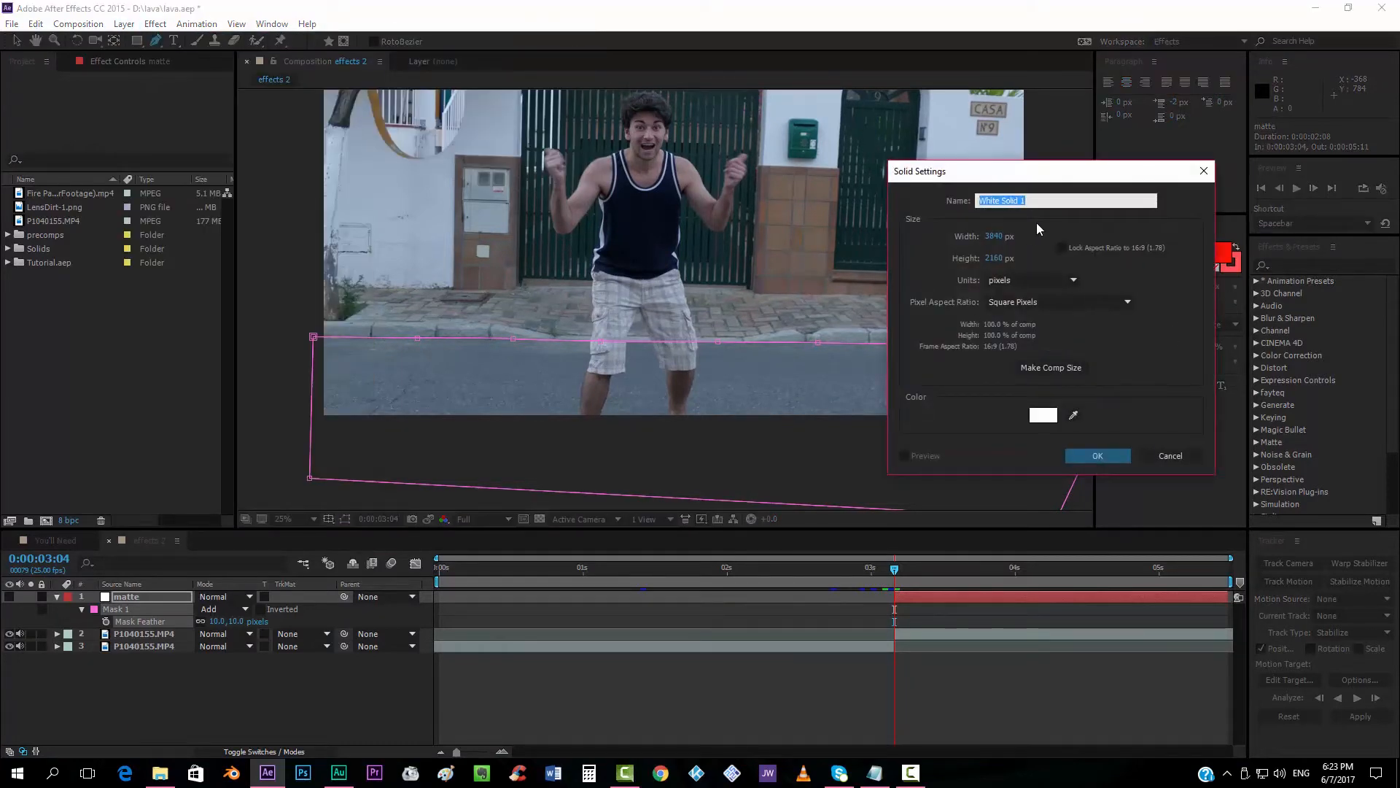
click(1097, 455)
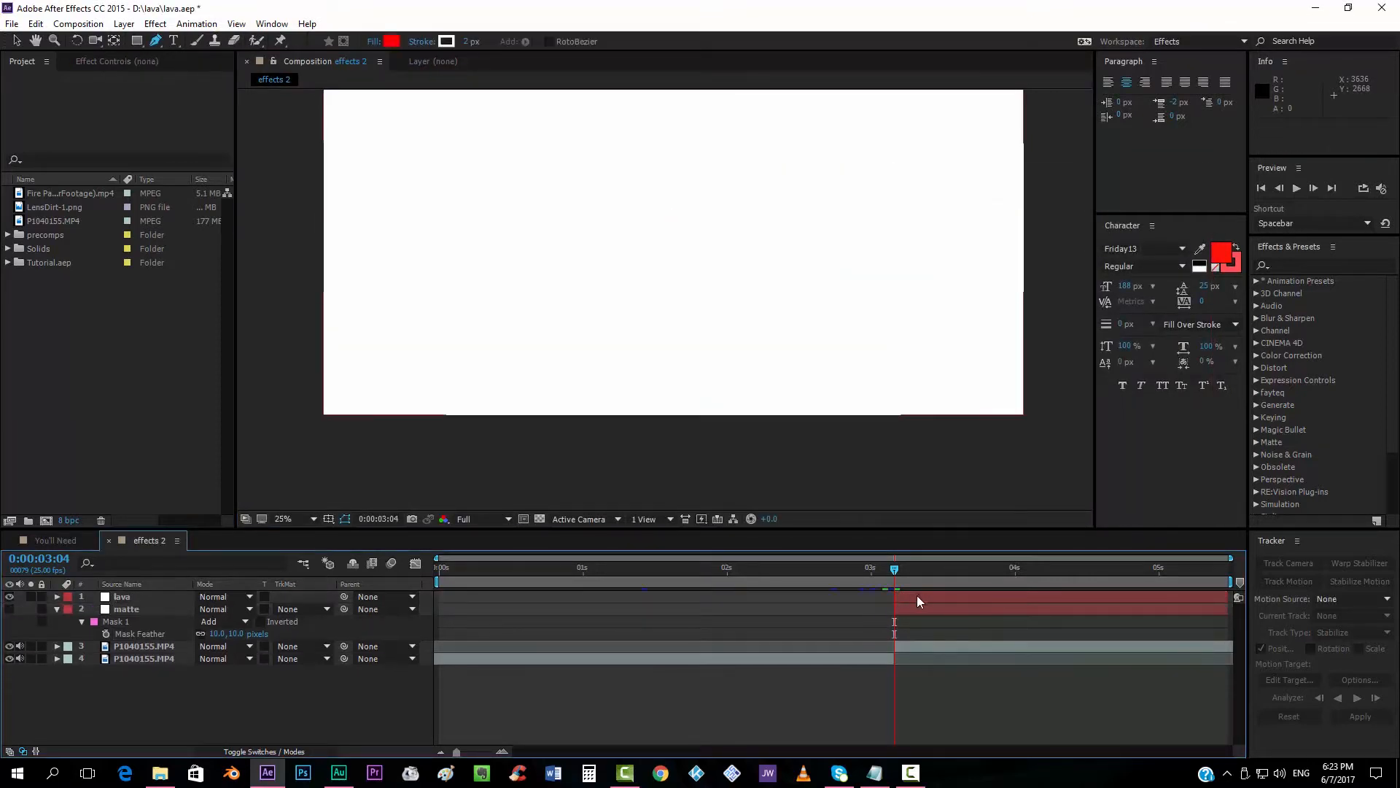
Set the lava layer's track matte to the matte layer so it clips to the road.
click(121, 596)
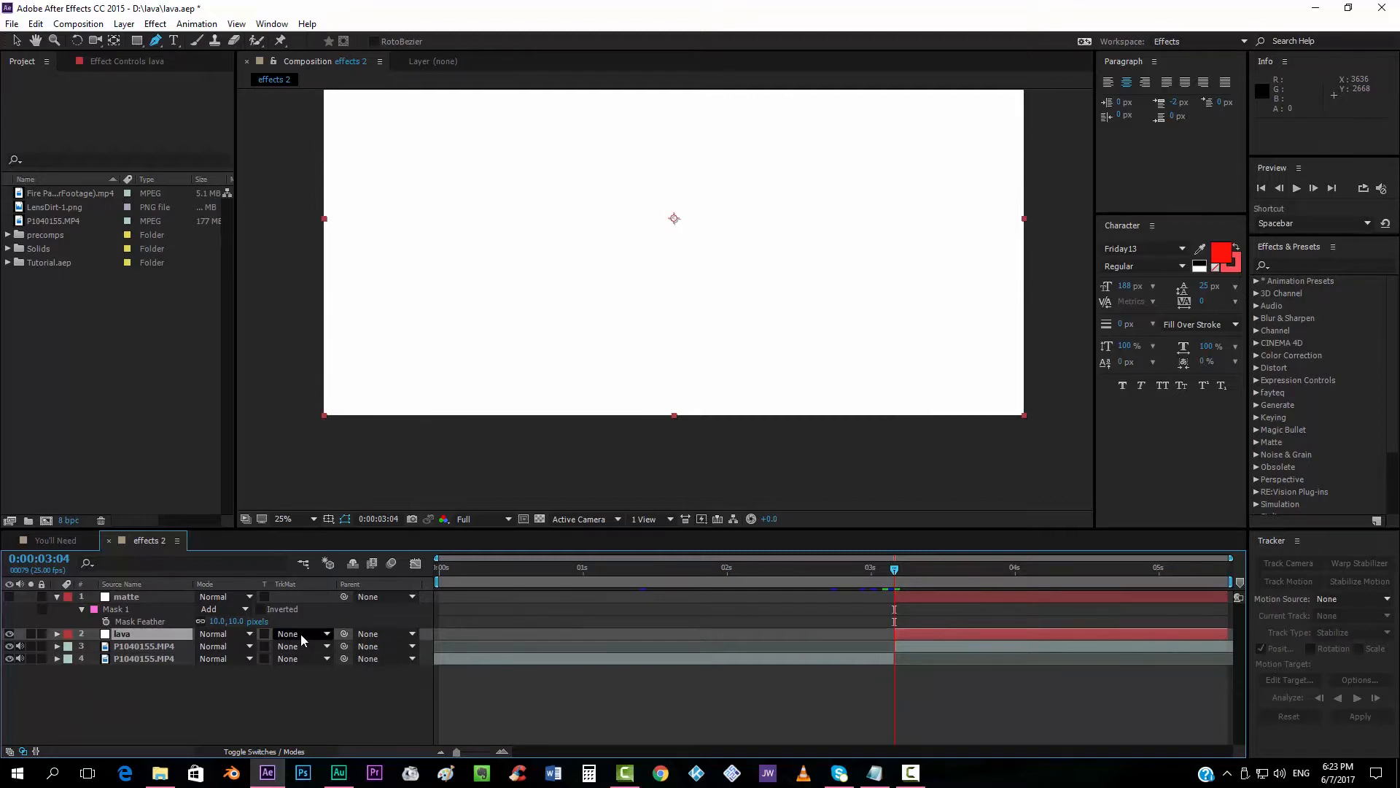
click(304, 633)
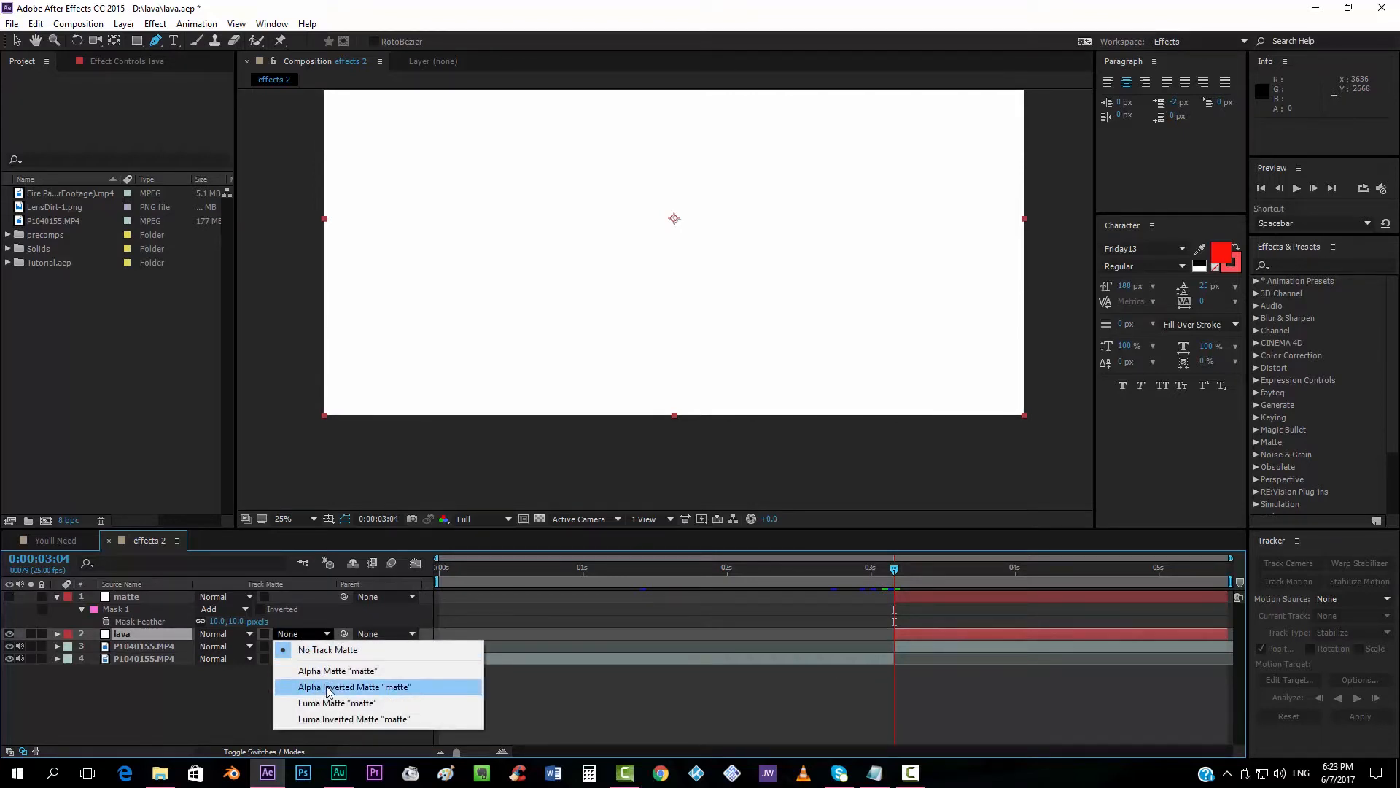
click(355, 687)
text(frac)
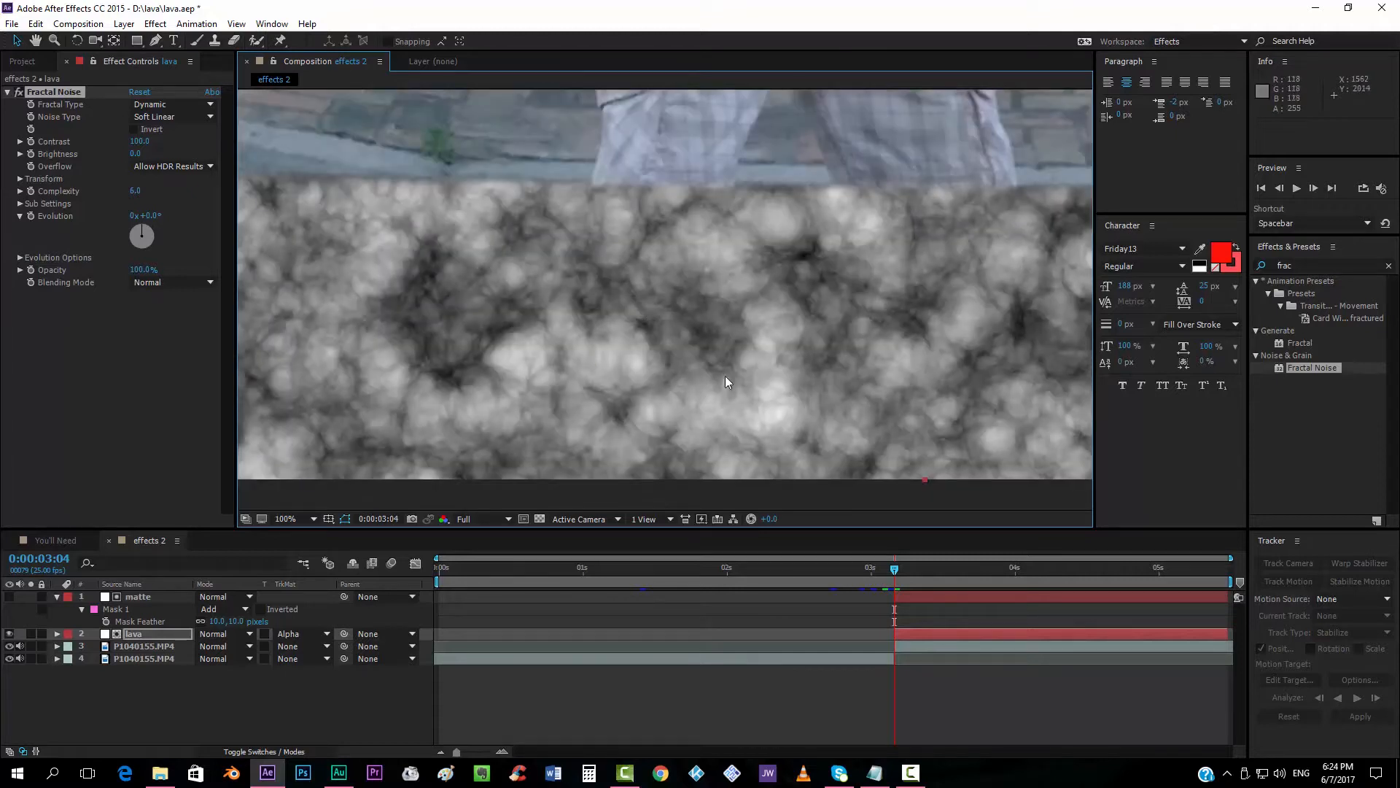
mouse_move(789, 303)
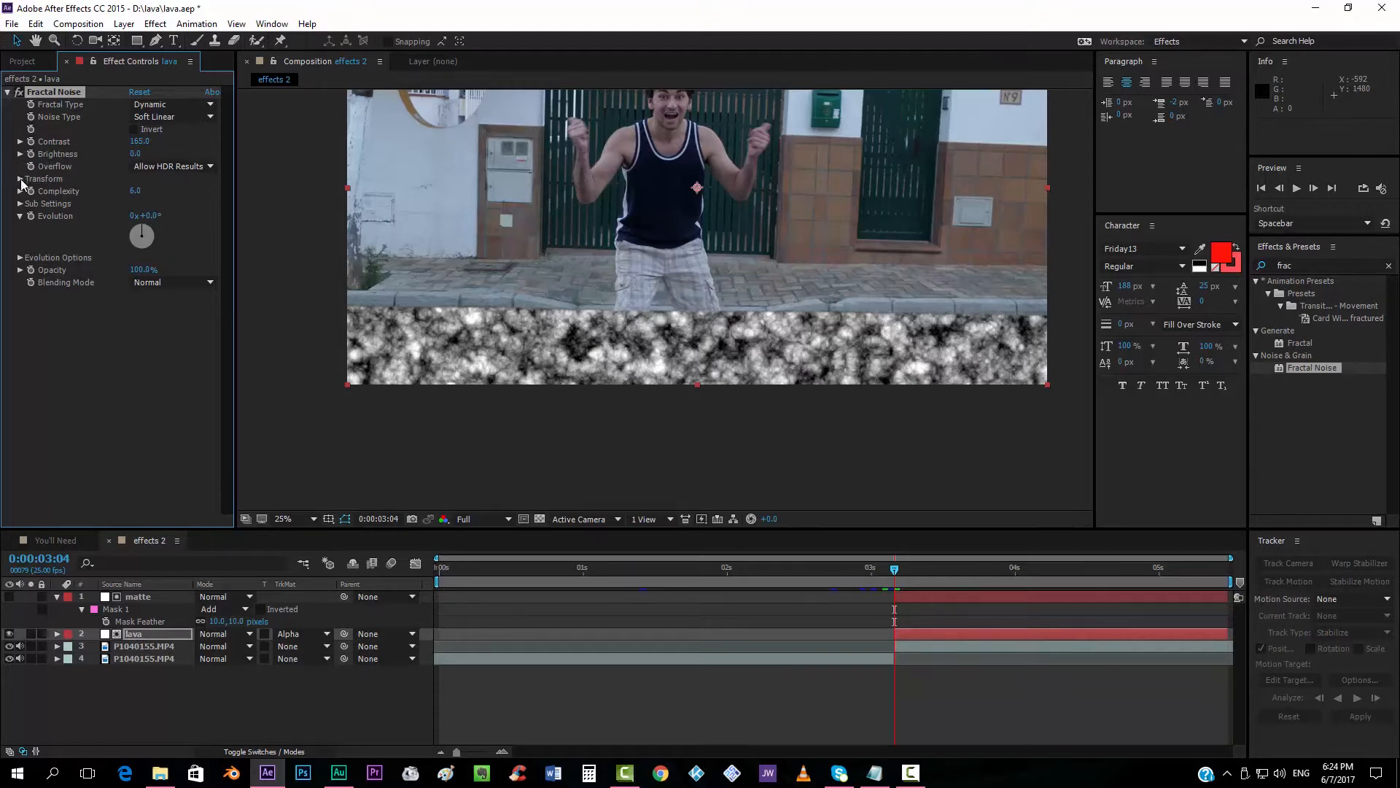
Enlarge the Fractal Noise transform scale and keyframe Evolution to rise by the clip's end.
click(19, 178)
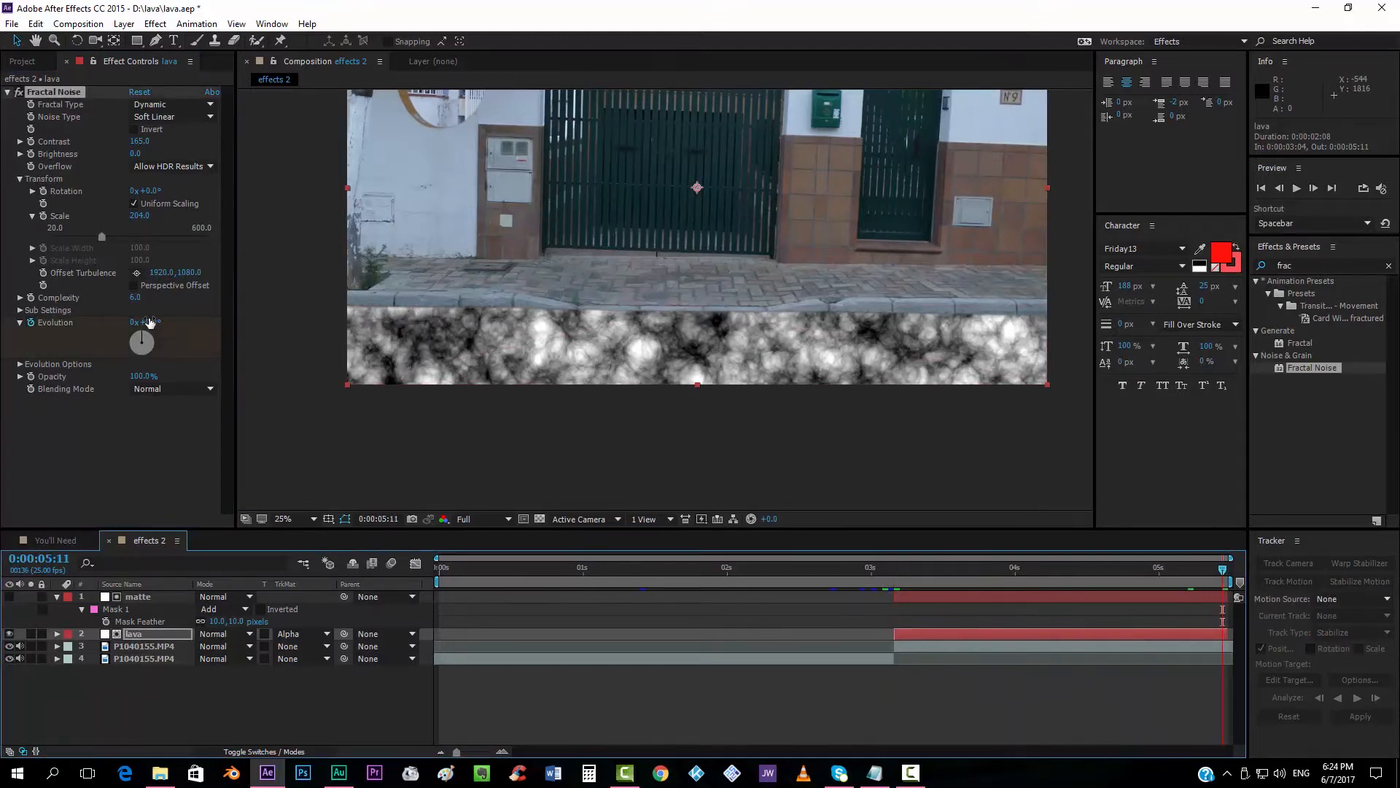
drag(143, 321, 147, 321)
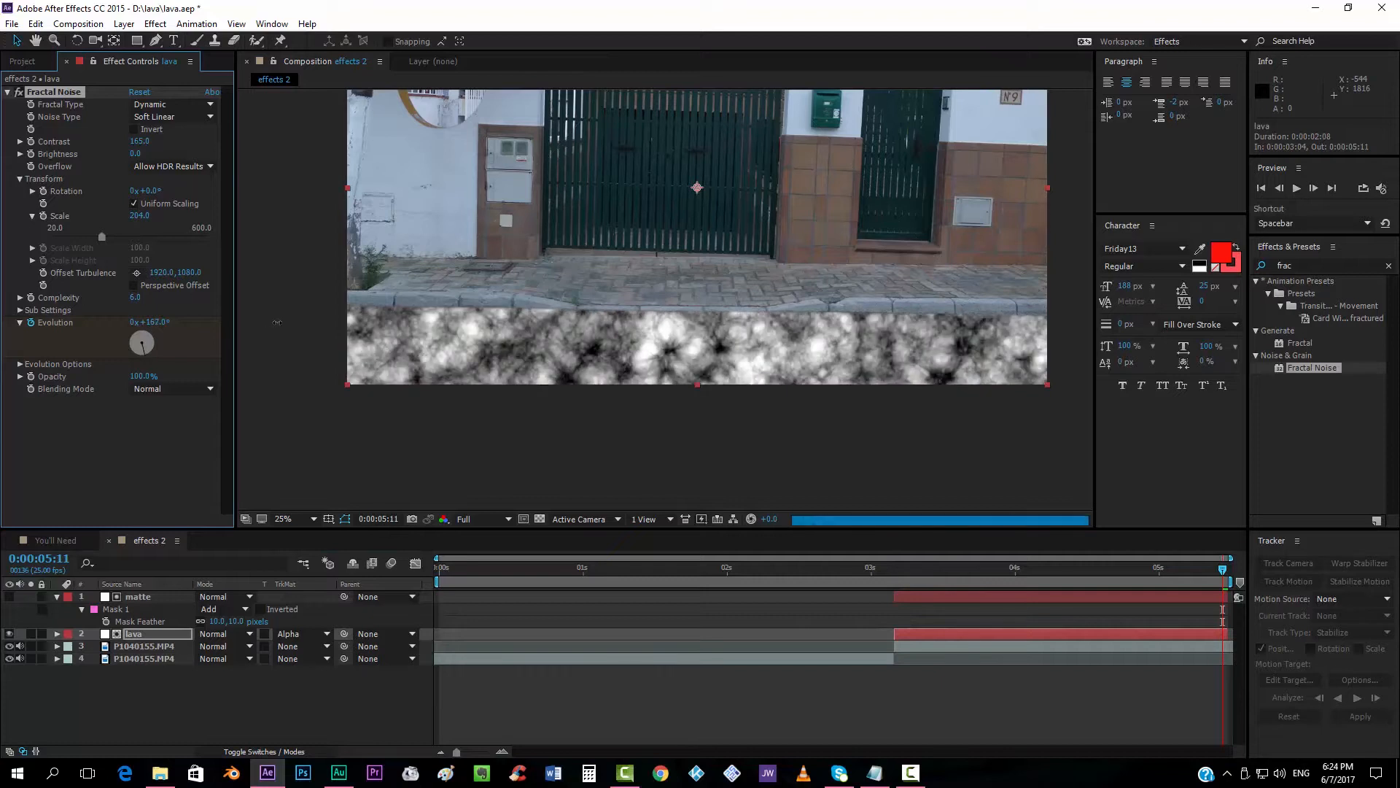
click(894, 567)
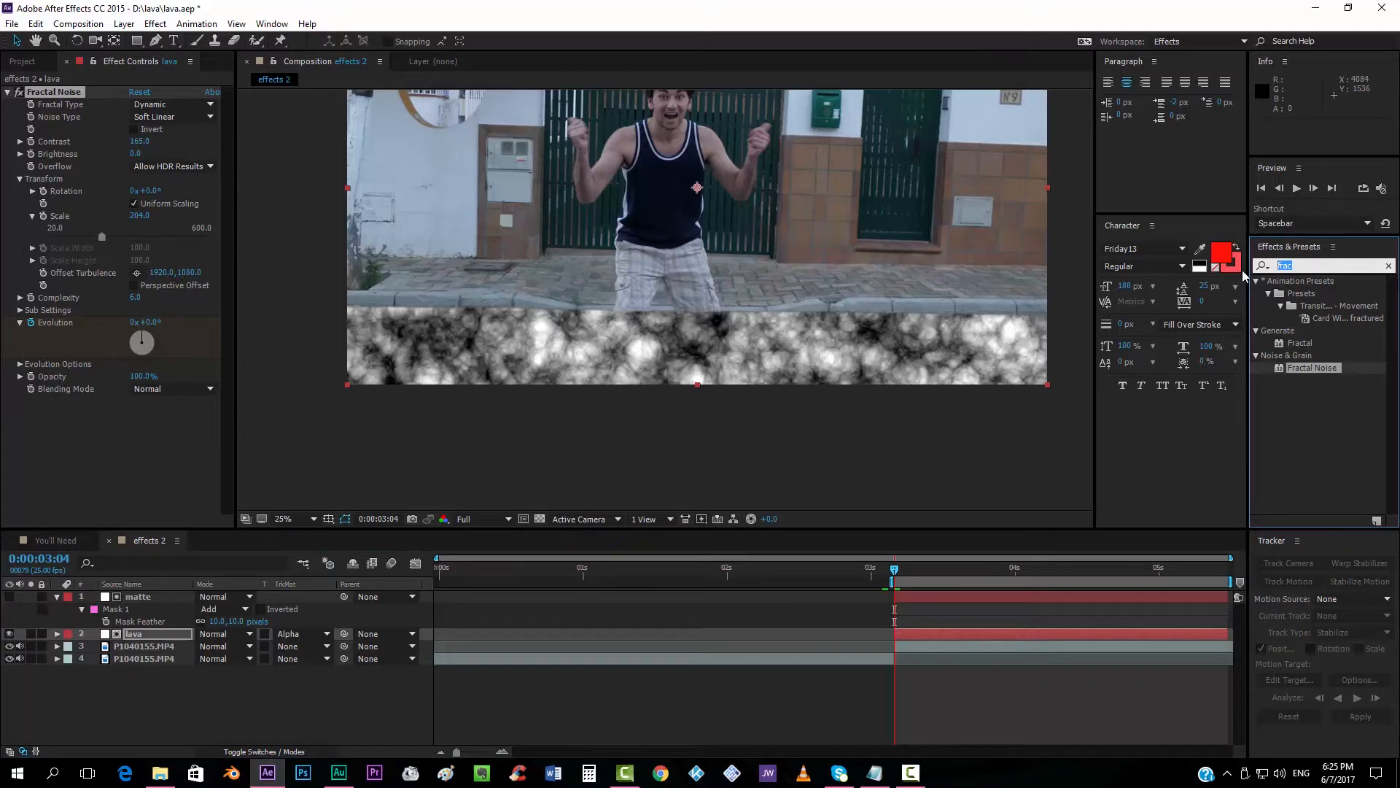
Apply Corner Pin to lava and drag its corners into floor perspective.
text(corne)
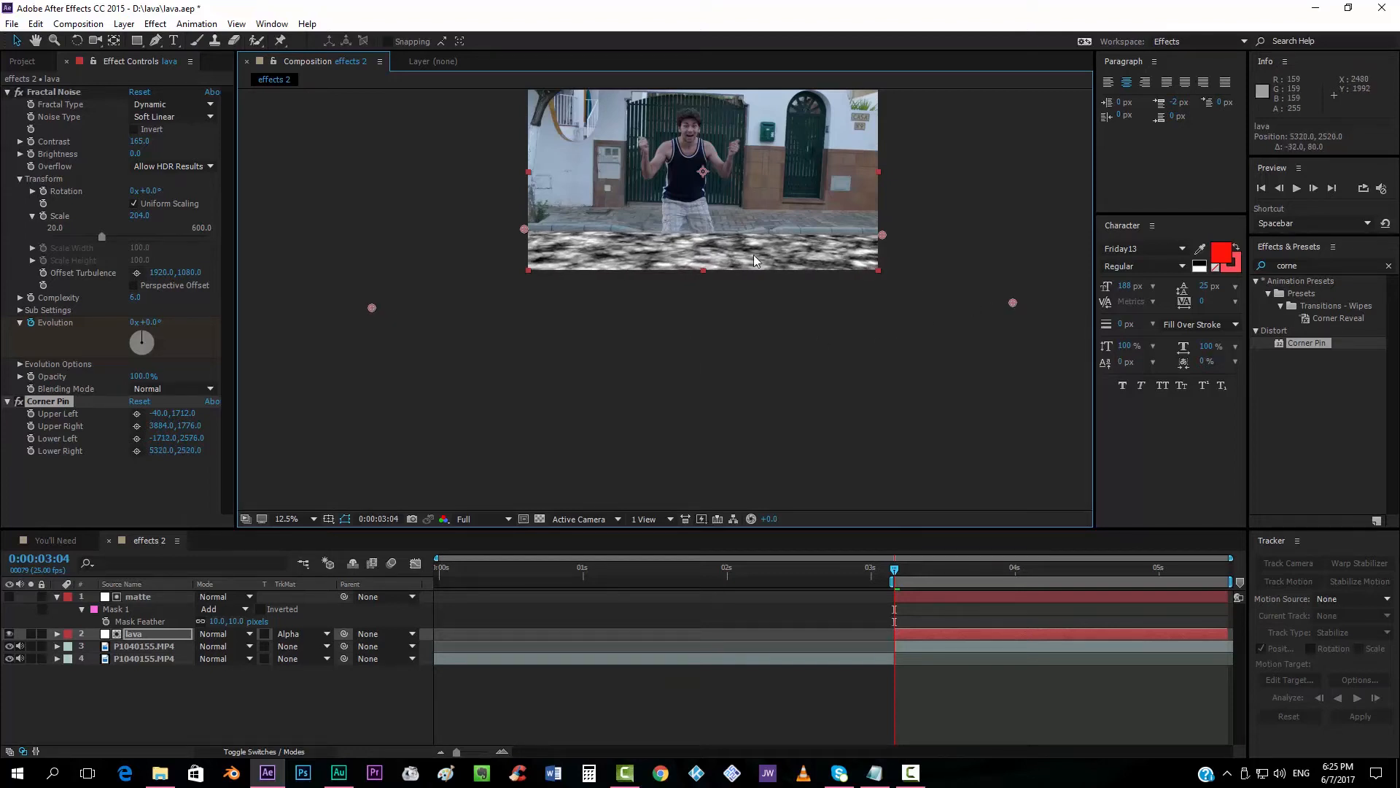
click(286, 518)
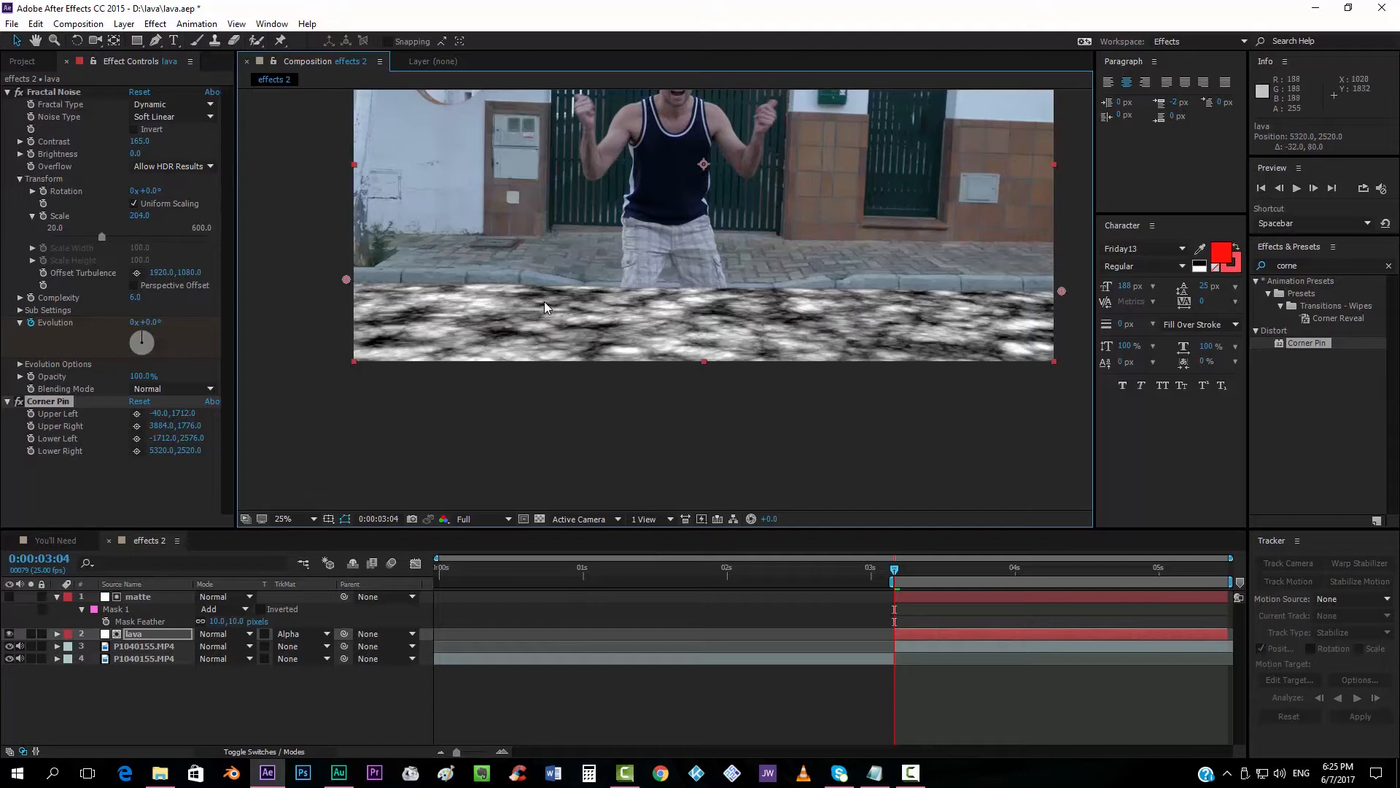
mouse_move(702, 314)
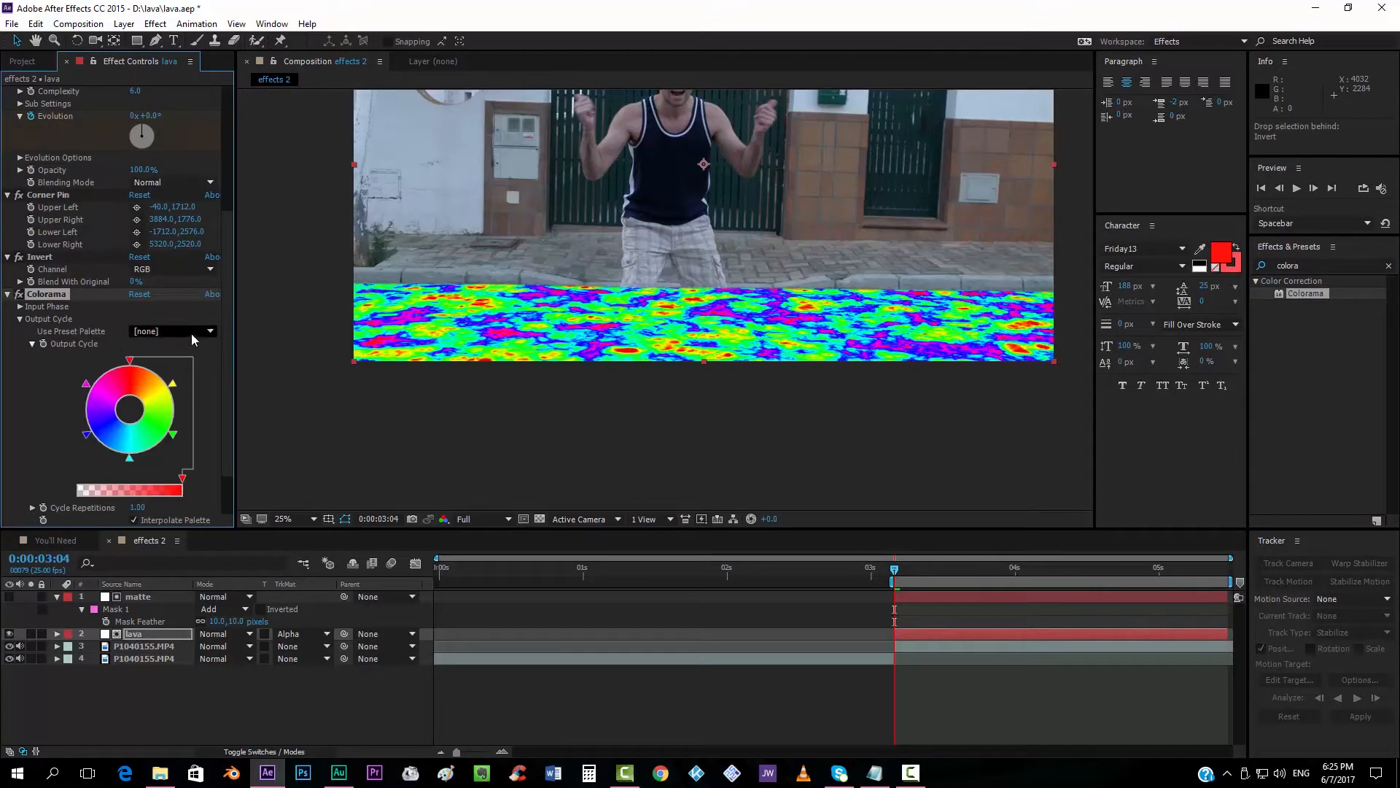
Set Colorama's Output Cycle preset palette to Fire so the inverted noise reads as lava.
click(172, 331)
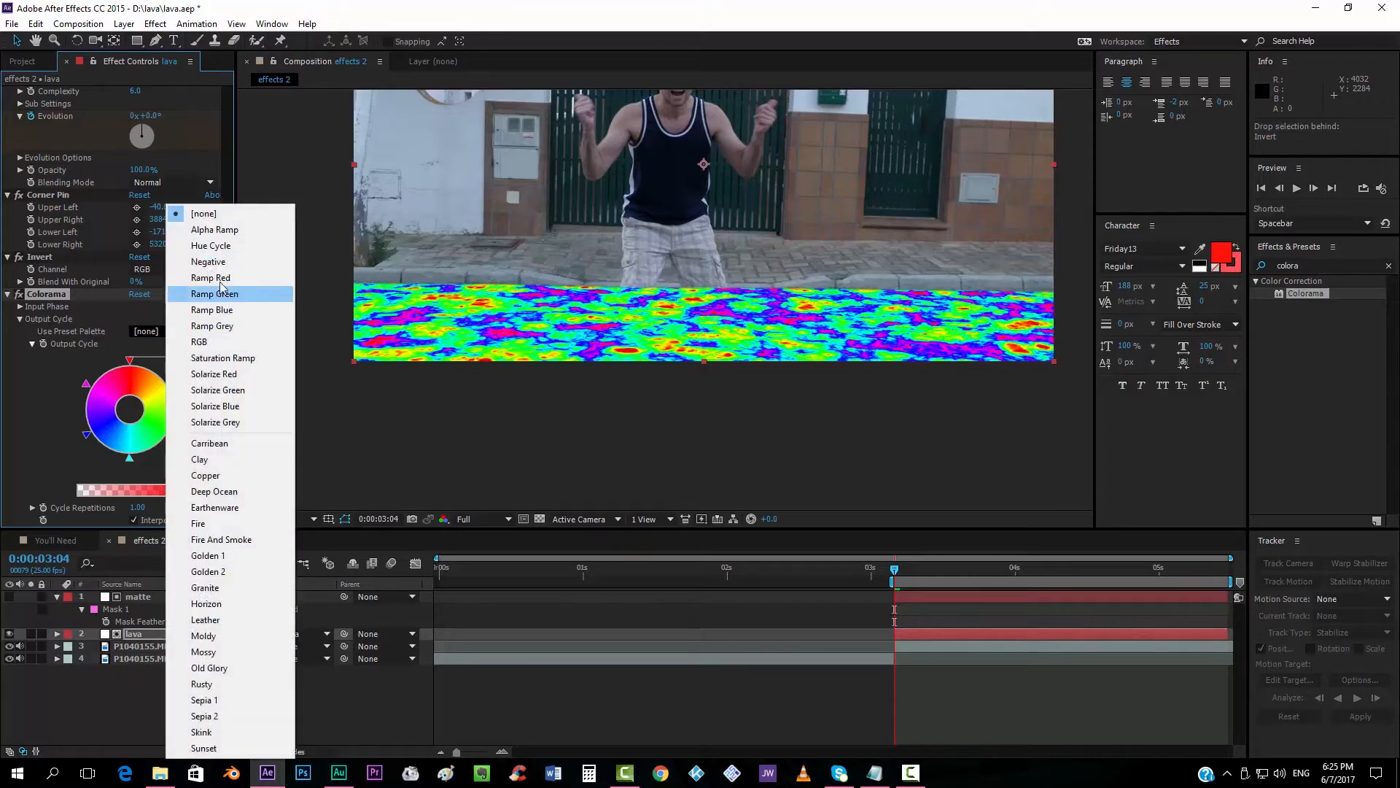
mouse_move(198, 524)
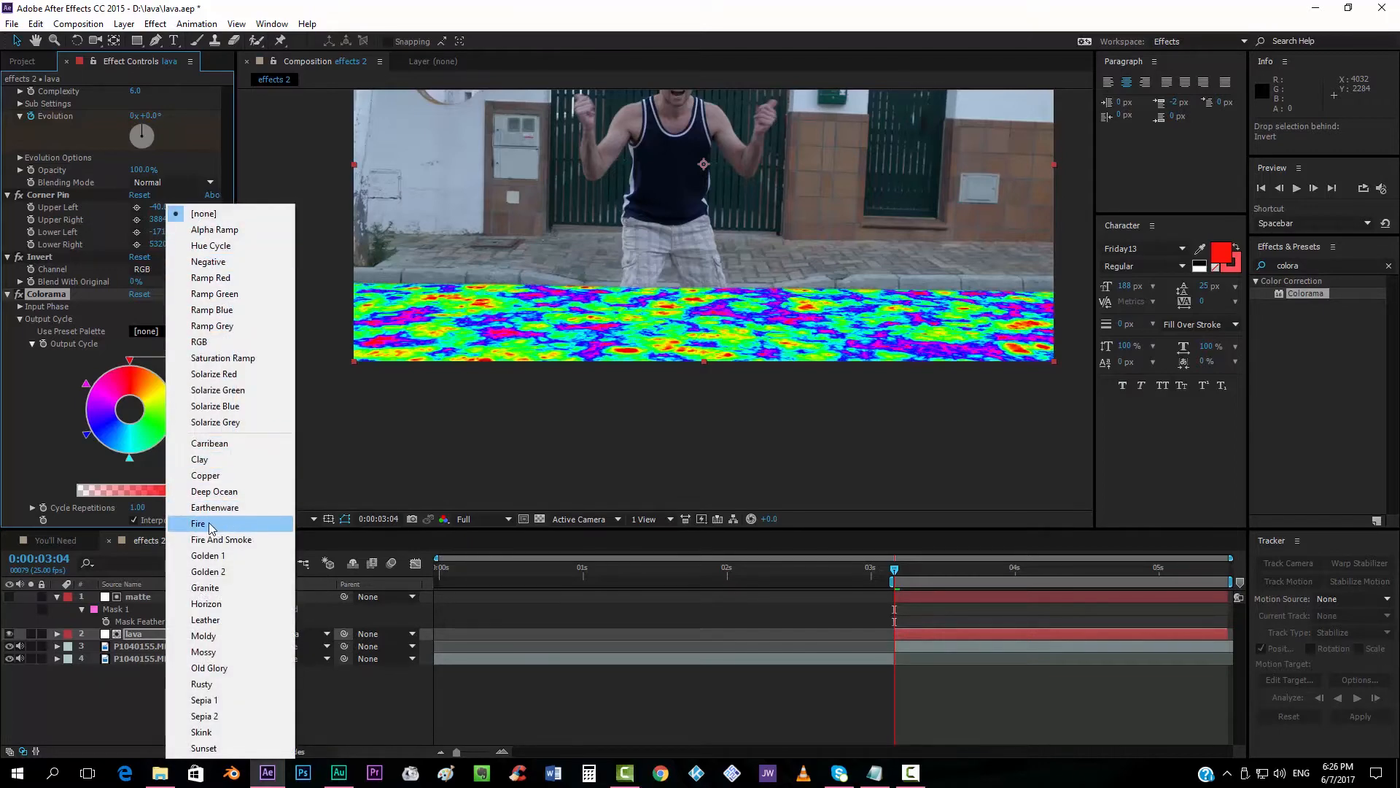
click(197, 524)
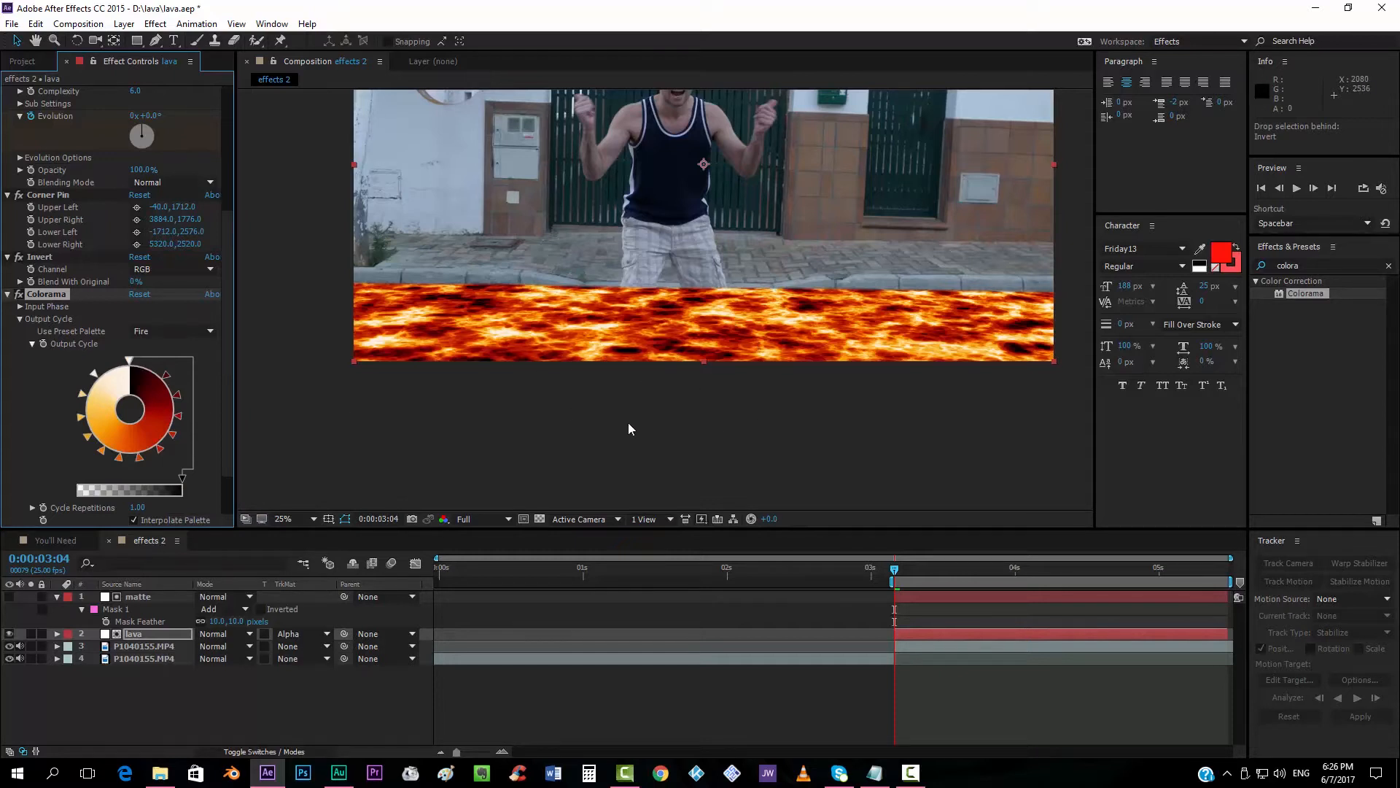
mouse_move(641, 355)
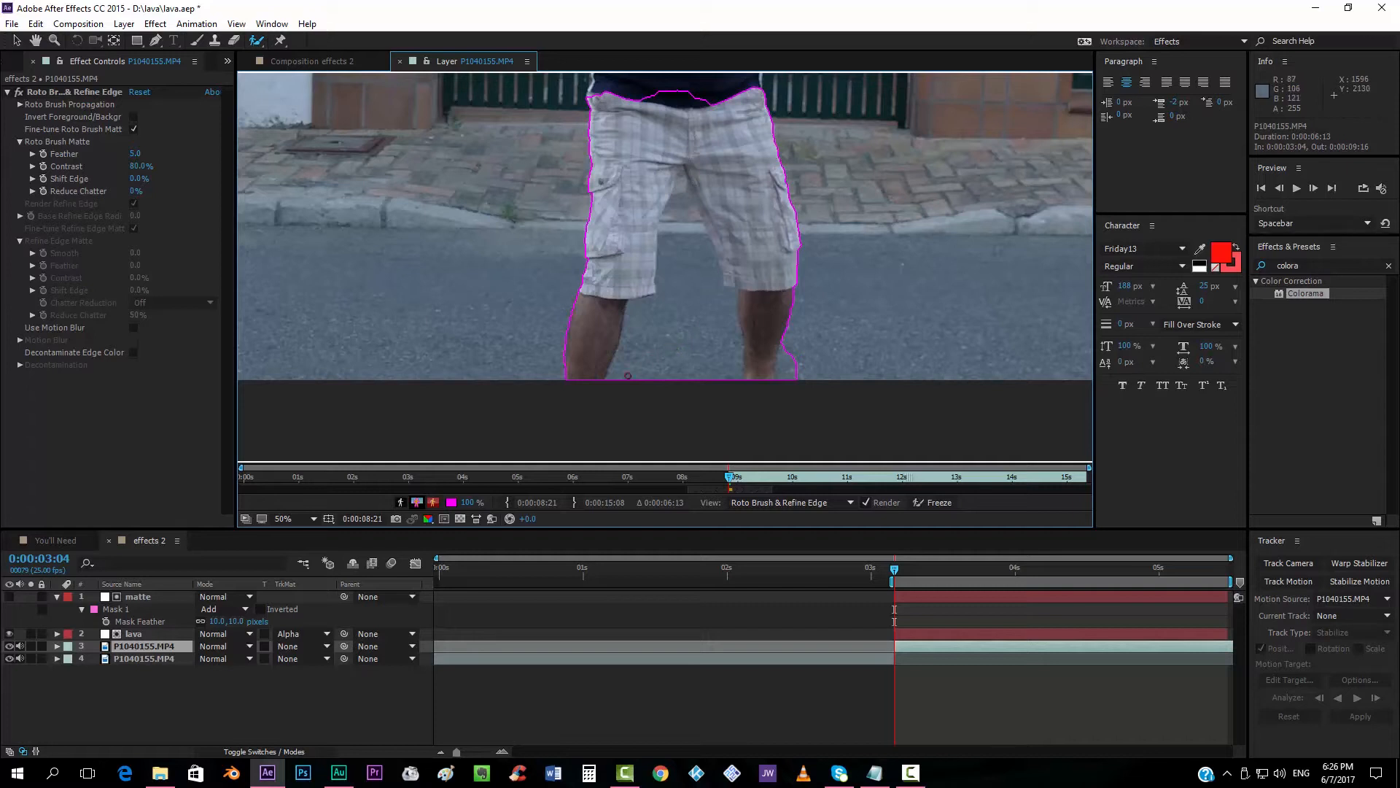
Paint a Roto Brush refinement stroke around the man's legs, then select the roto-brushed layer.
drag(626, 379, 683, 189)
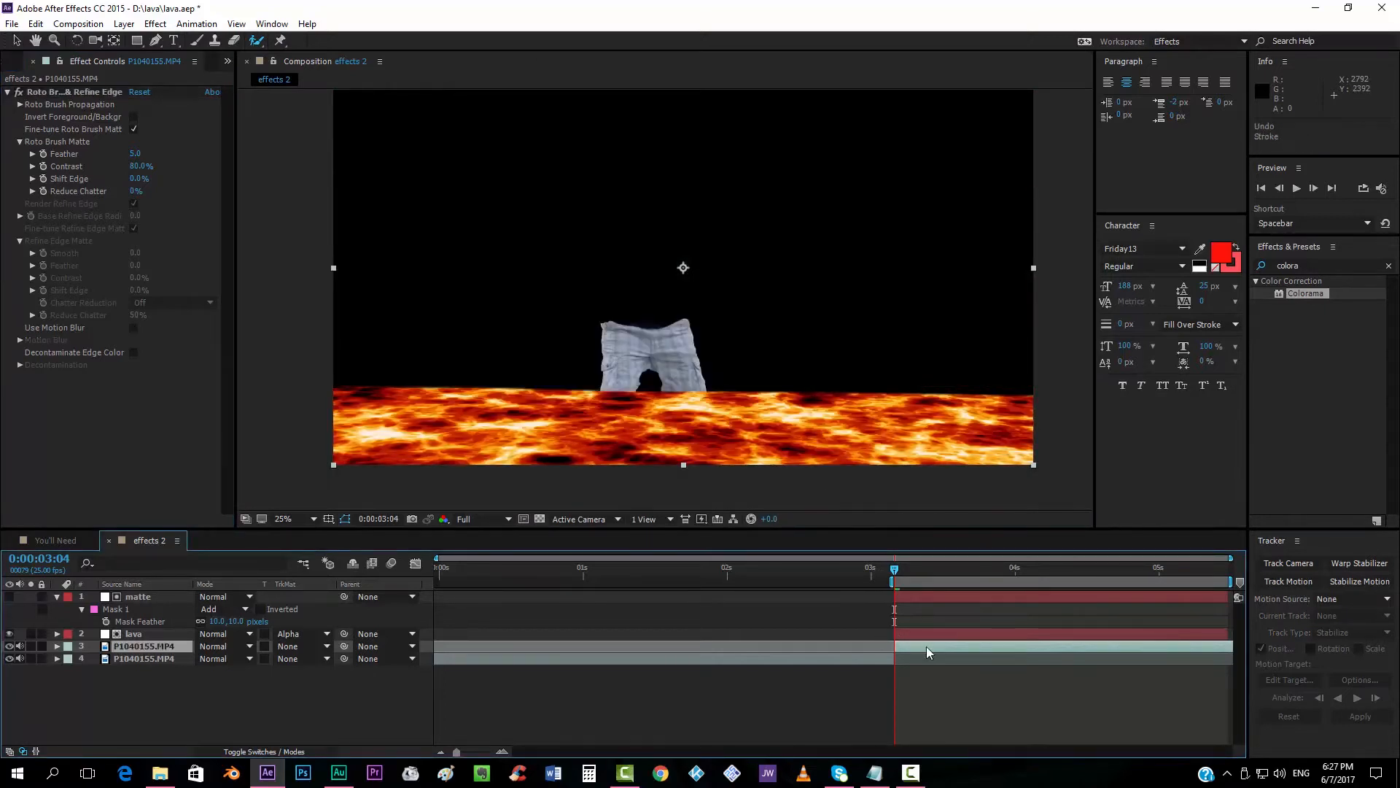
click(57, 646)
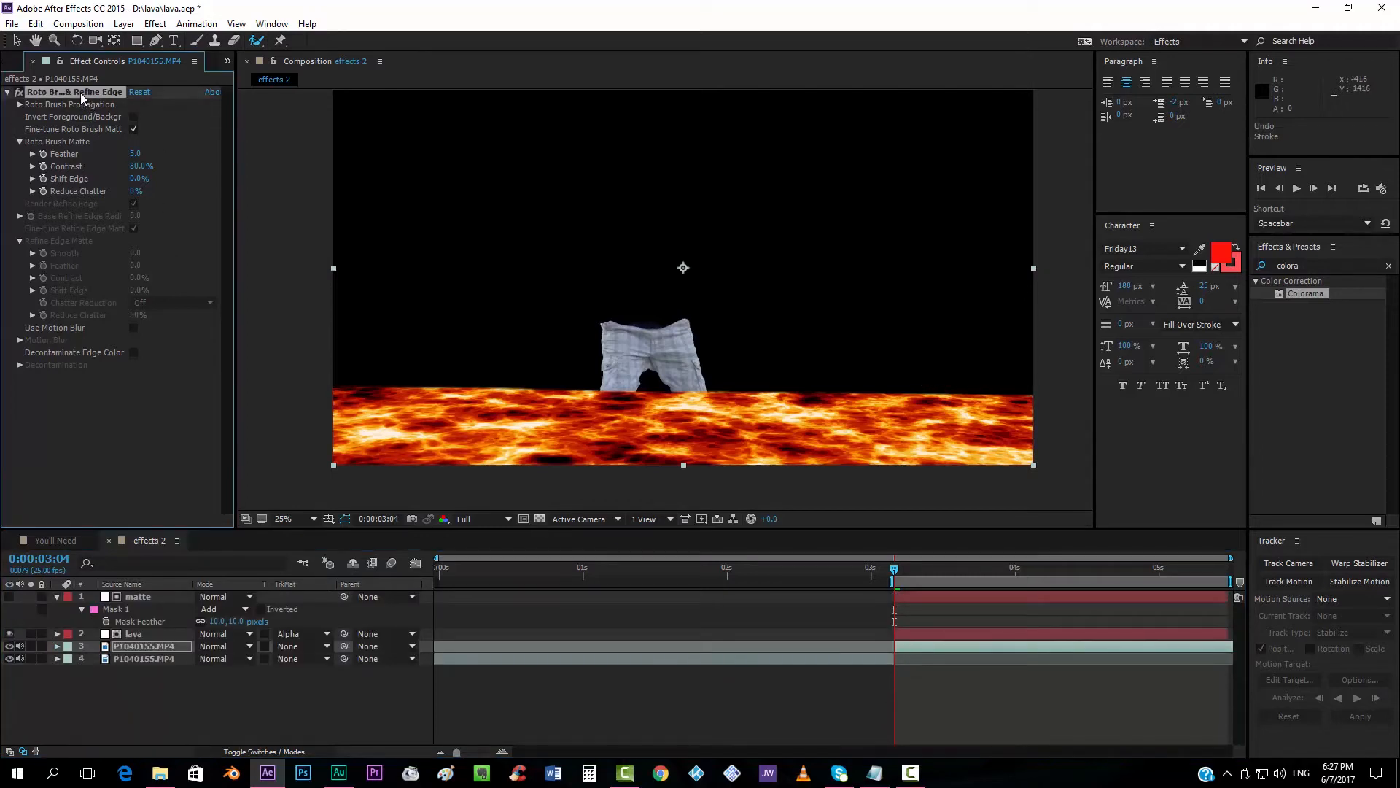
Open the lava_matte composition from the Project panel and copy its roto-cut footage layer into effects 2.
click(22, 61)
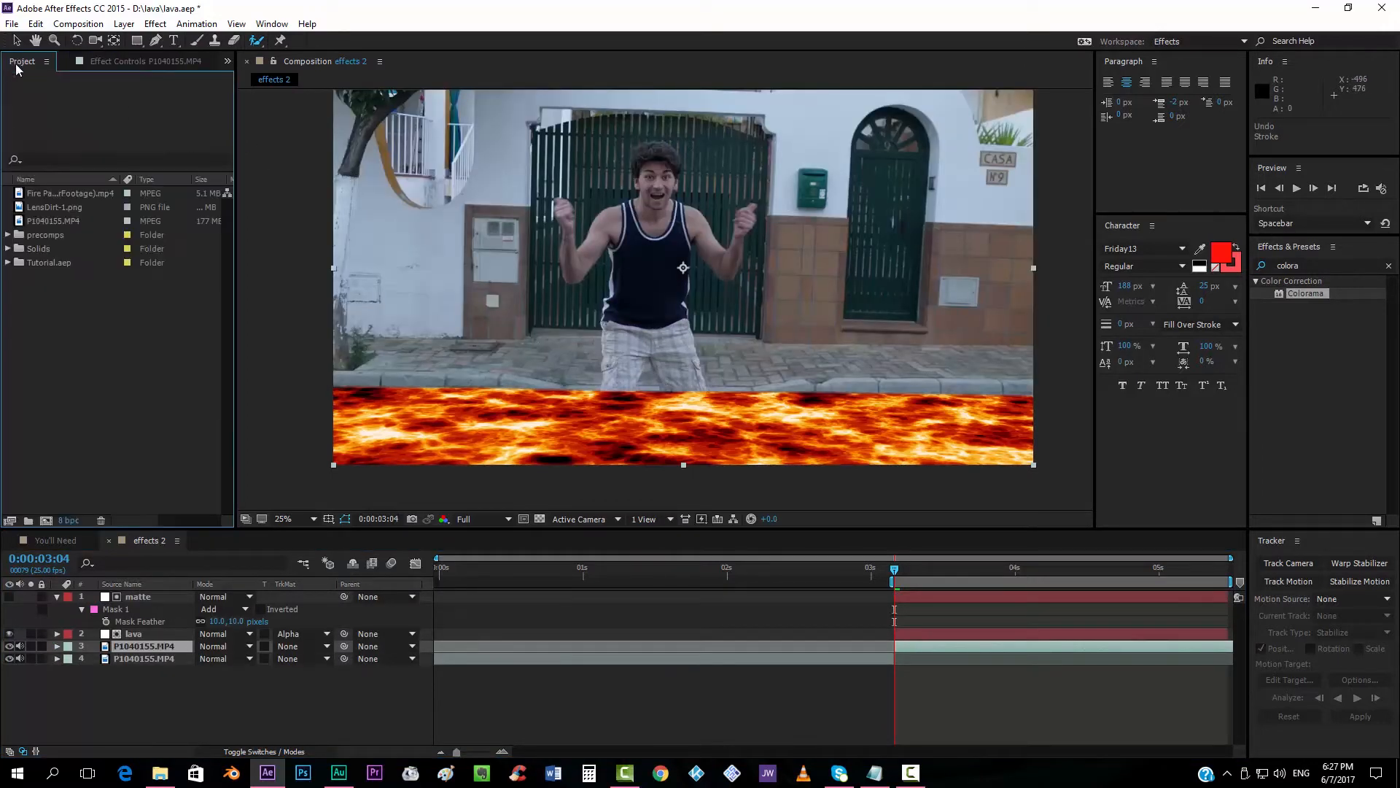
click(9, 234)
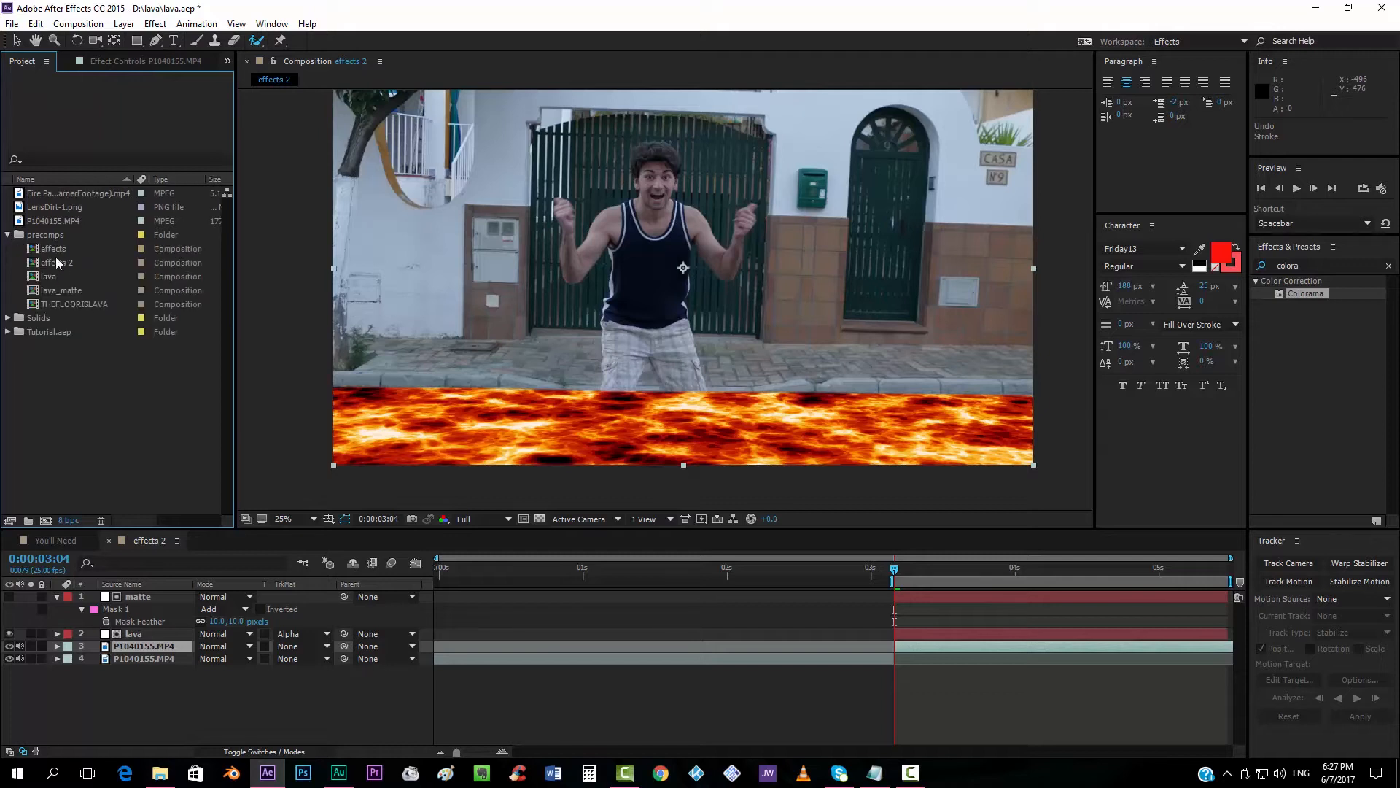
double_click(65, 289)
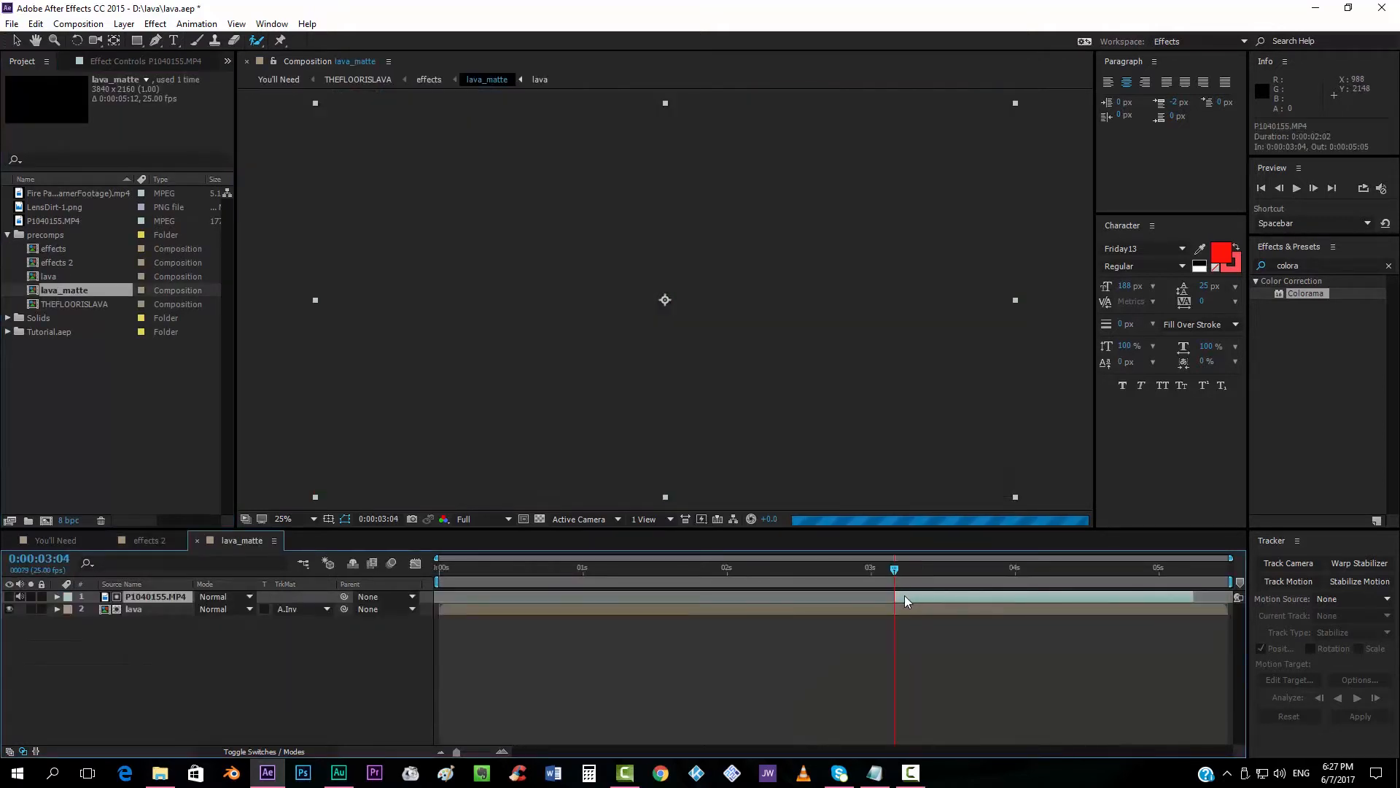
click(149, 540)
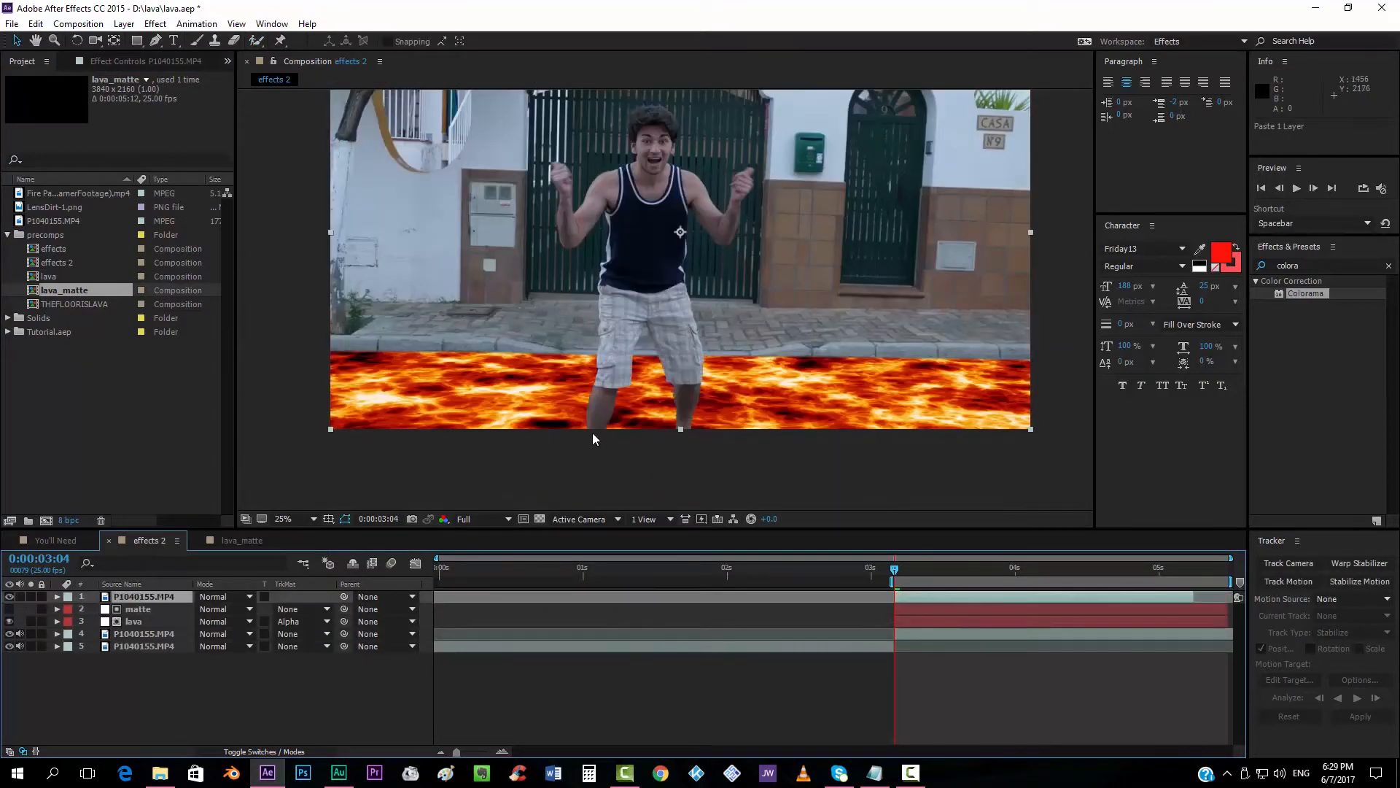
Zoom to check the legs over the lava, then select the matte and lava layers together.
click(282, 518)
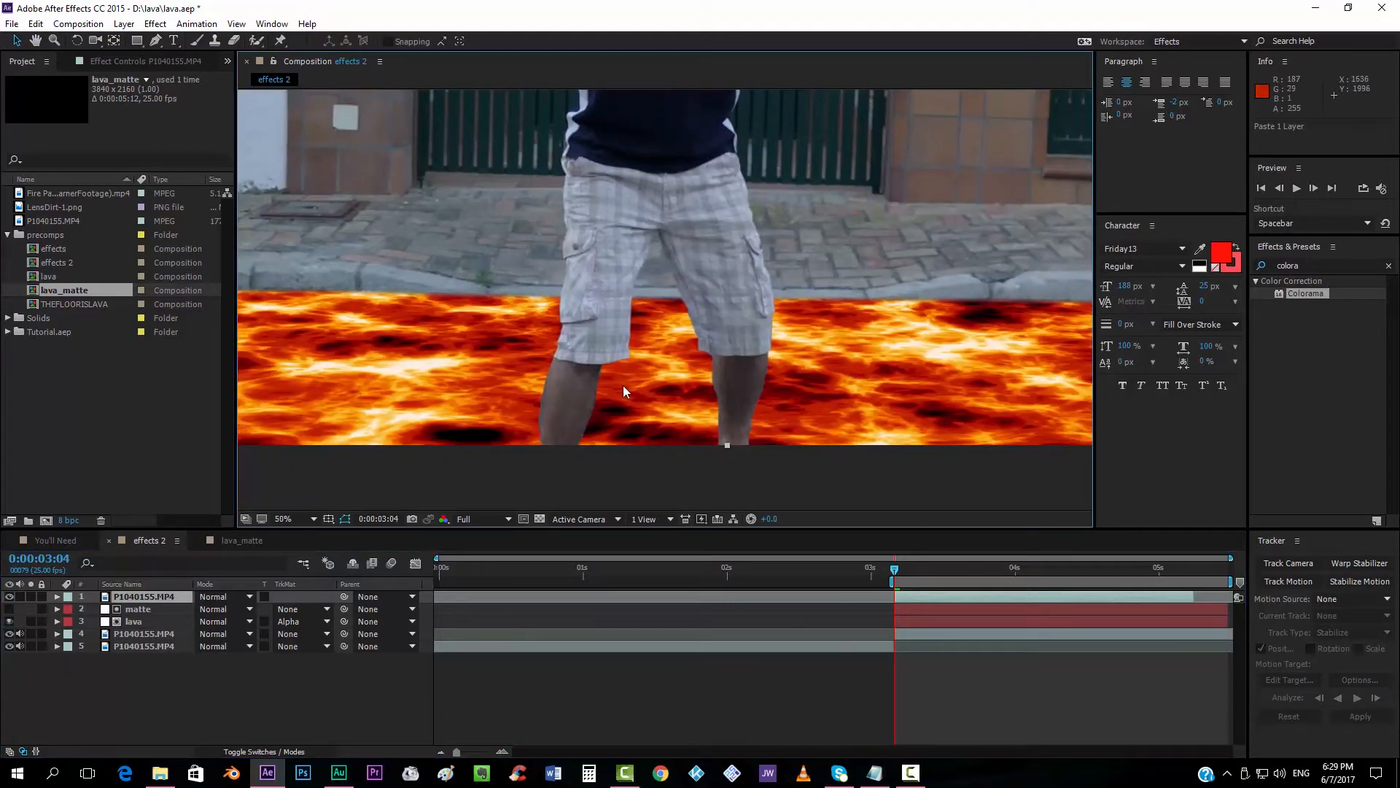
click(283, 518)
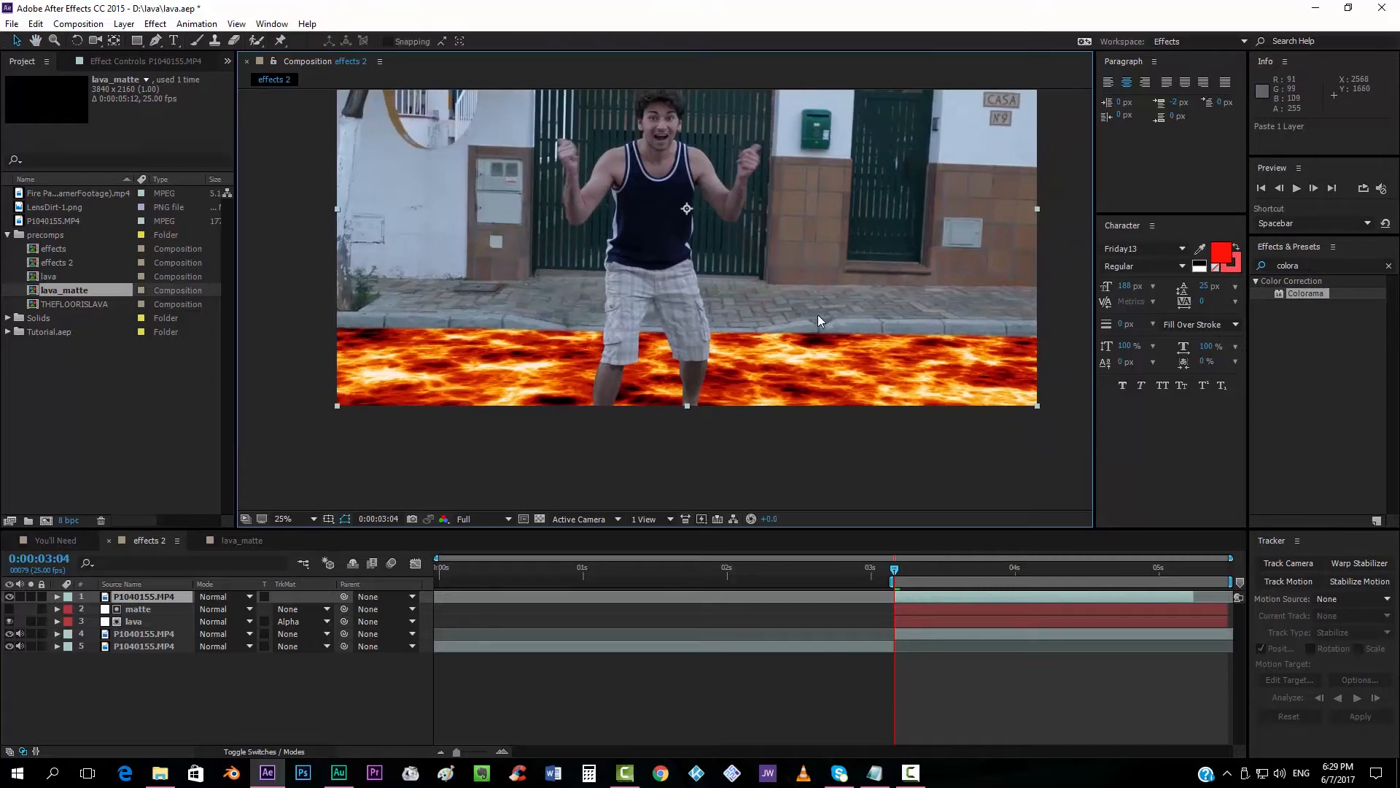
click(281, 518)
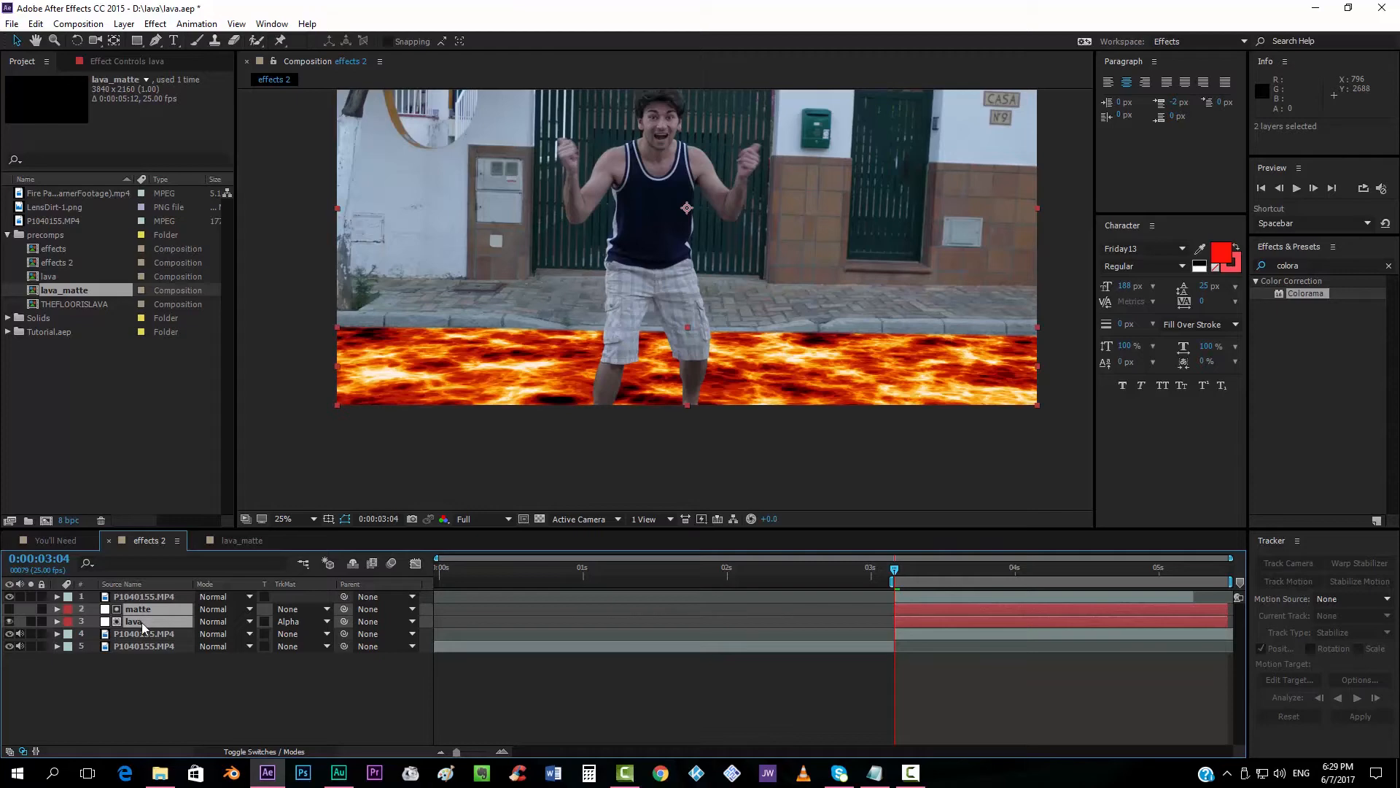
Pre-compose the matte and lava layers into one nested lava composition.
right_click(138, 621)
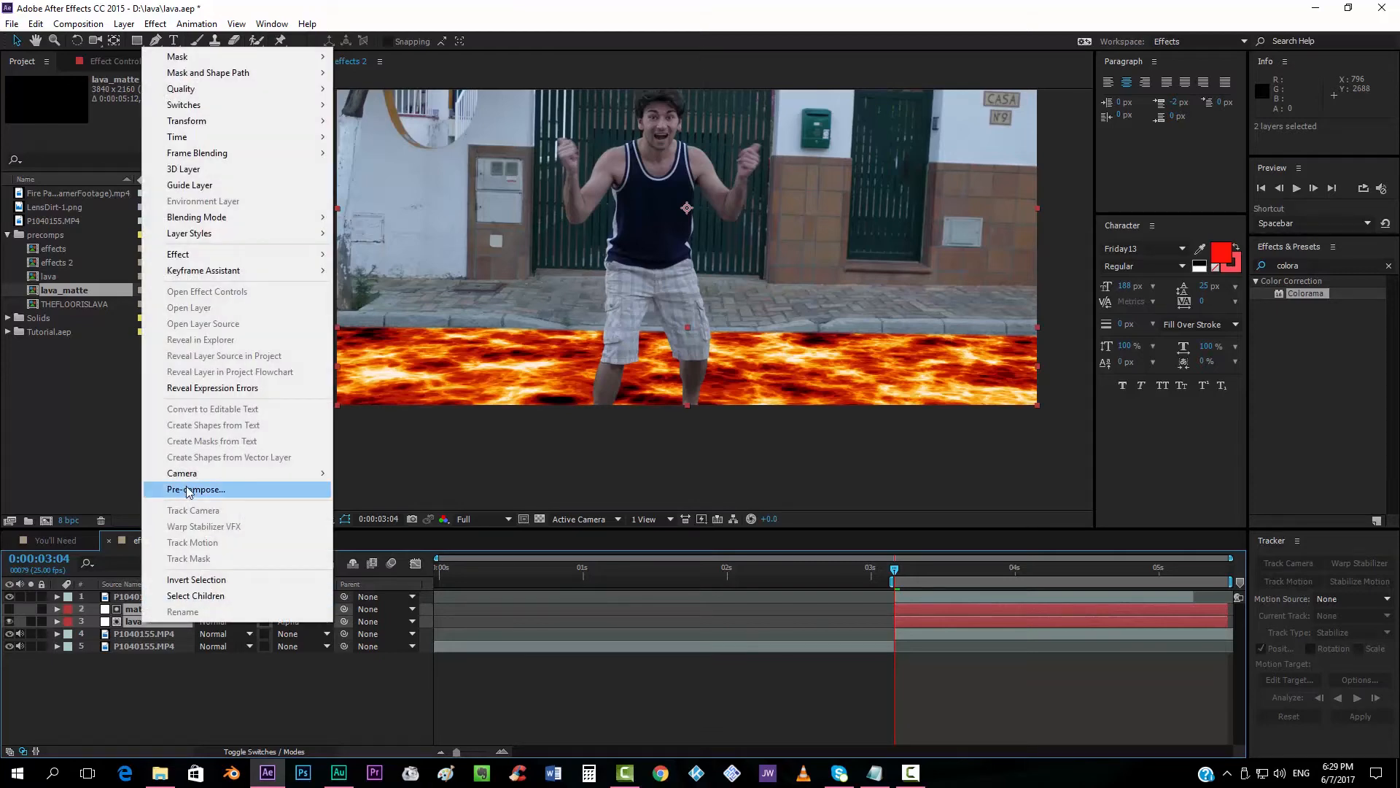
click(196, 490)
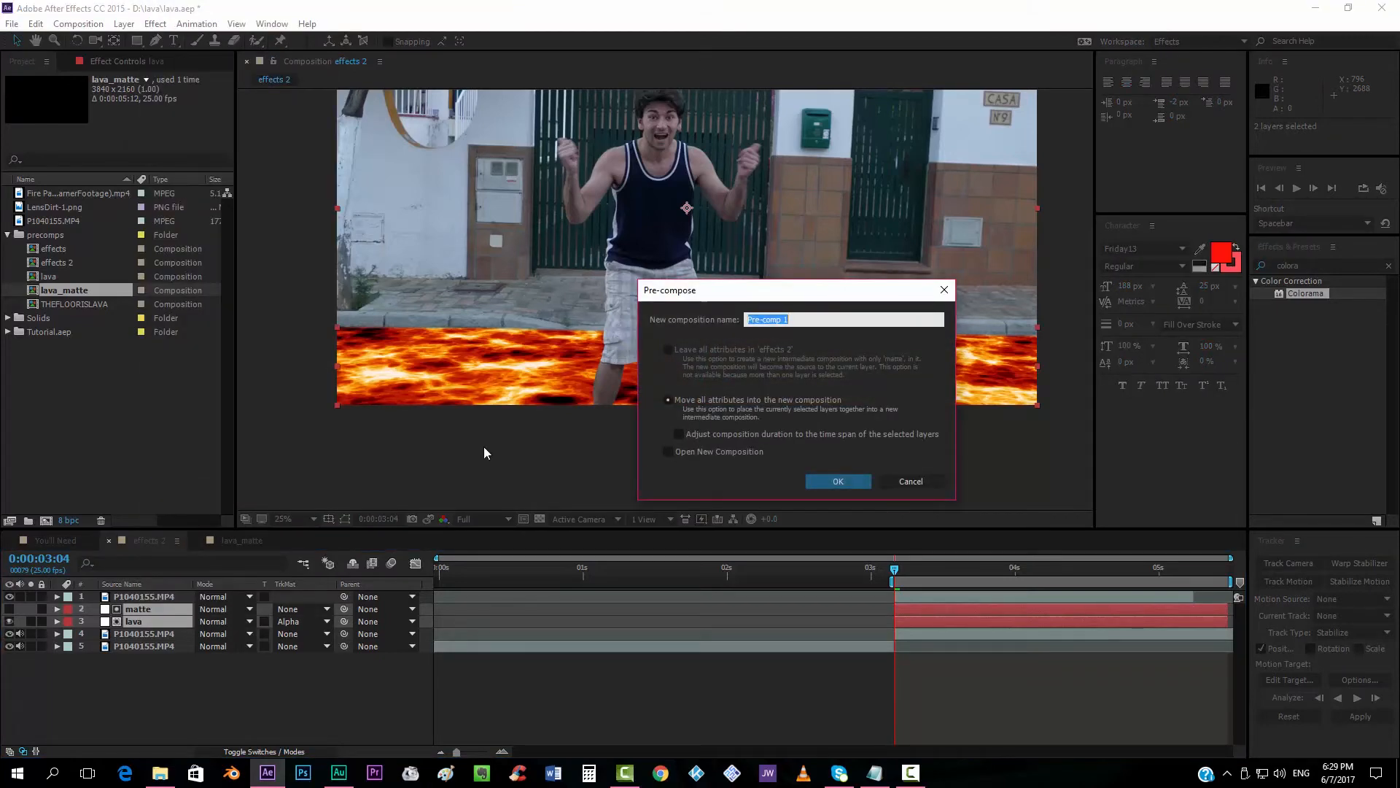
click(836, 480)
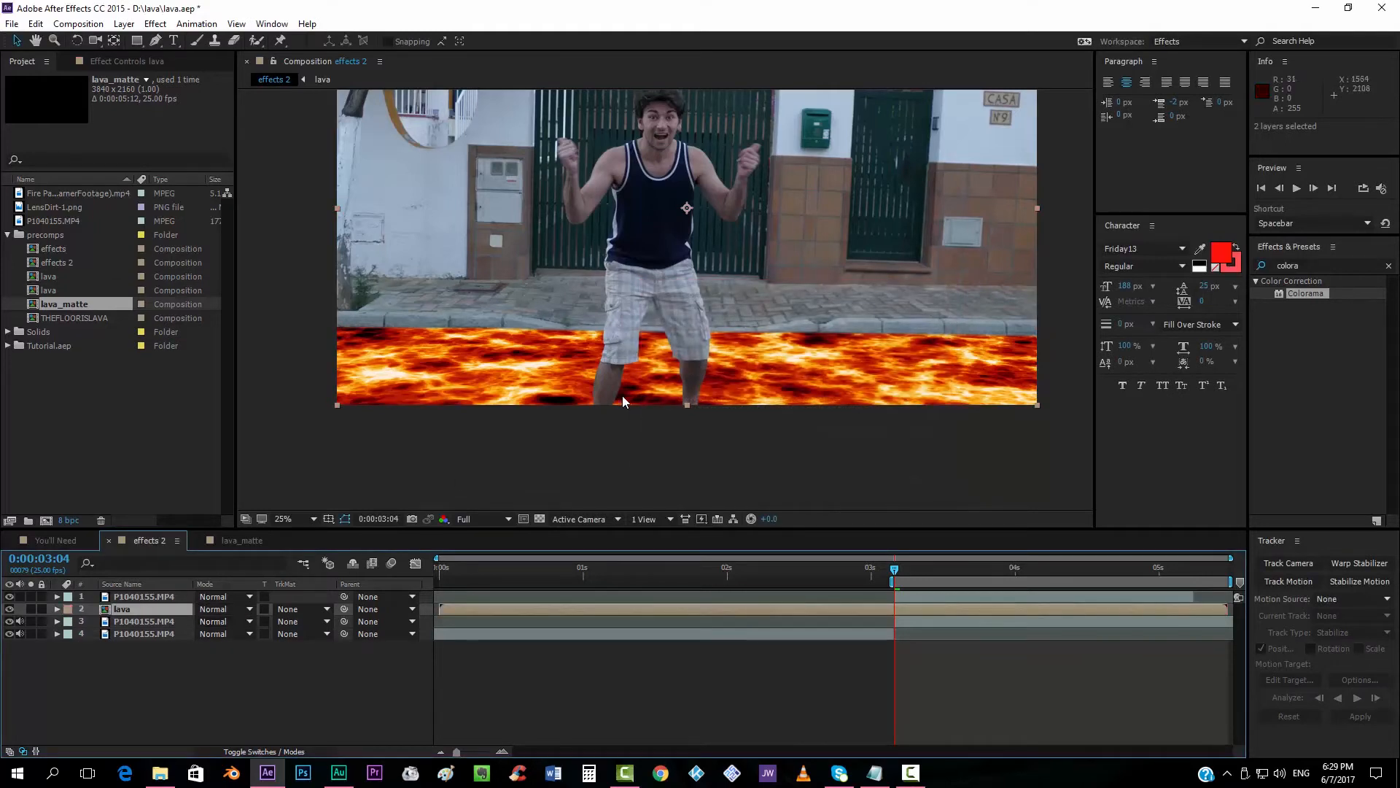
Set the lava composition's track matte to Alpha Inverted Matte from the roto-cut legs layer.
click(301, 609)
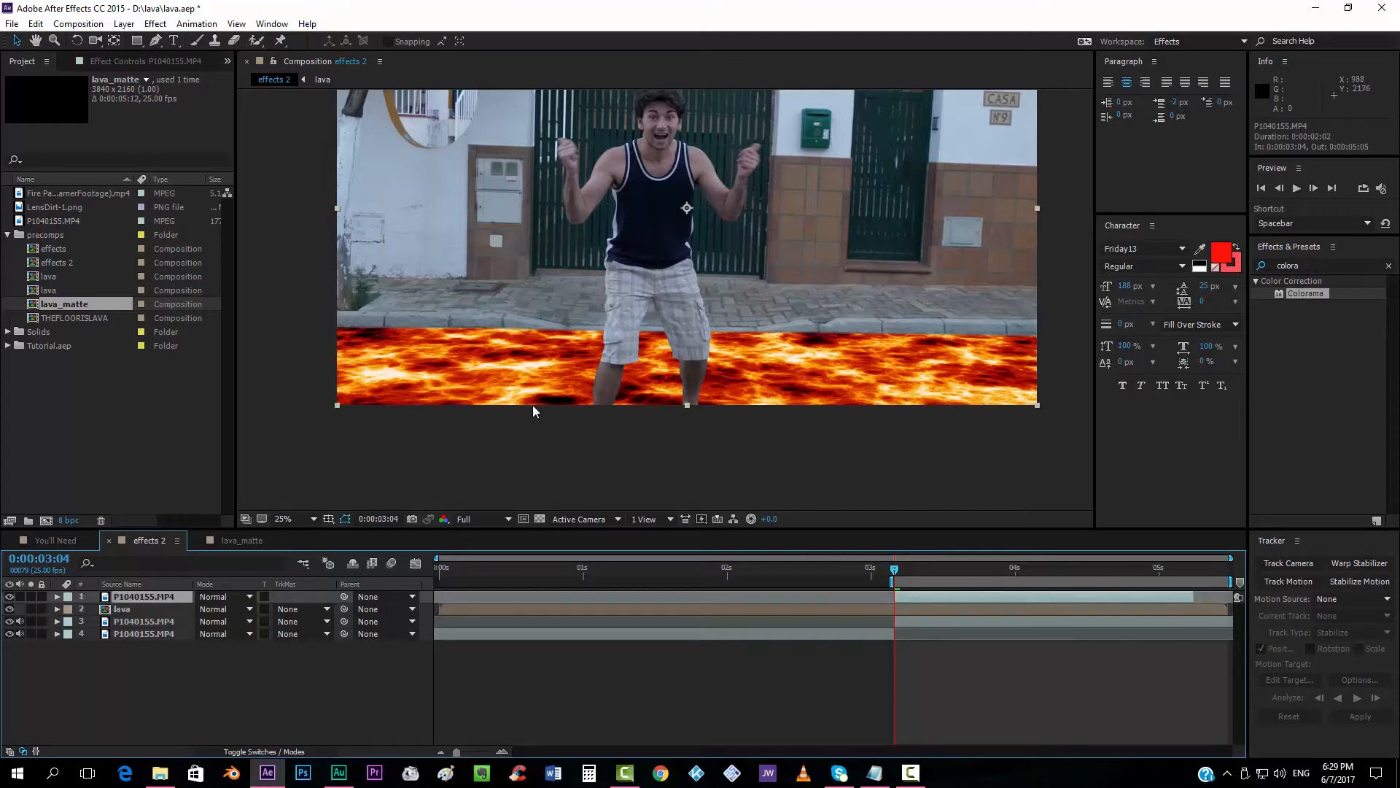
click(295, 610)
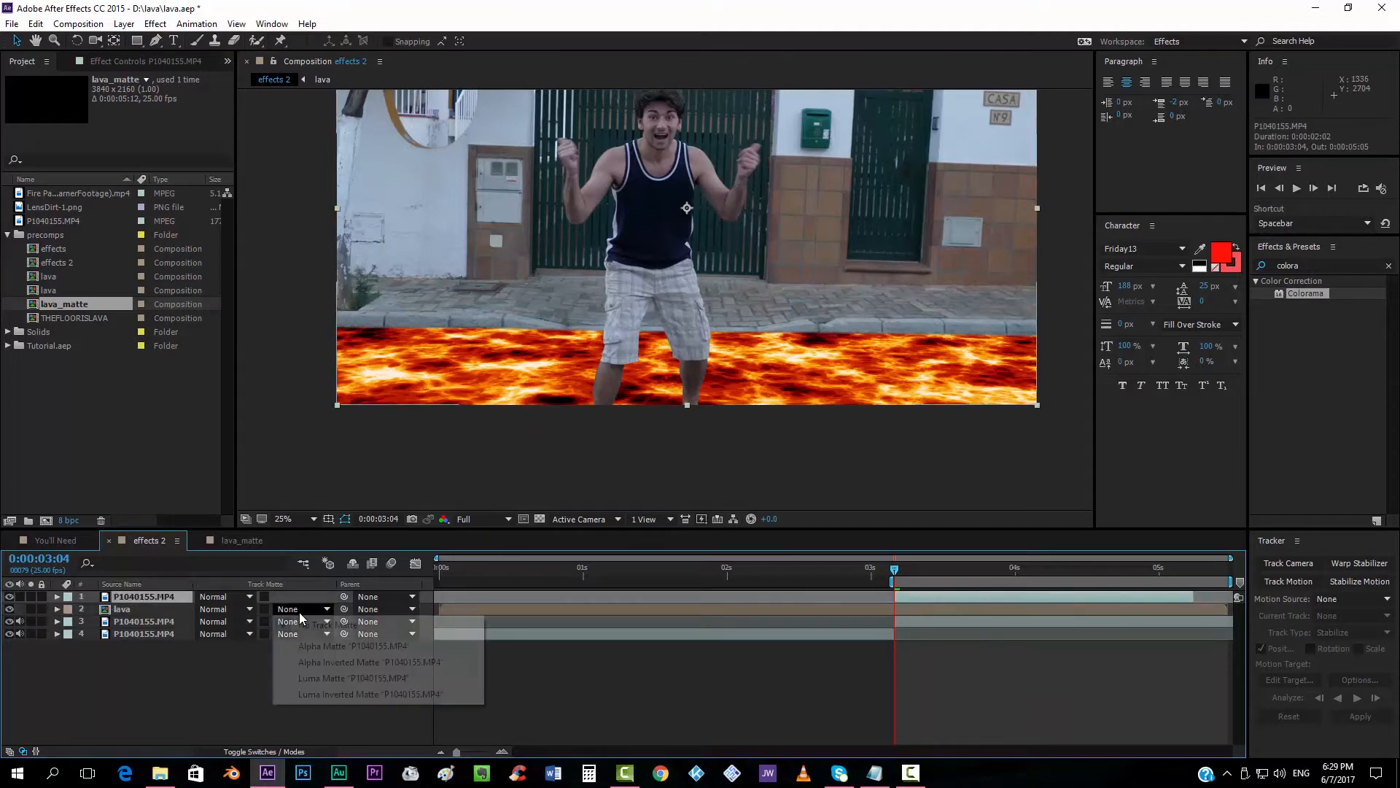
mouse_move(337, 662)
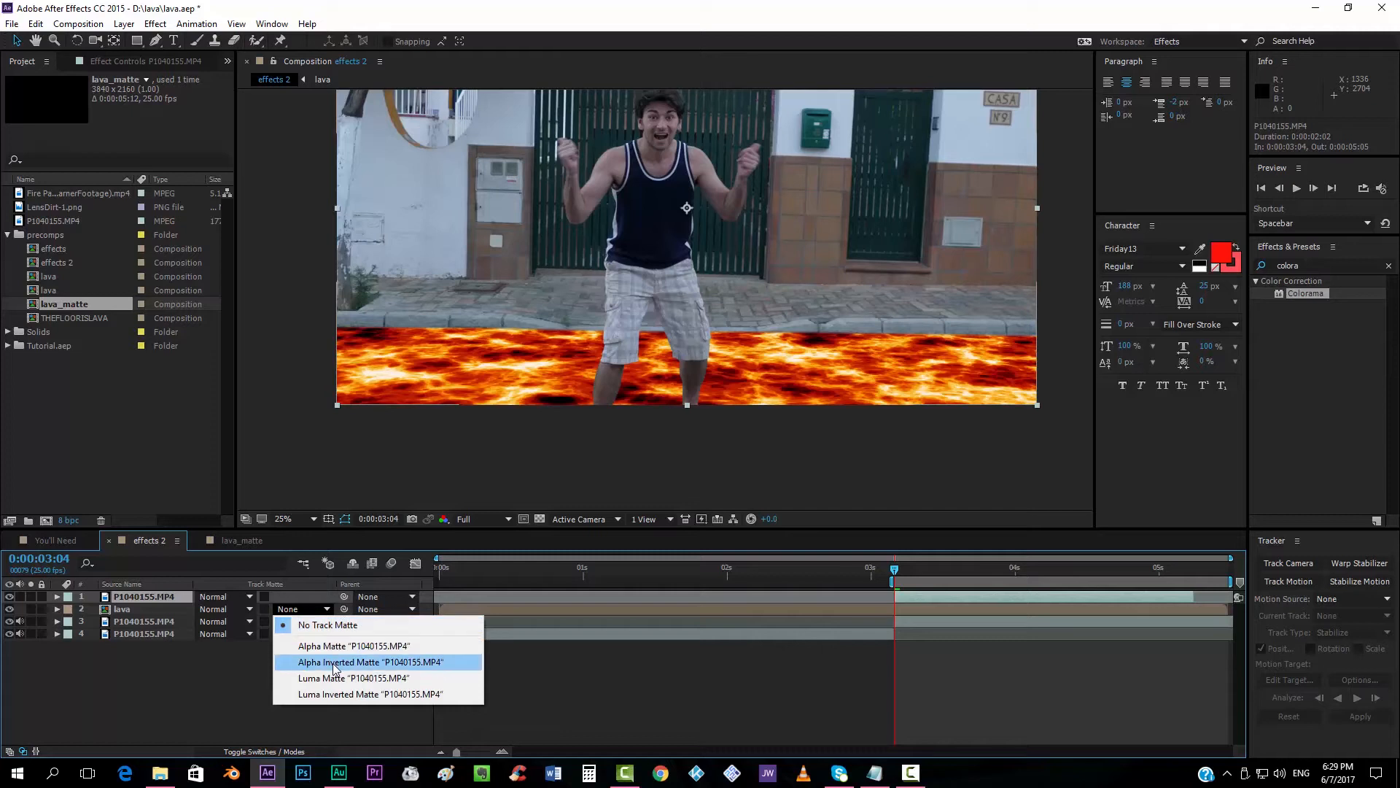
click(369, 662)
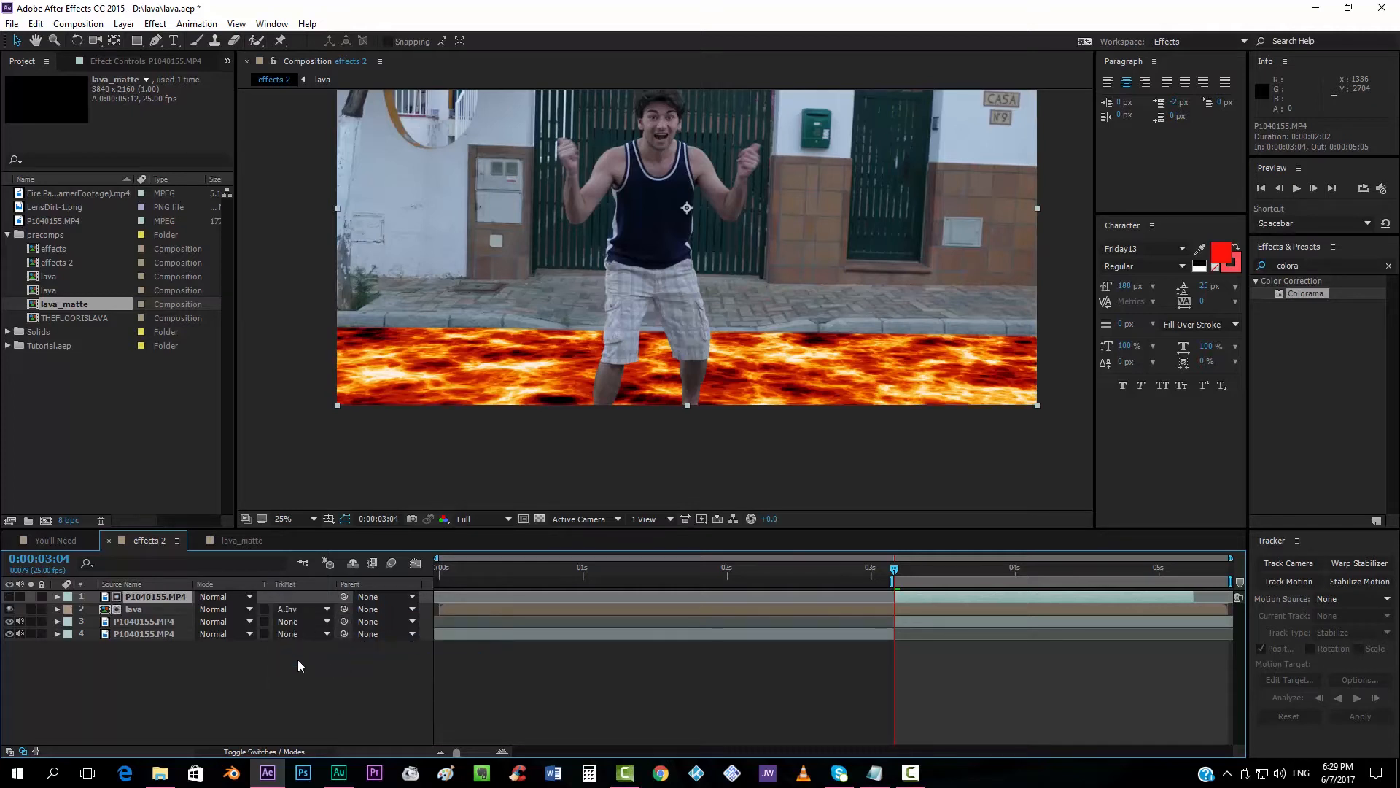
click(134, 610)
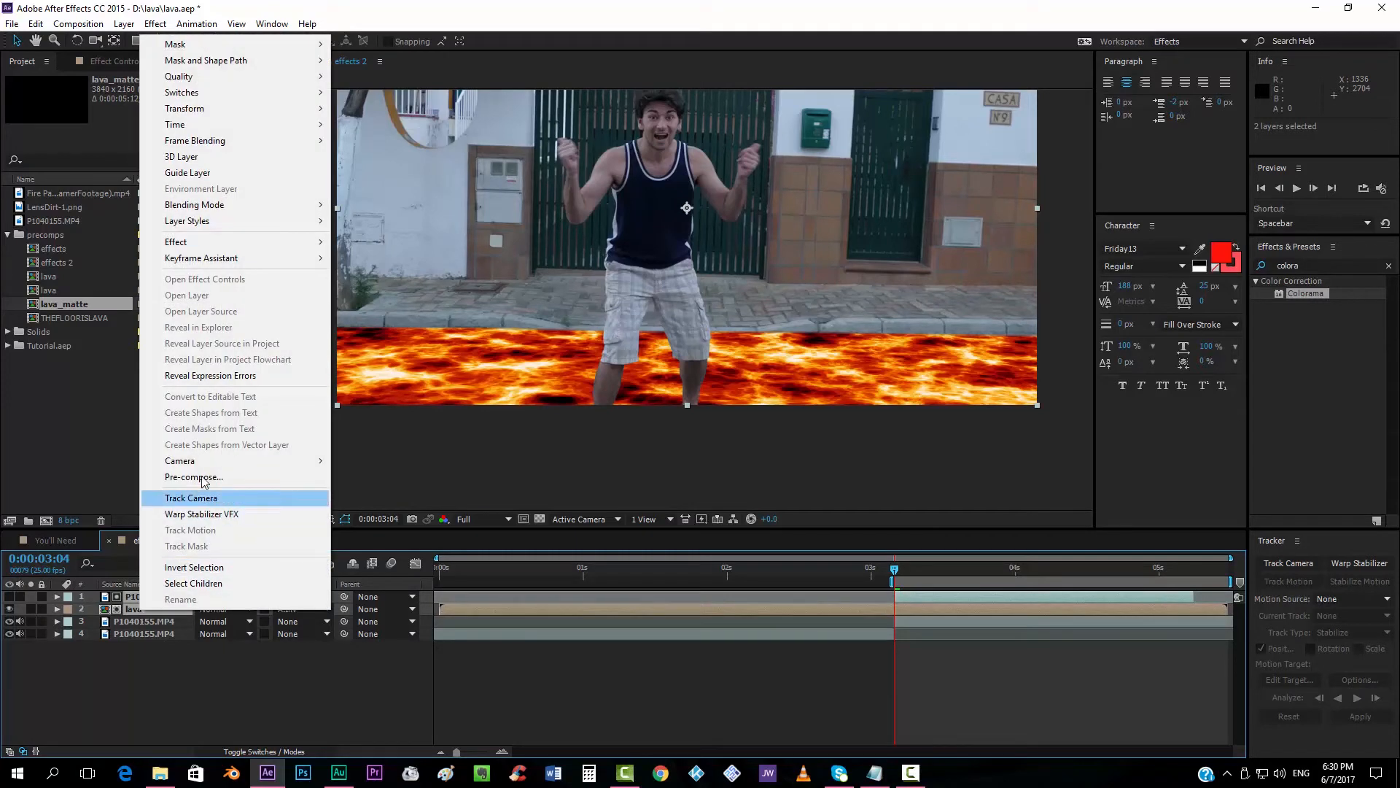
Pre-compose the legs footage and matted lava into a composition named 'lava_matte'.
click(194, 476)
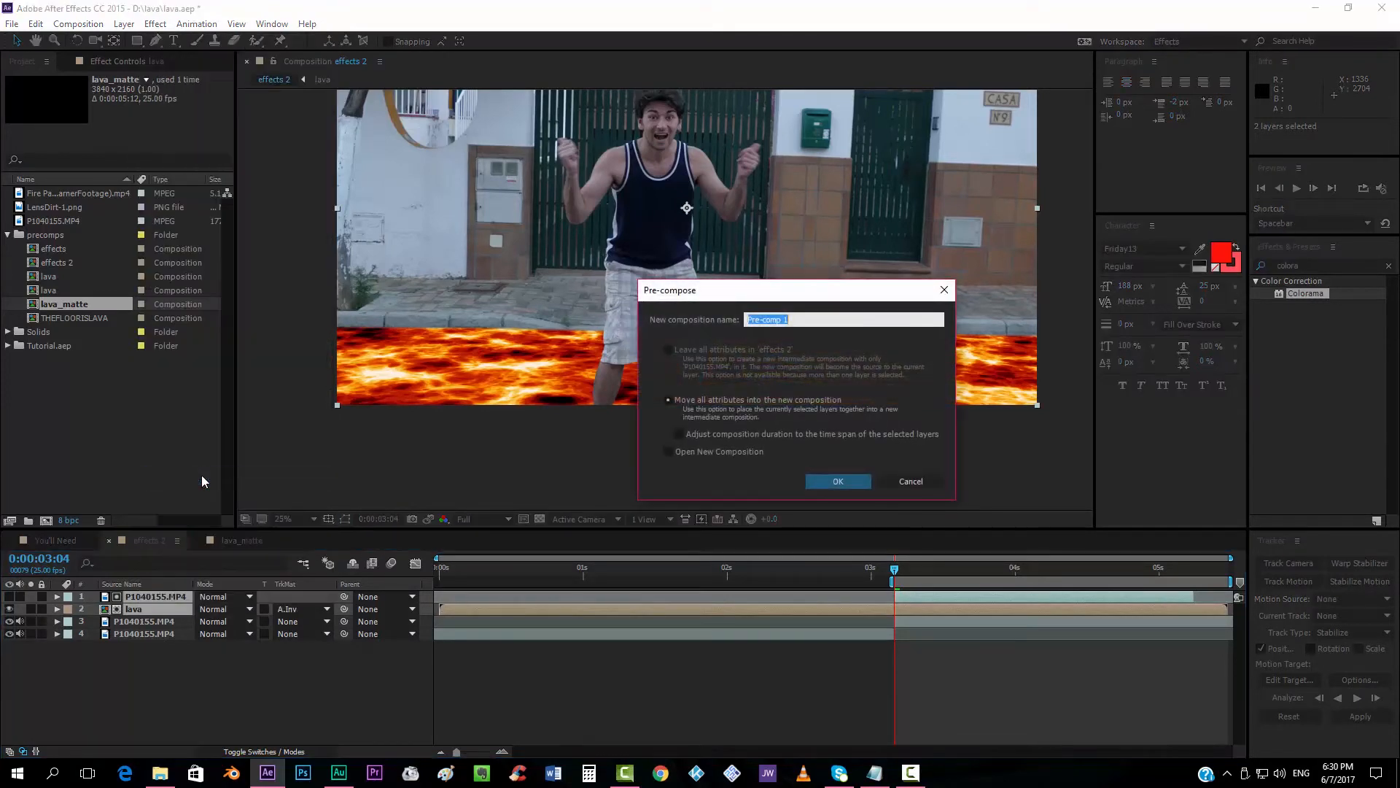
text(lava_)
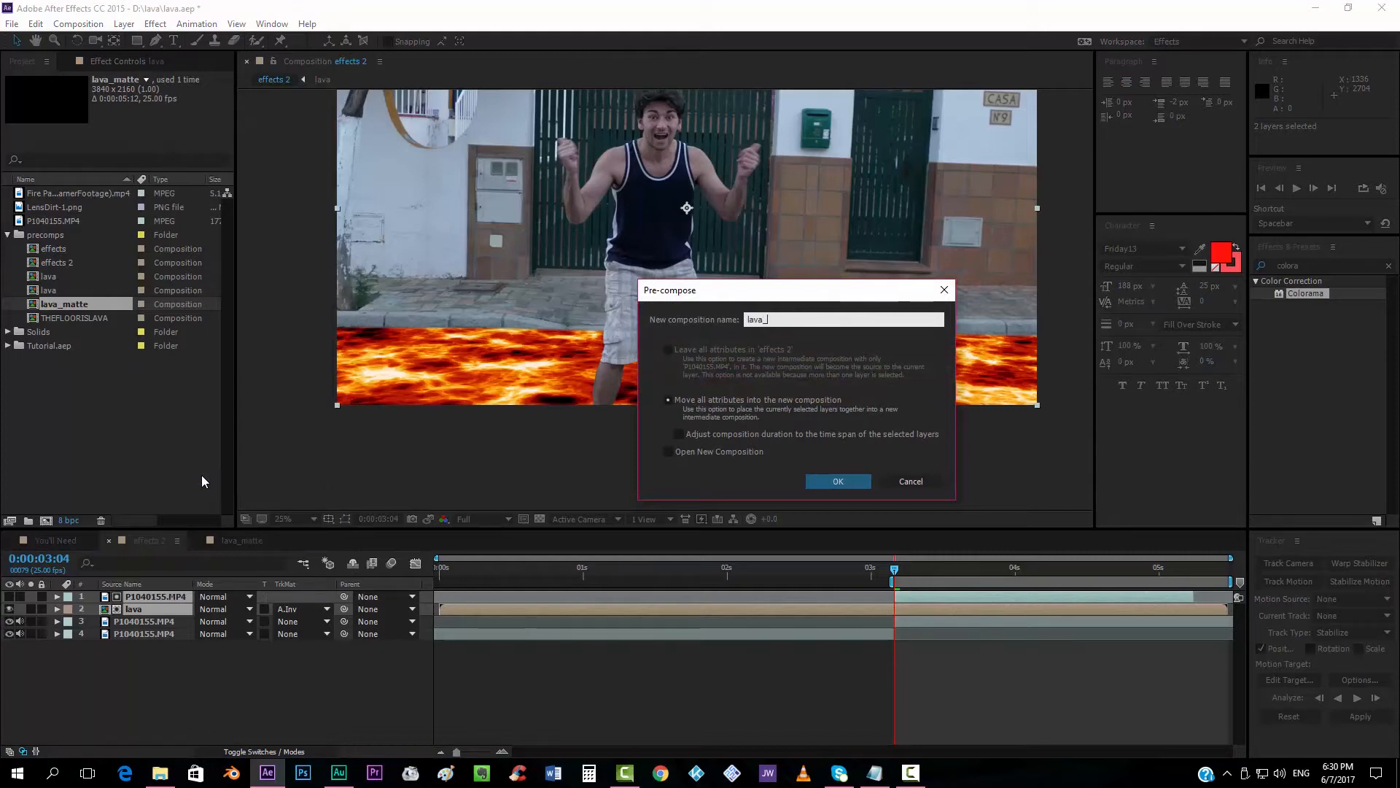
click(837, 479)
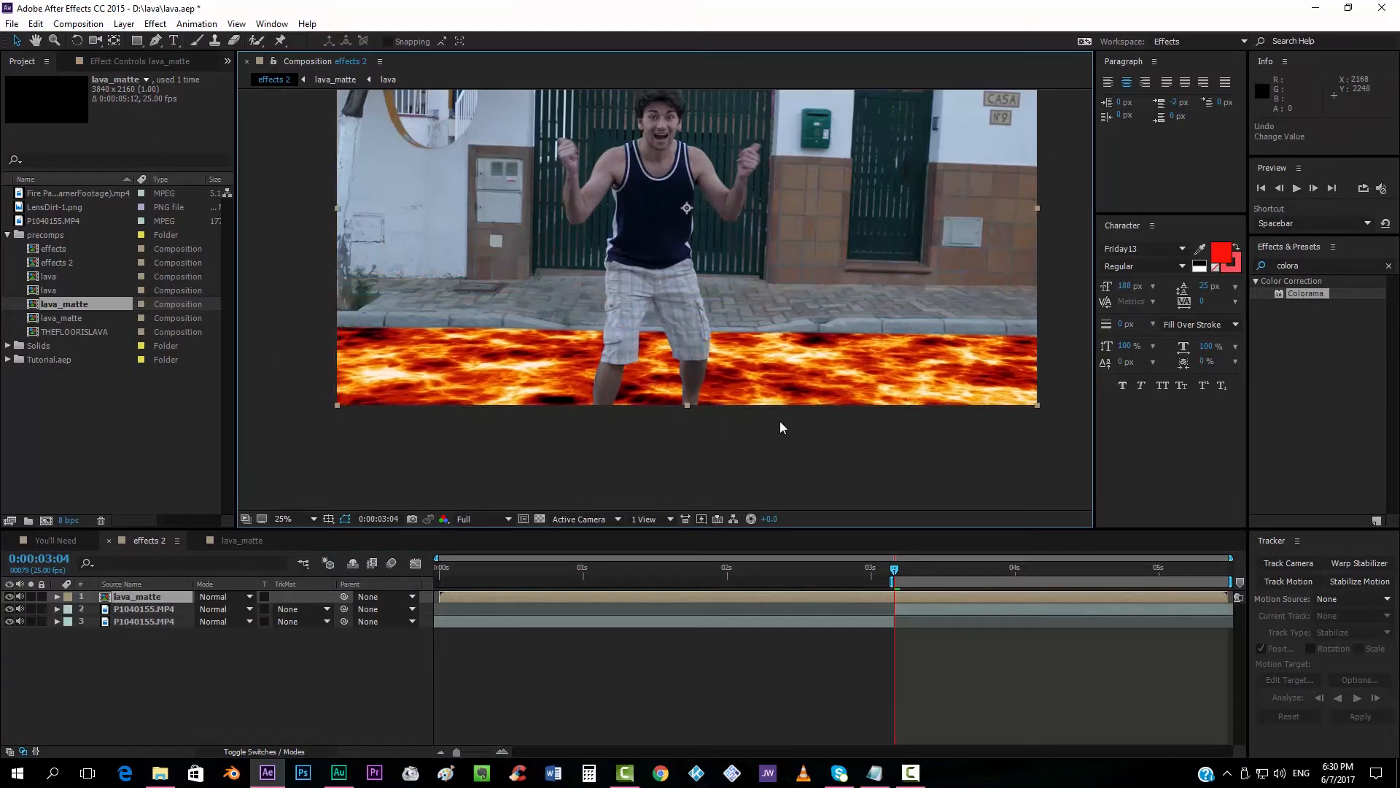
mouse_move(722, 382)
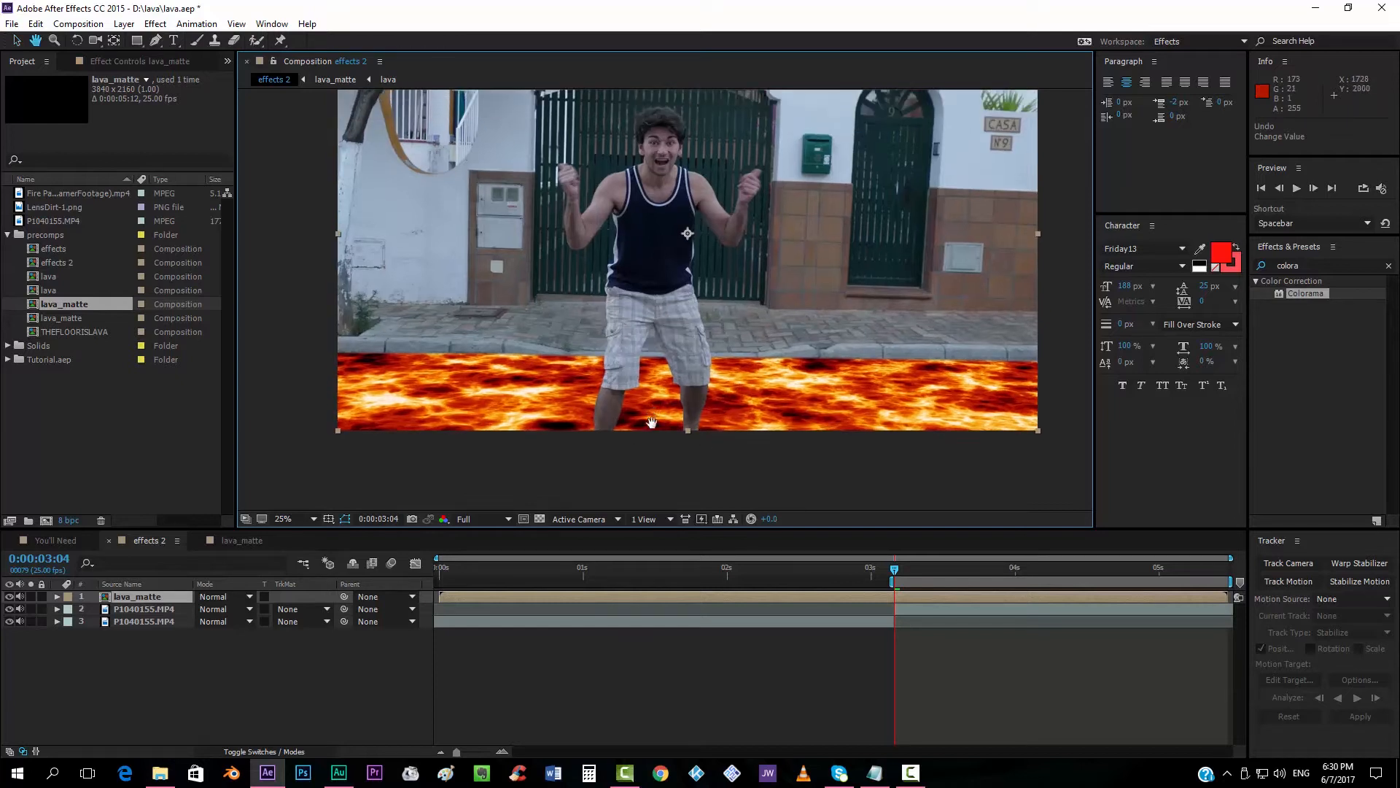
Apply stacked Glow effects to lava_matte, widening the first glow and raising the third's intensity.
text(glow)
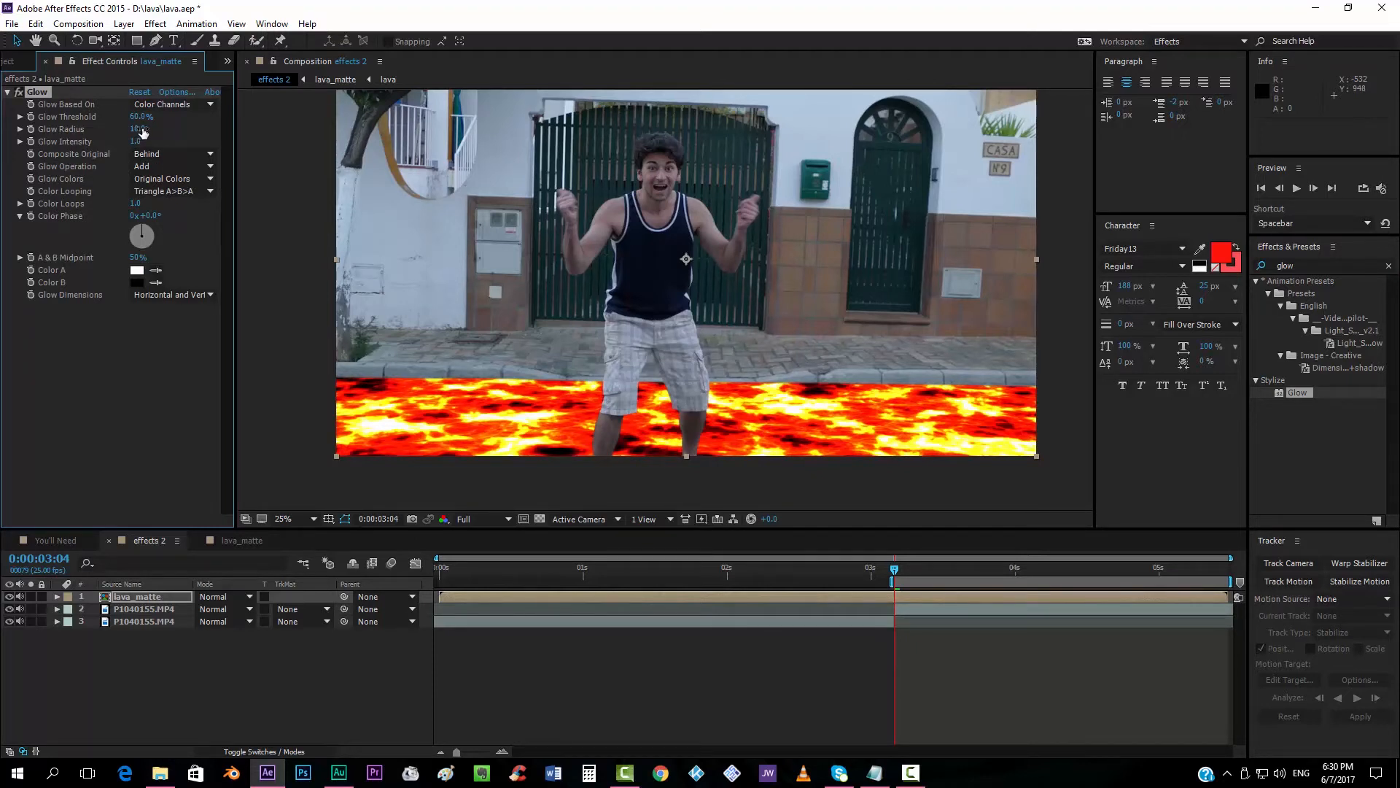
drag(138, 128, 139, 128)
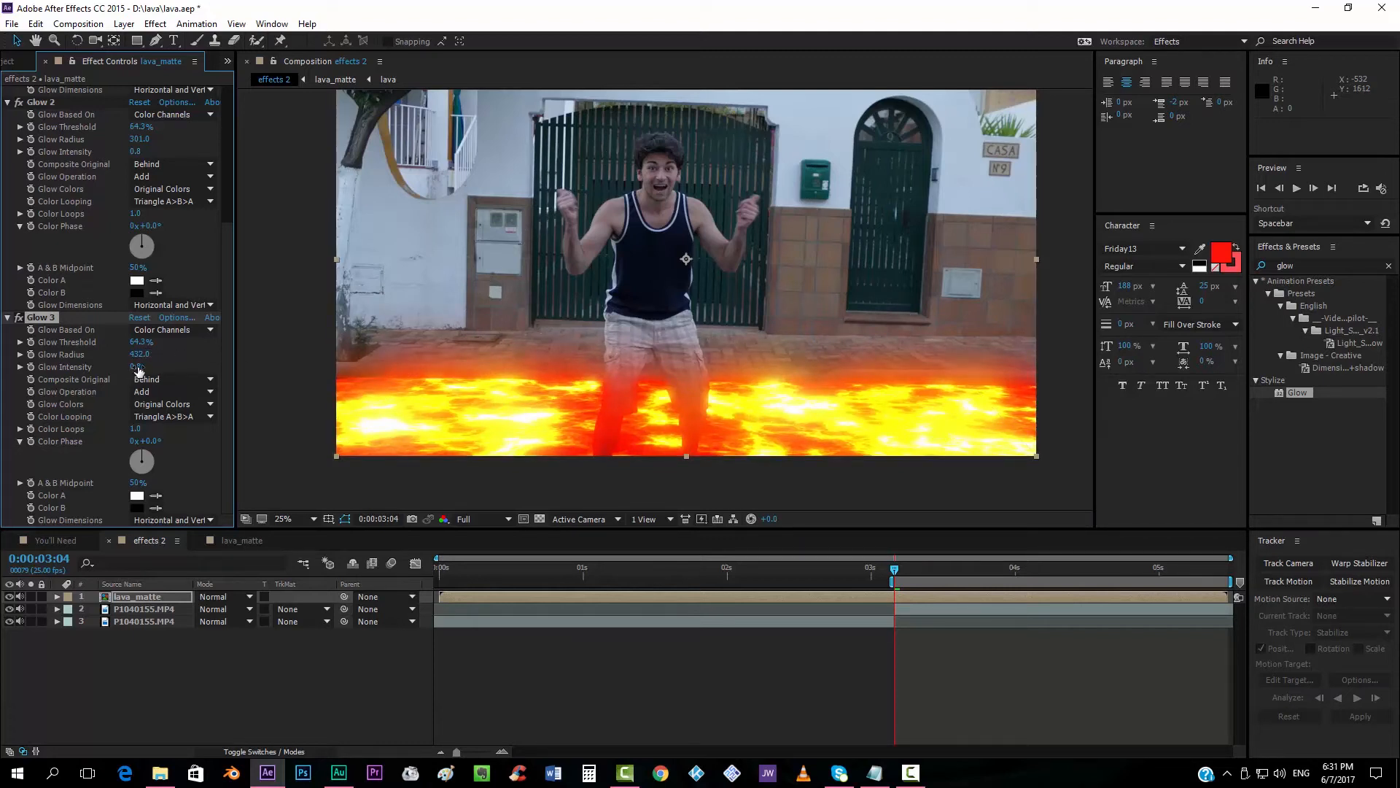
click(138, 368)
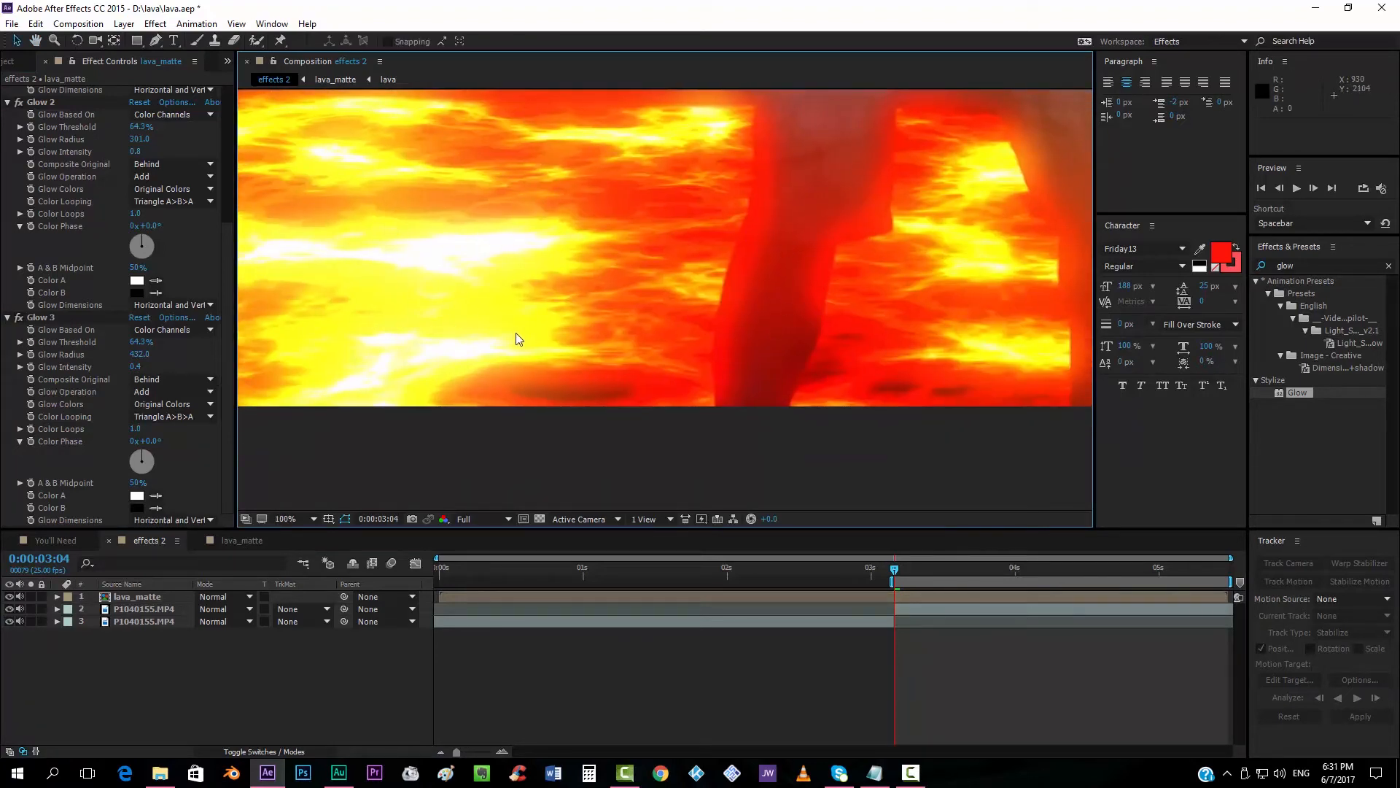
Widen the first glow's radius further while checking the full frame of legs over glowing lava.
click(286, 517)
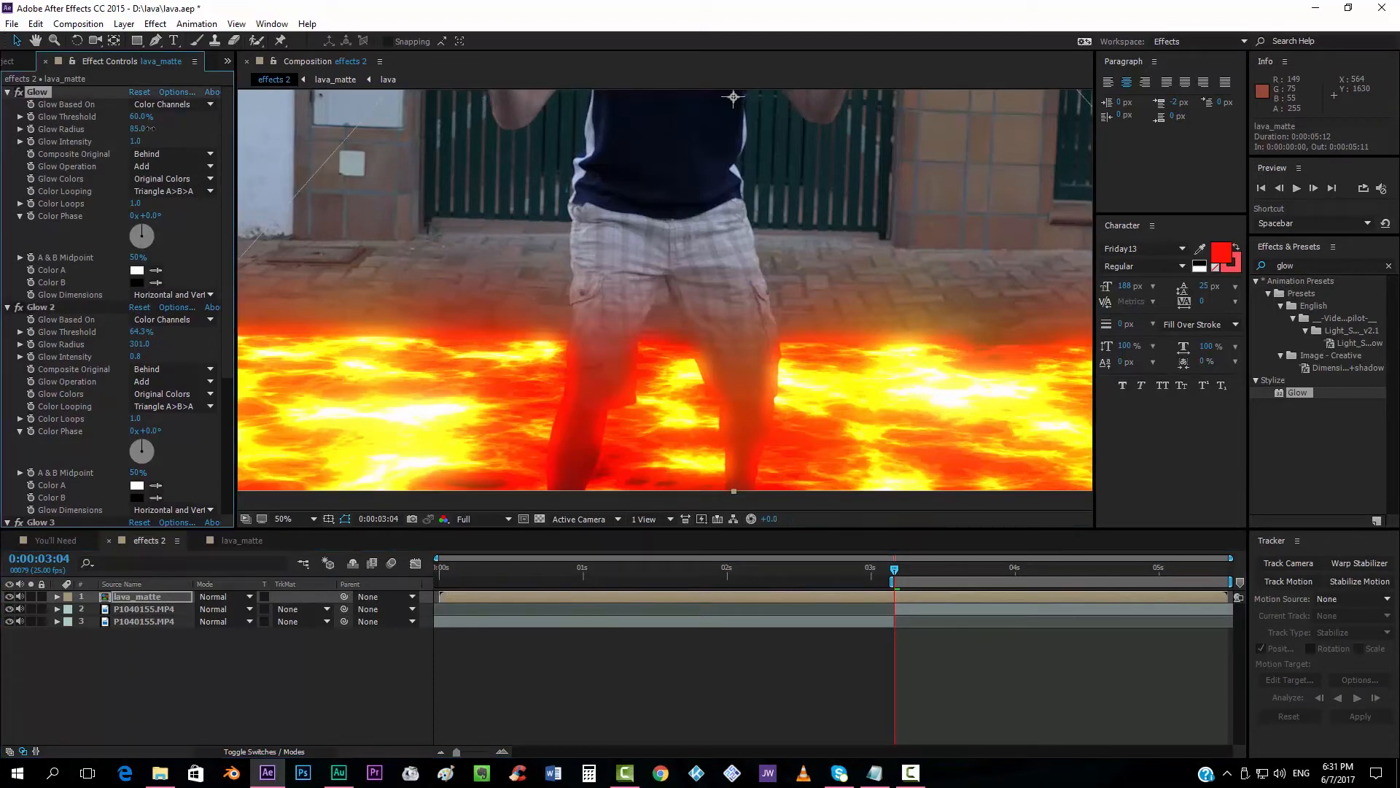
drag(138, 128, 147, 126)
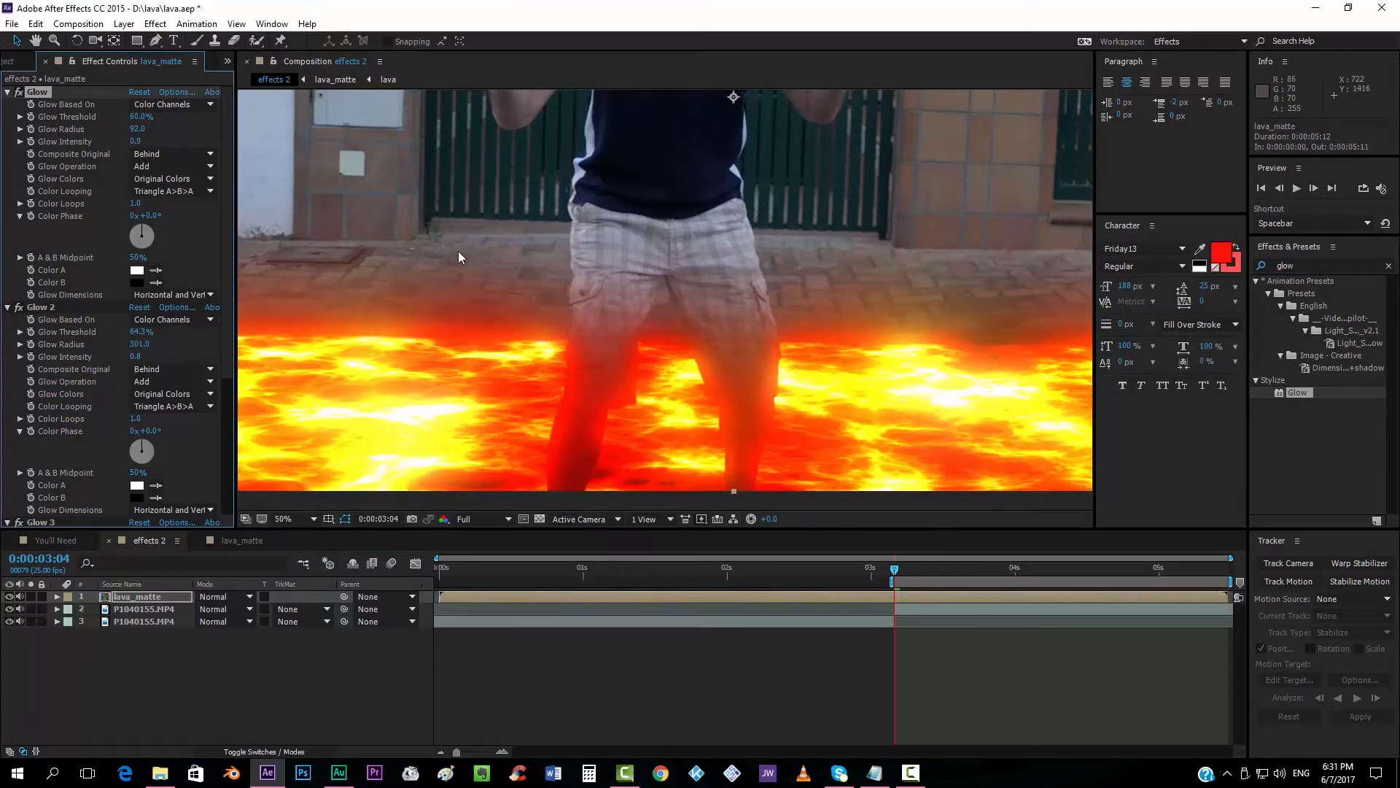
click(285, 517)
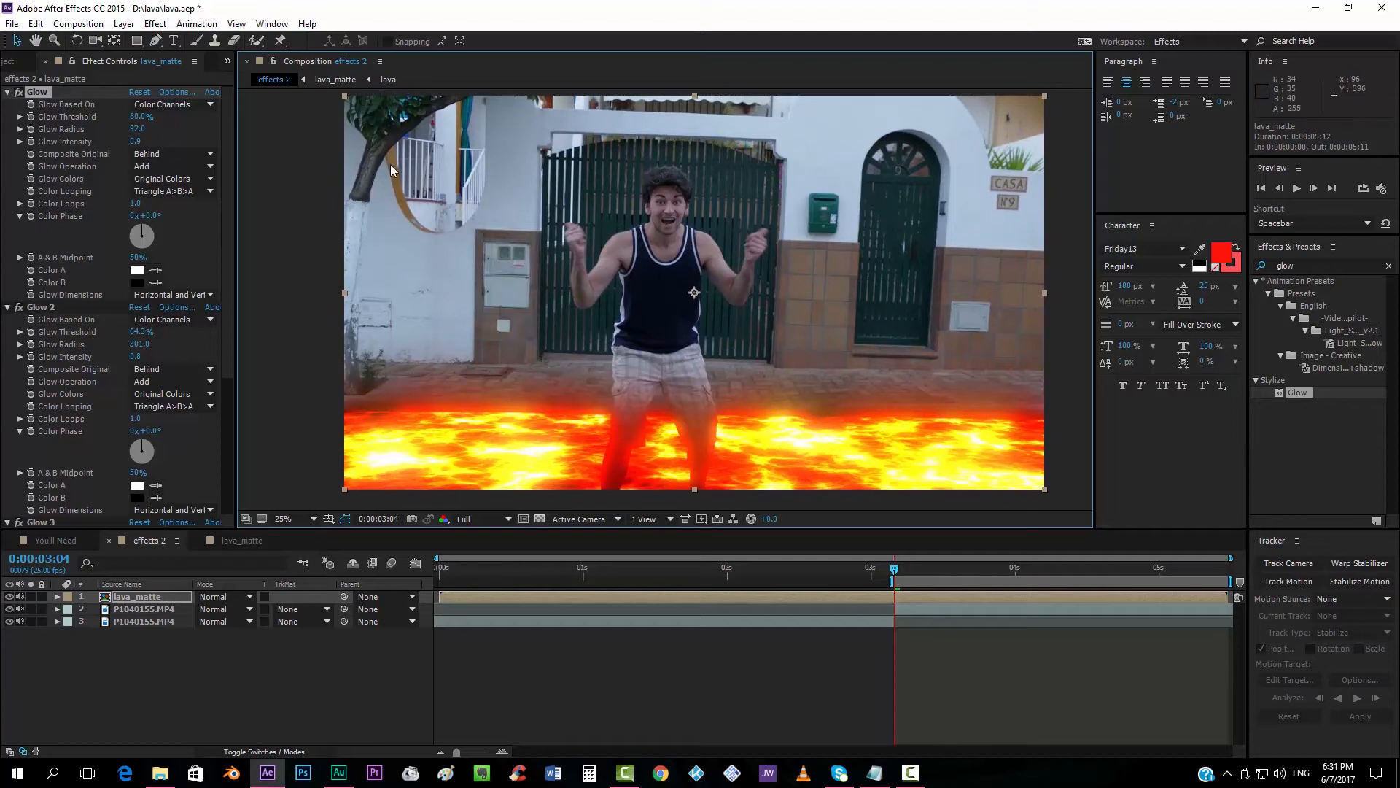
mouse_move(798, 378)
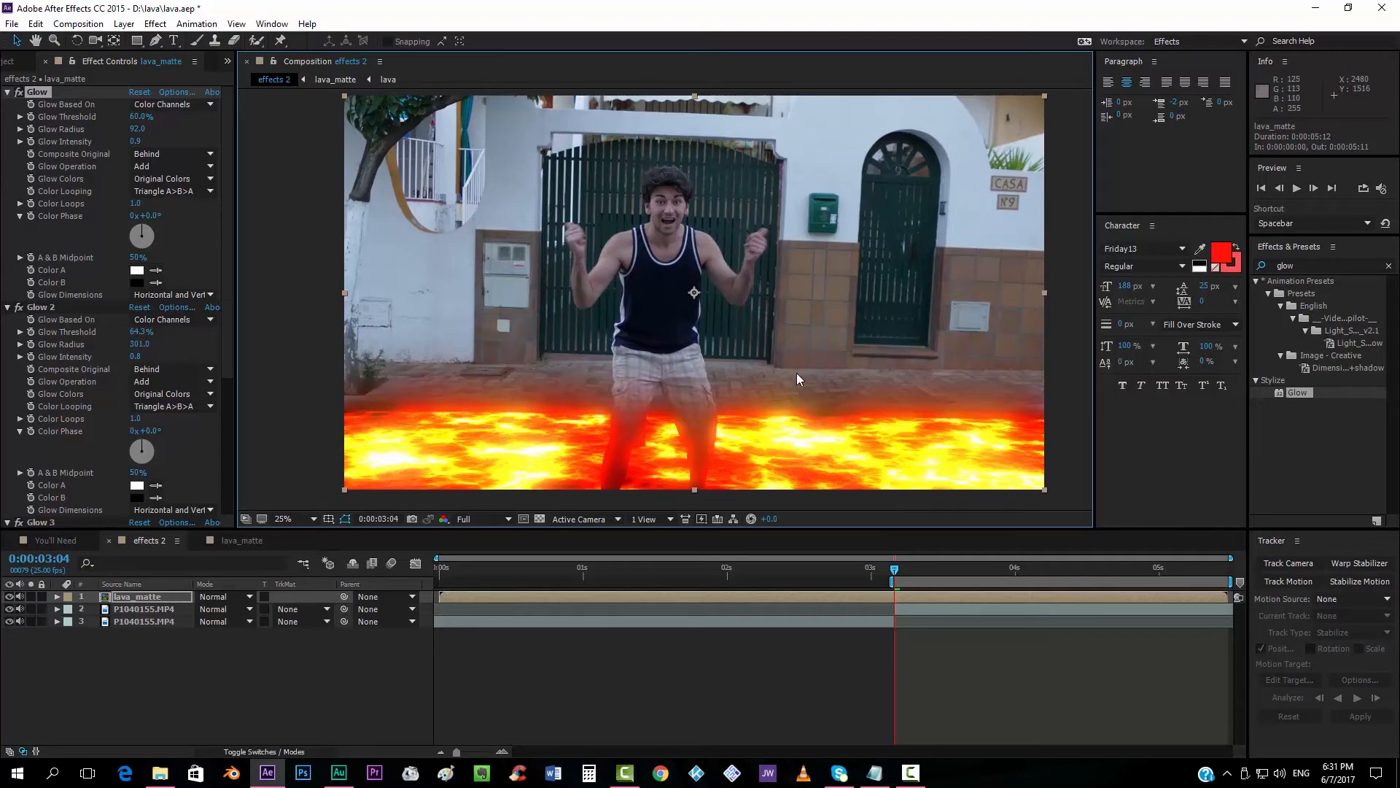
Create a full-frame orange solid named heat as the new top layer.
click(122, 23)
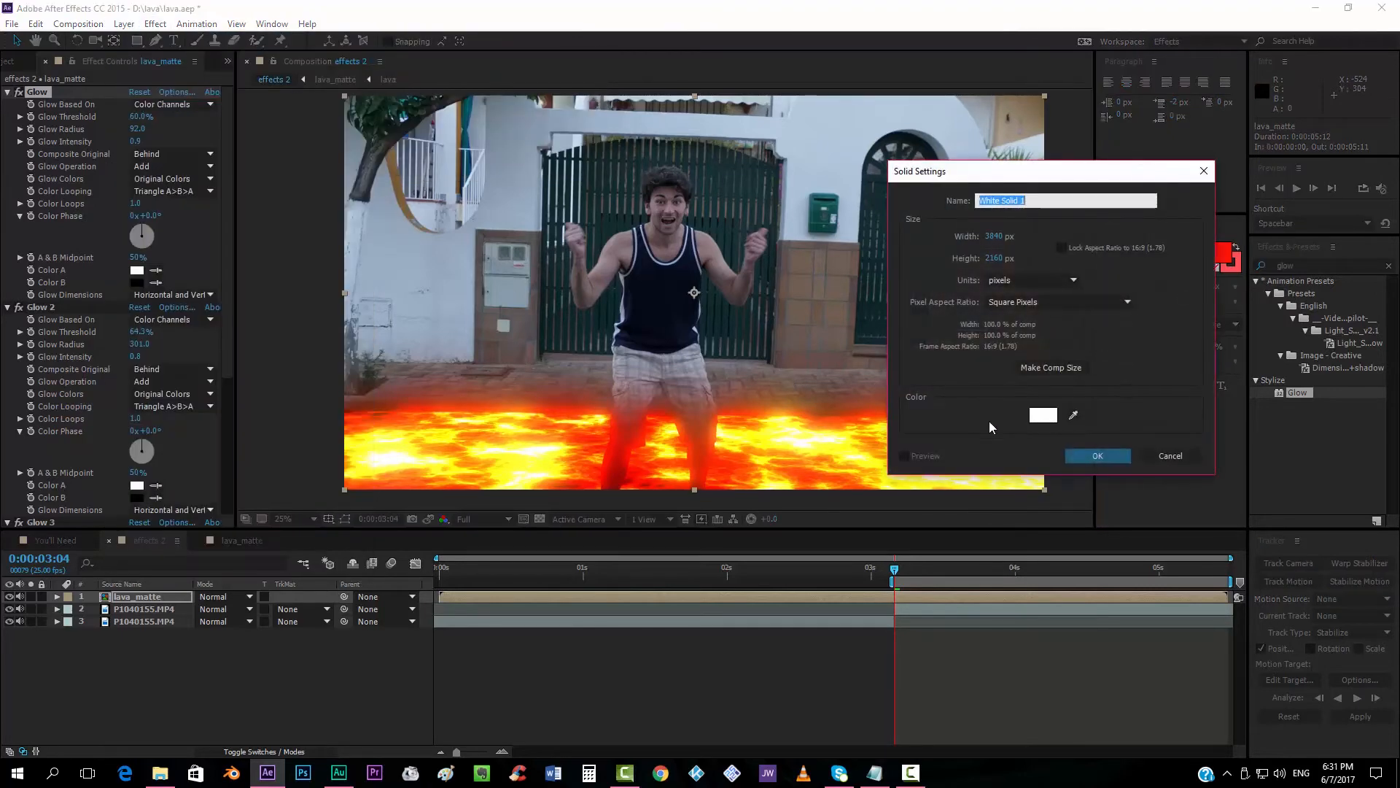
click(1043, 415)
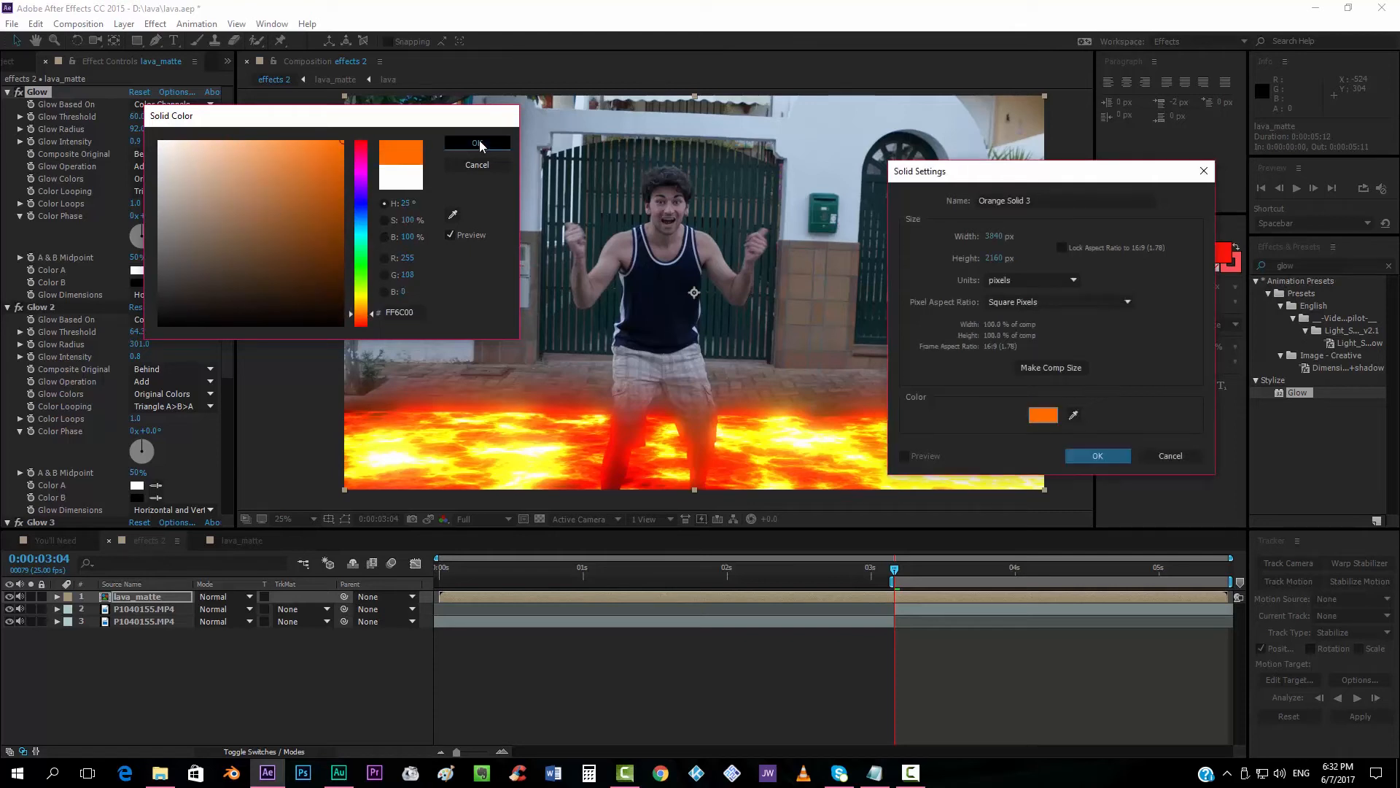
click(477, 143)
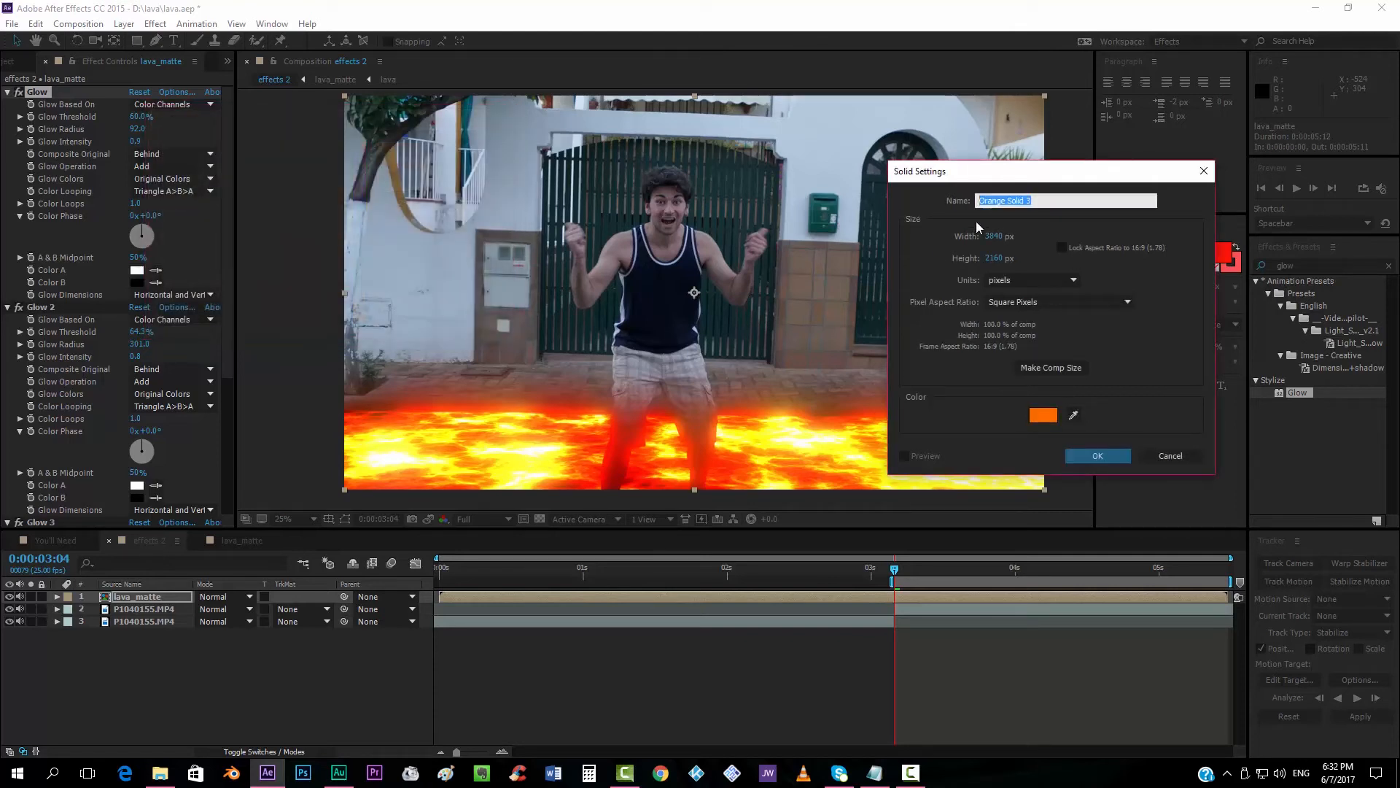
text(heat)
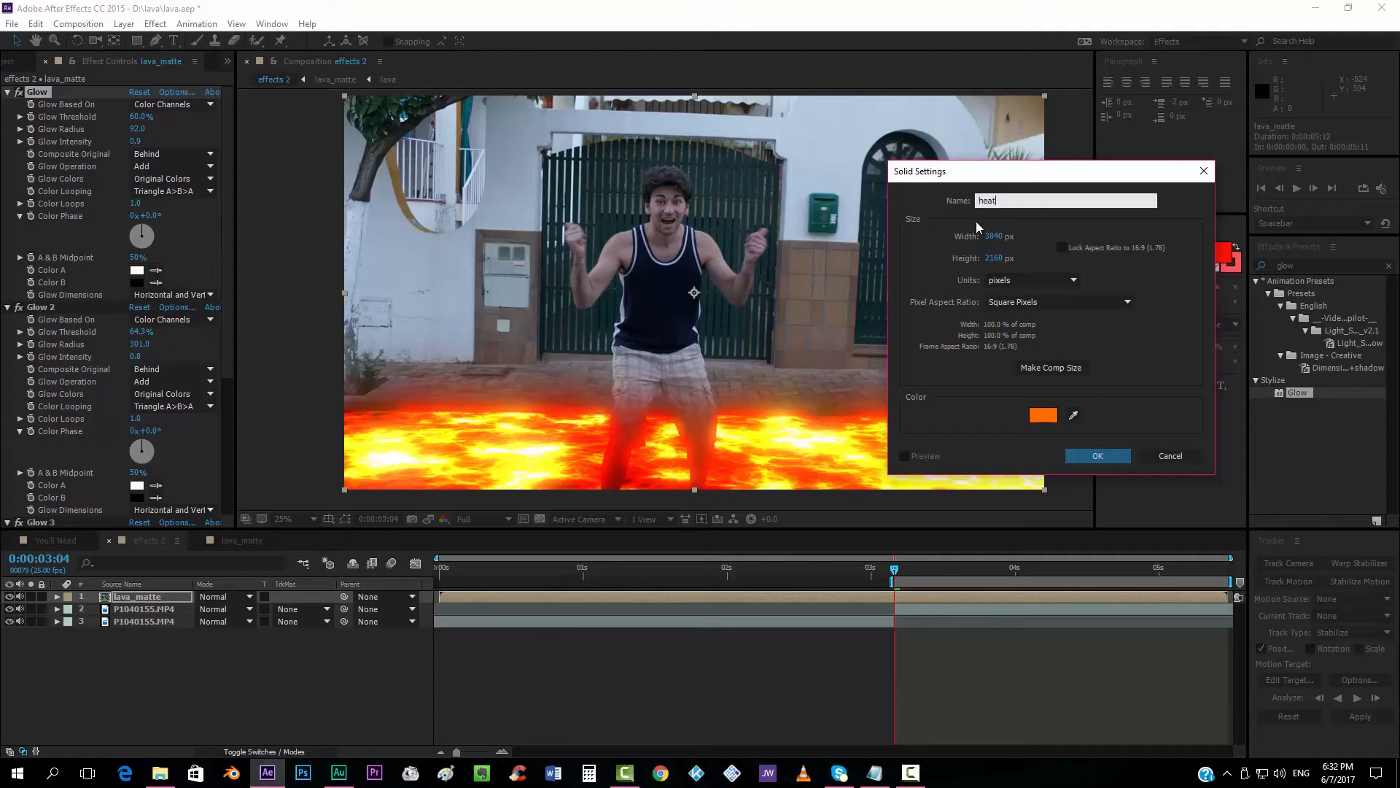
click(1097, 455)
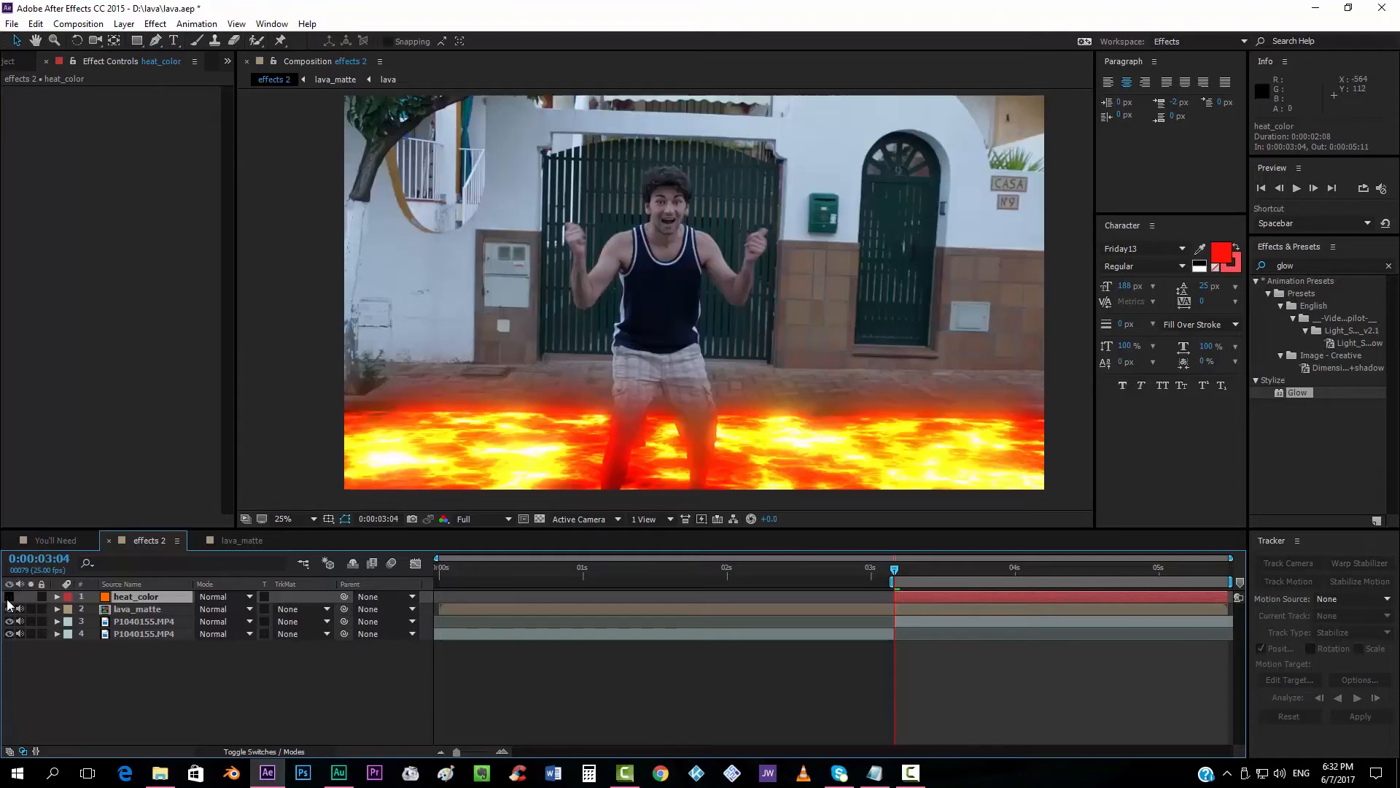
Draw an ellipse mask on the heat solid and blend it in Hard Light over the footage.
click(137, 40)
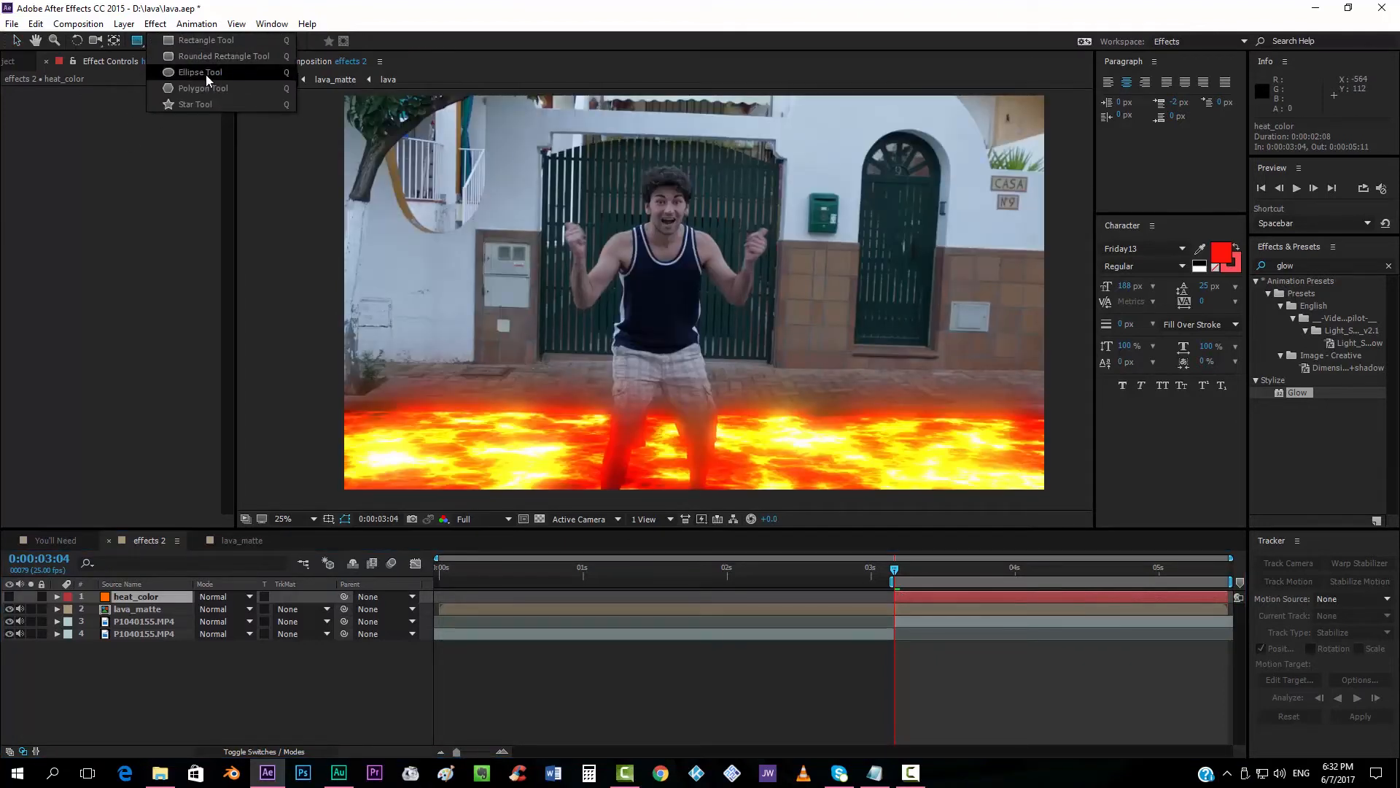
click(200, 72)
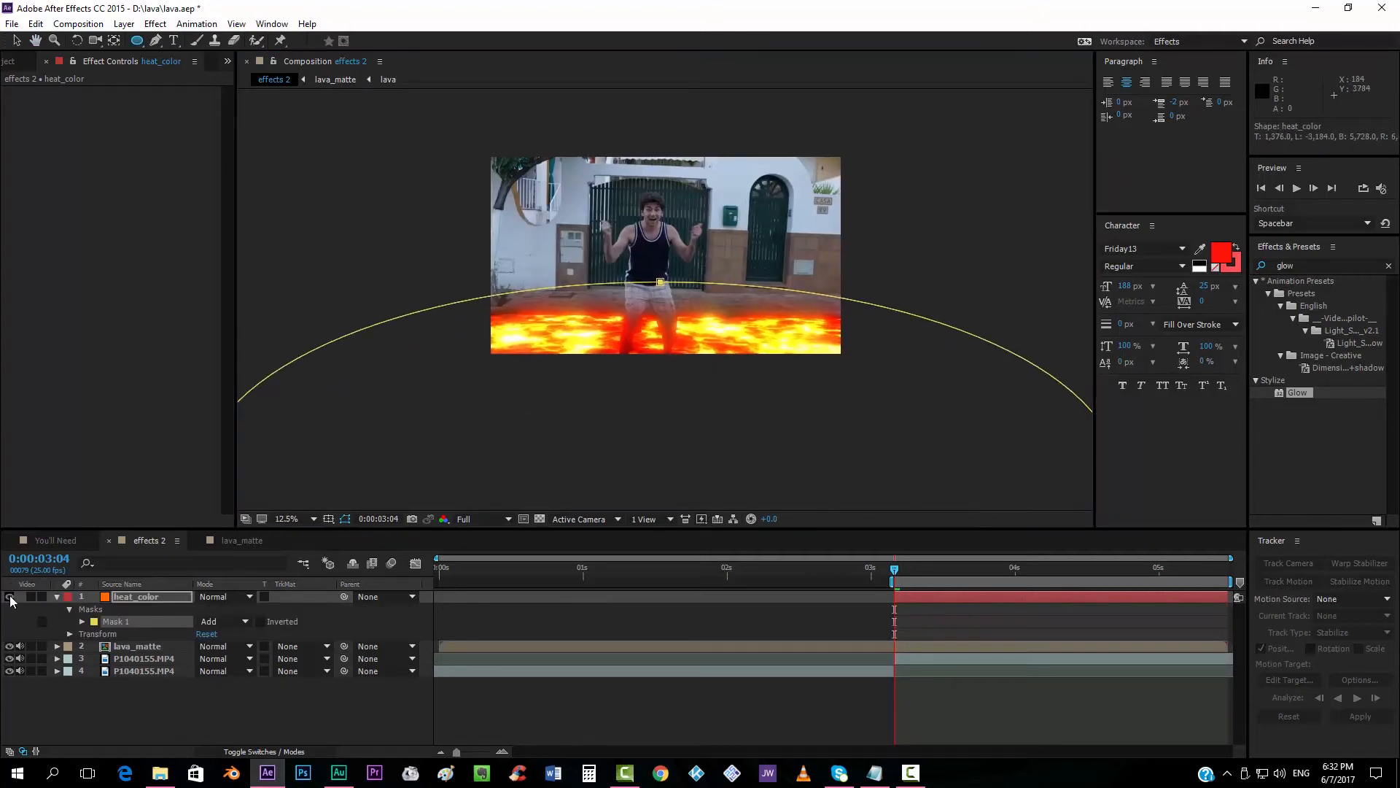
click(221, 597)
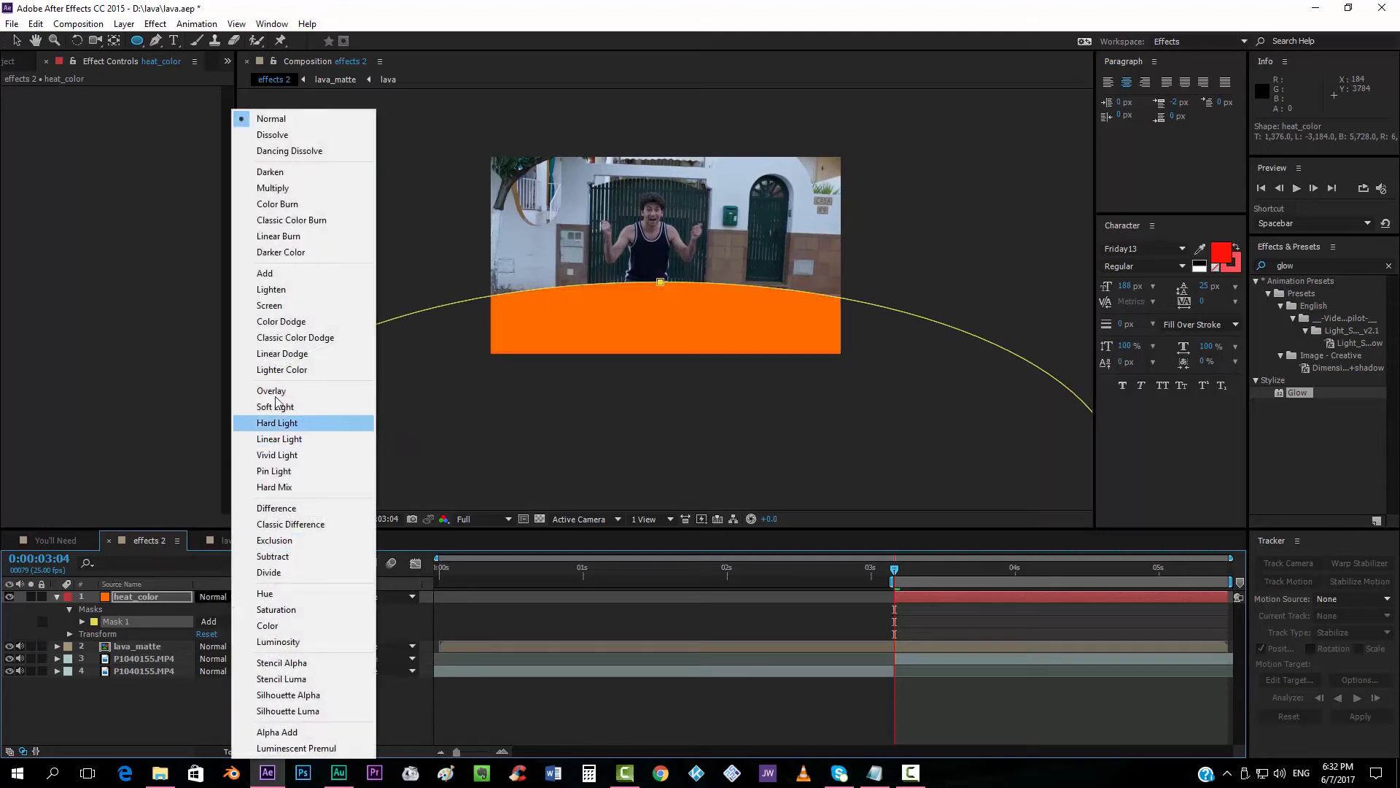
click(275, 407)
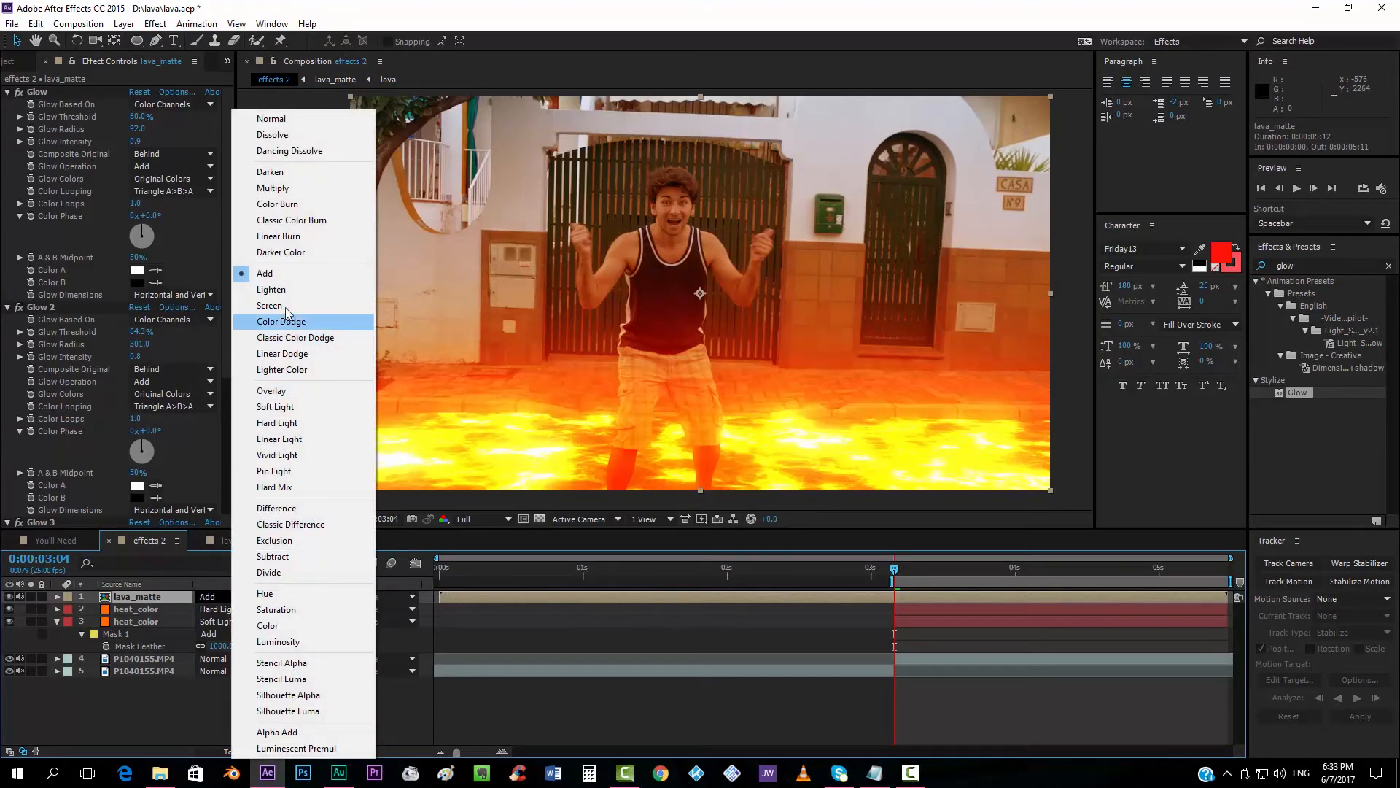
Try Add and Hue on lava_matte, settle on Screen mode, and zoom in to check the lava floor.
click(270, 305)
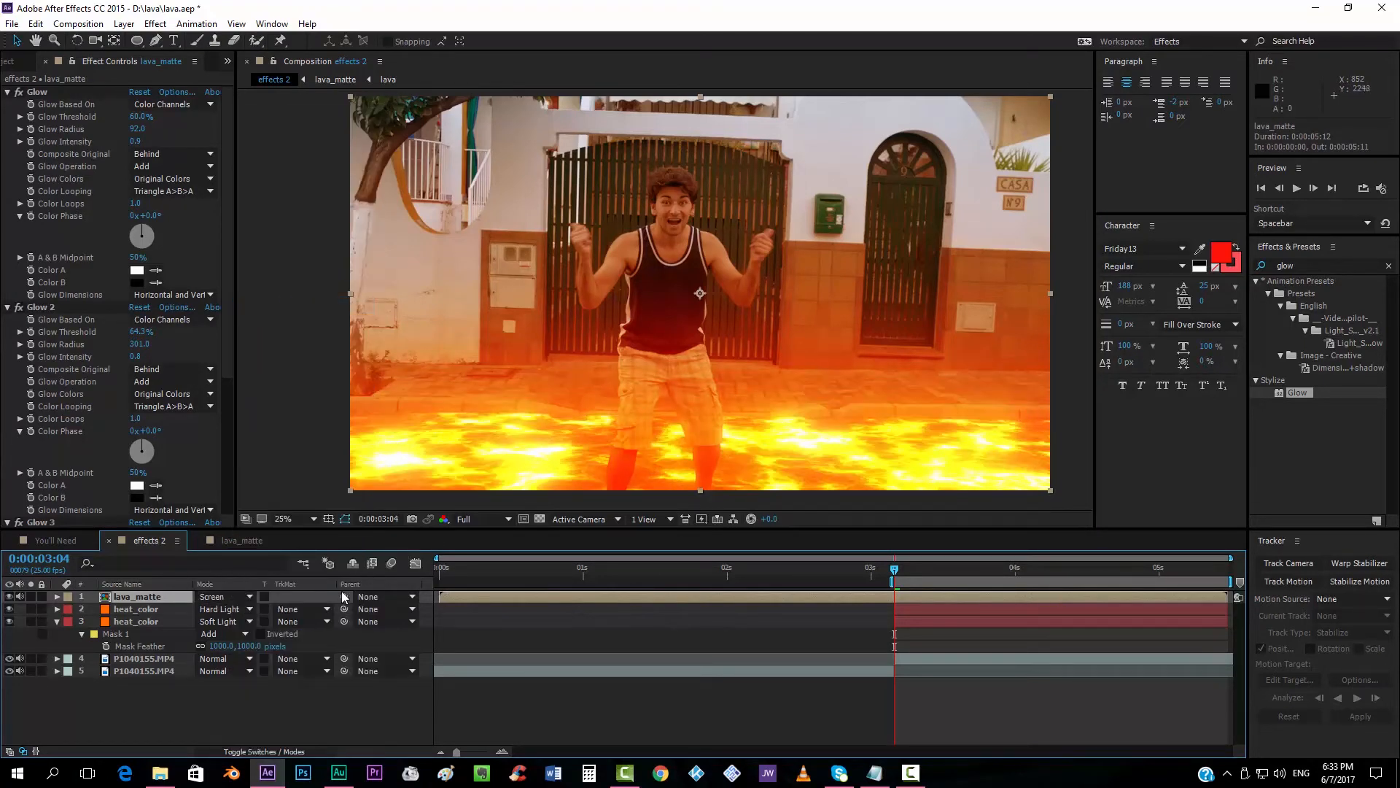
click(224, 595)
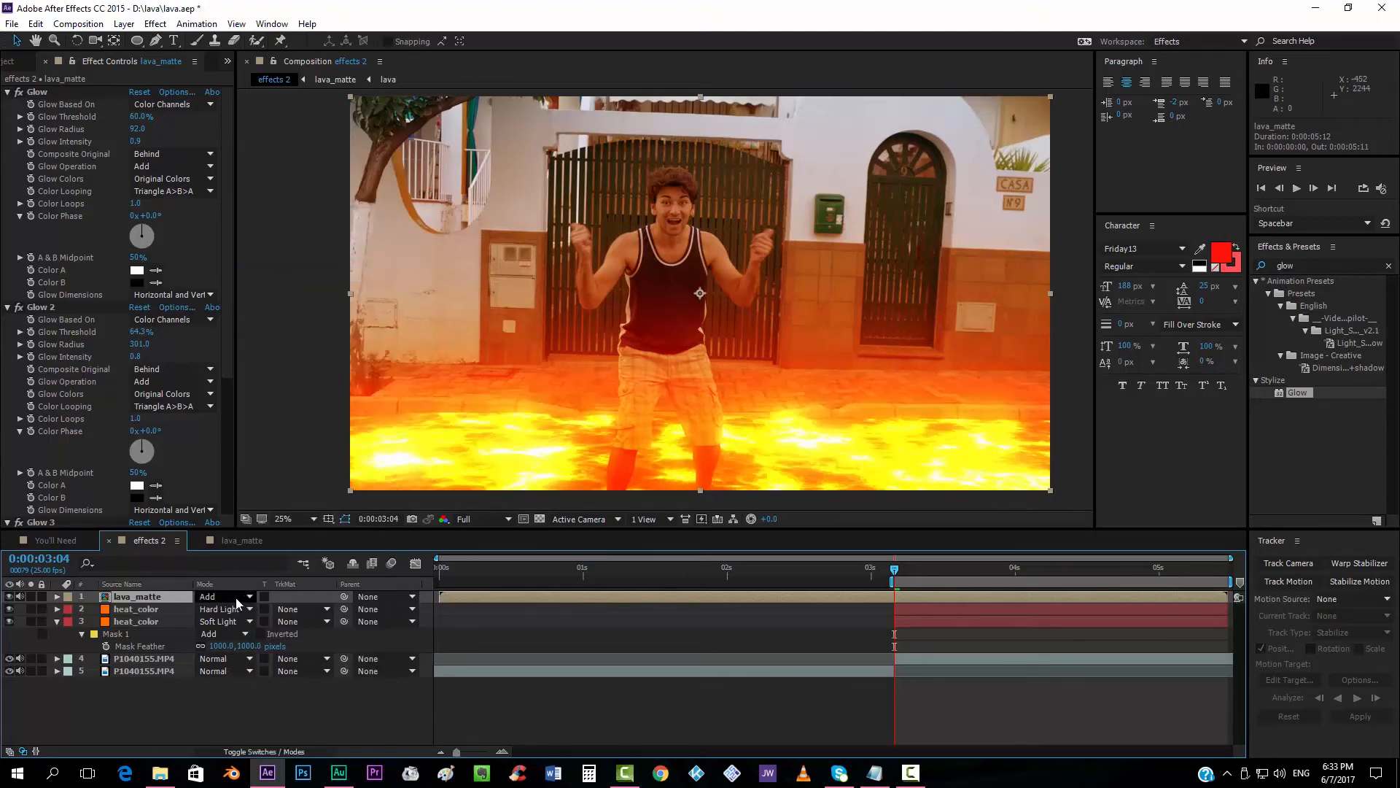
click(221, 596)
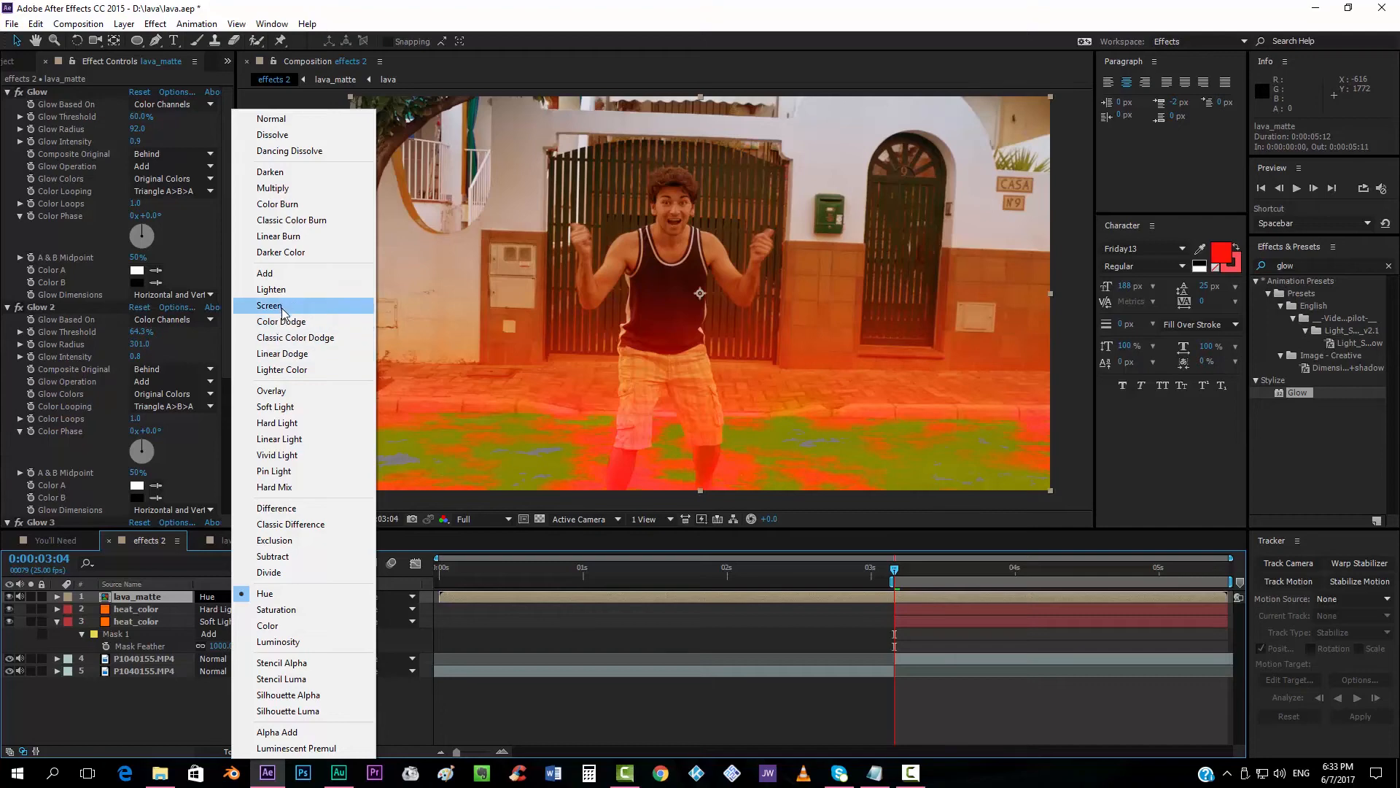
click(272, 305)
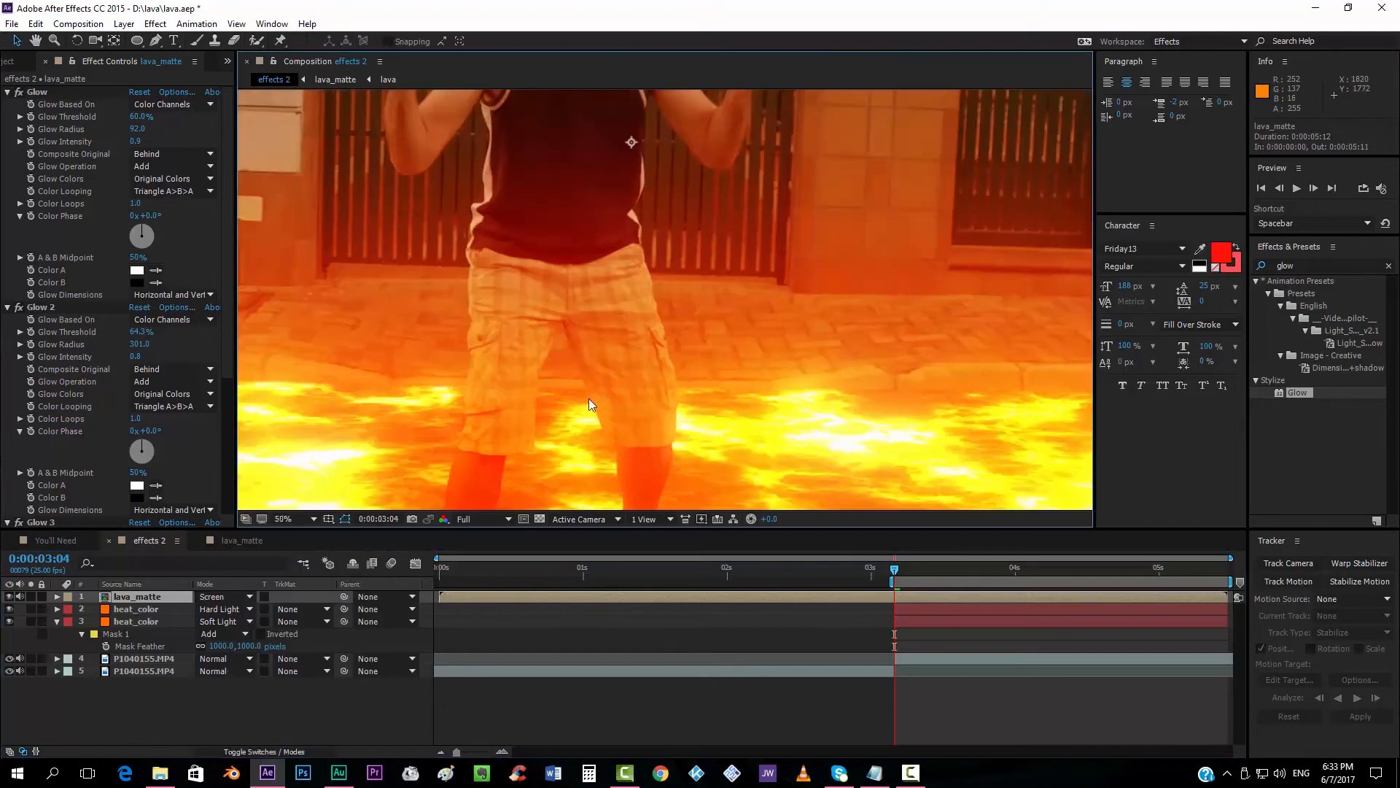
click(283, 520)
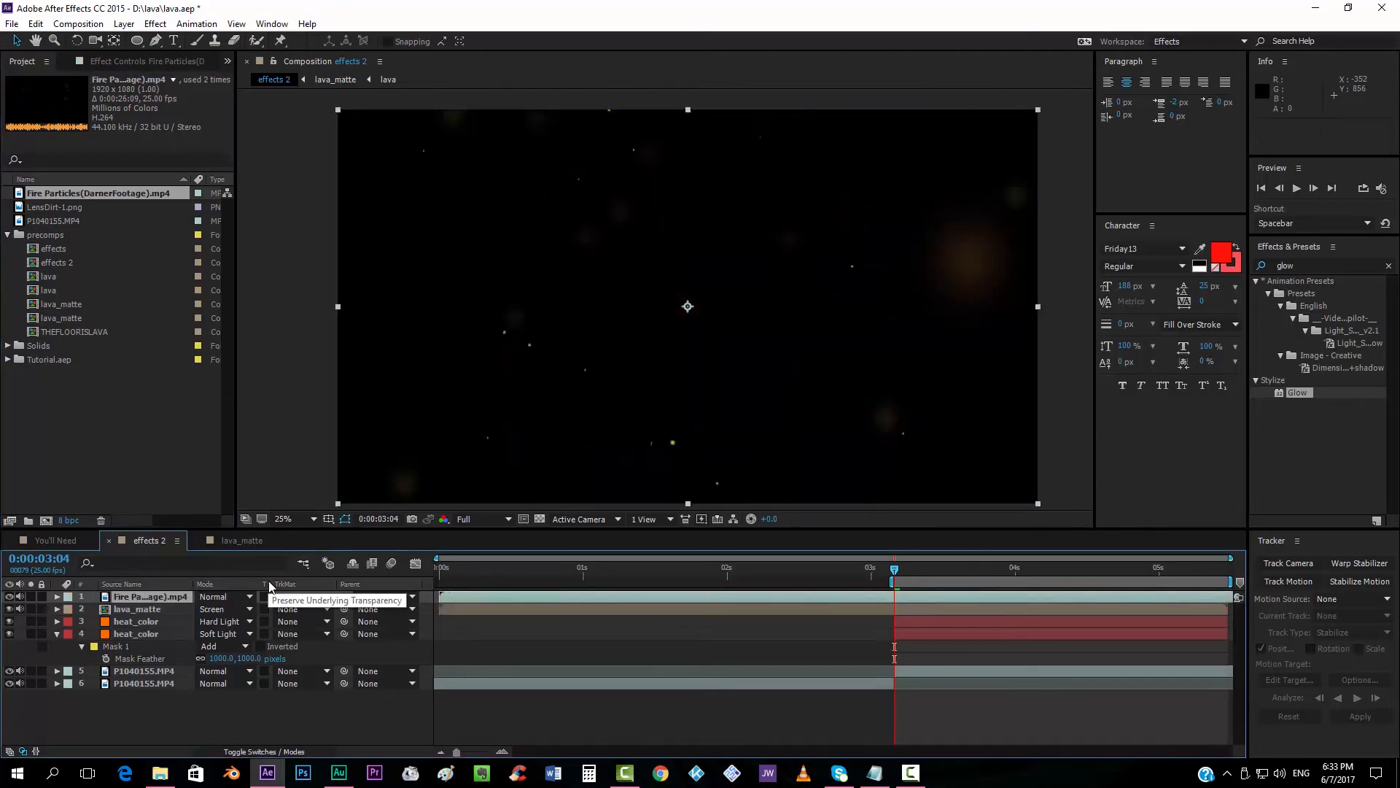
Set the Fire Particles layer's blending mode to Add.
click(224, 596)
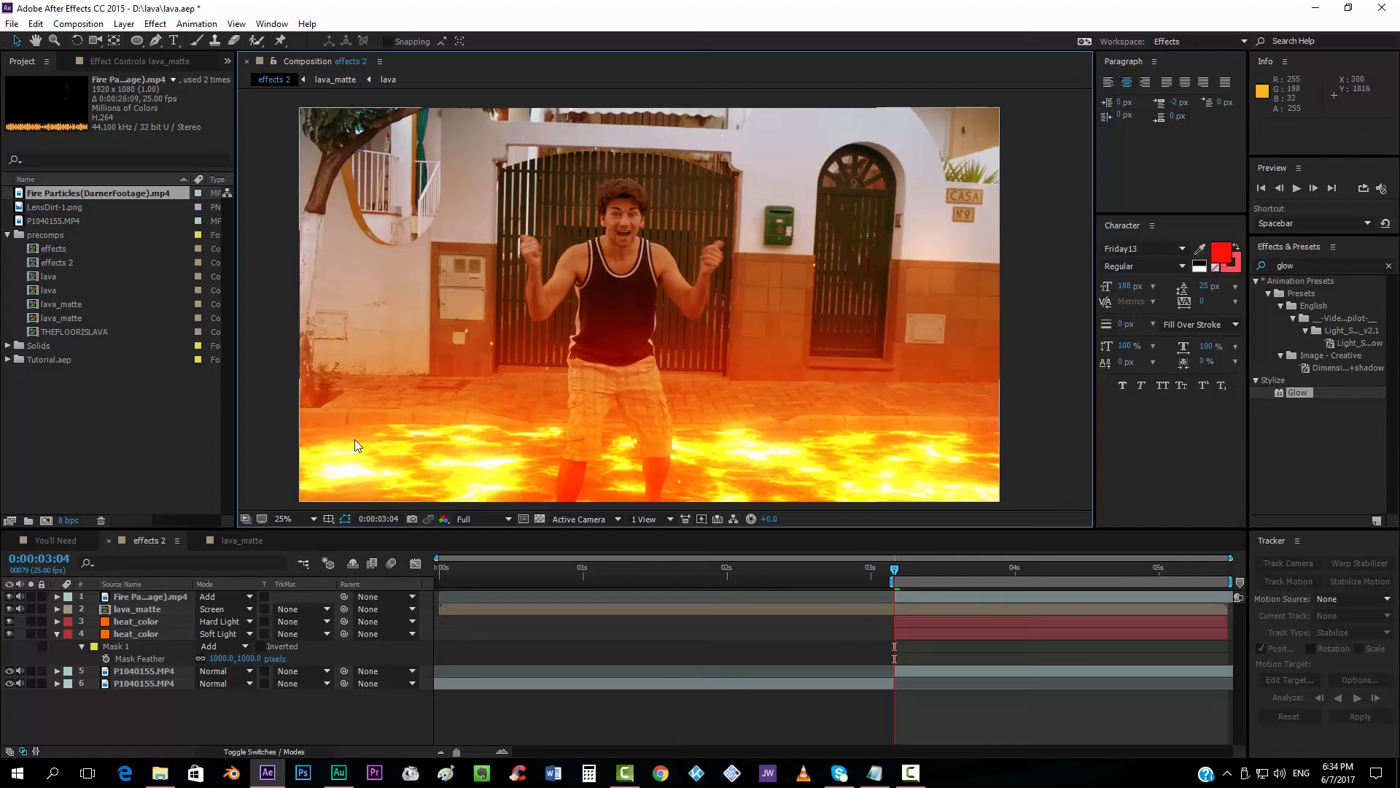
mouse_move(1040, 352)
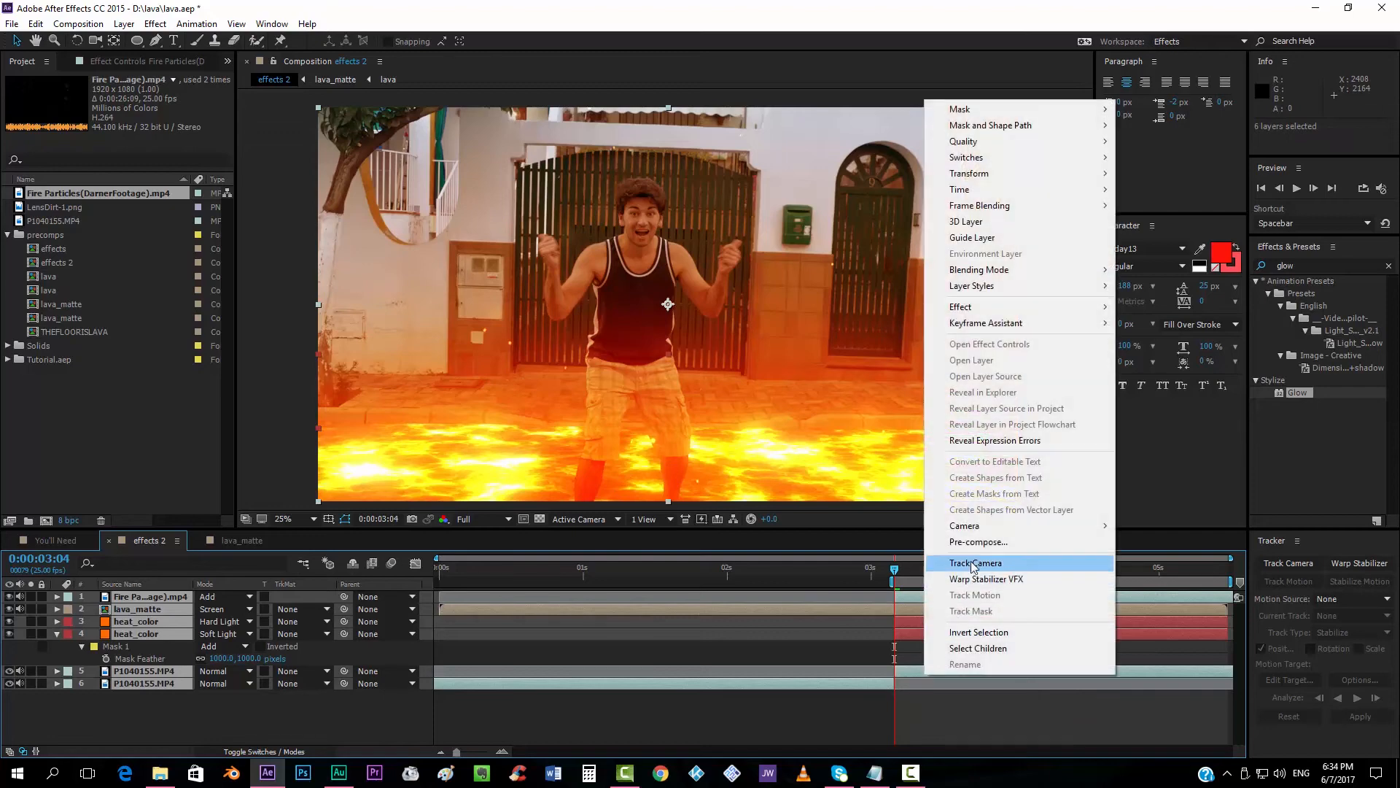
Pre-compose the selected layers into a nested composition named effect.
click(977, 541)
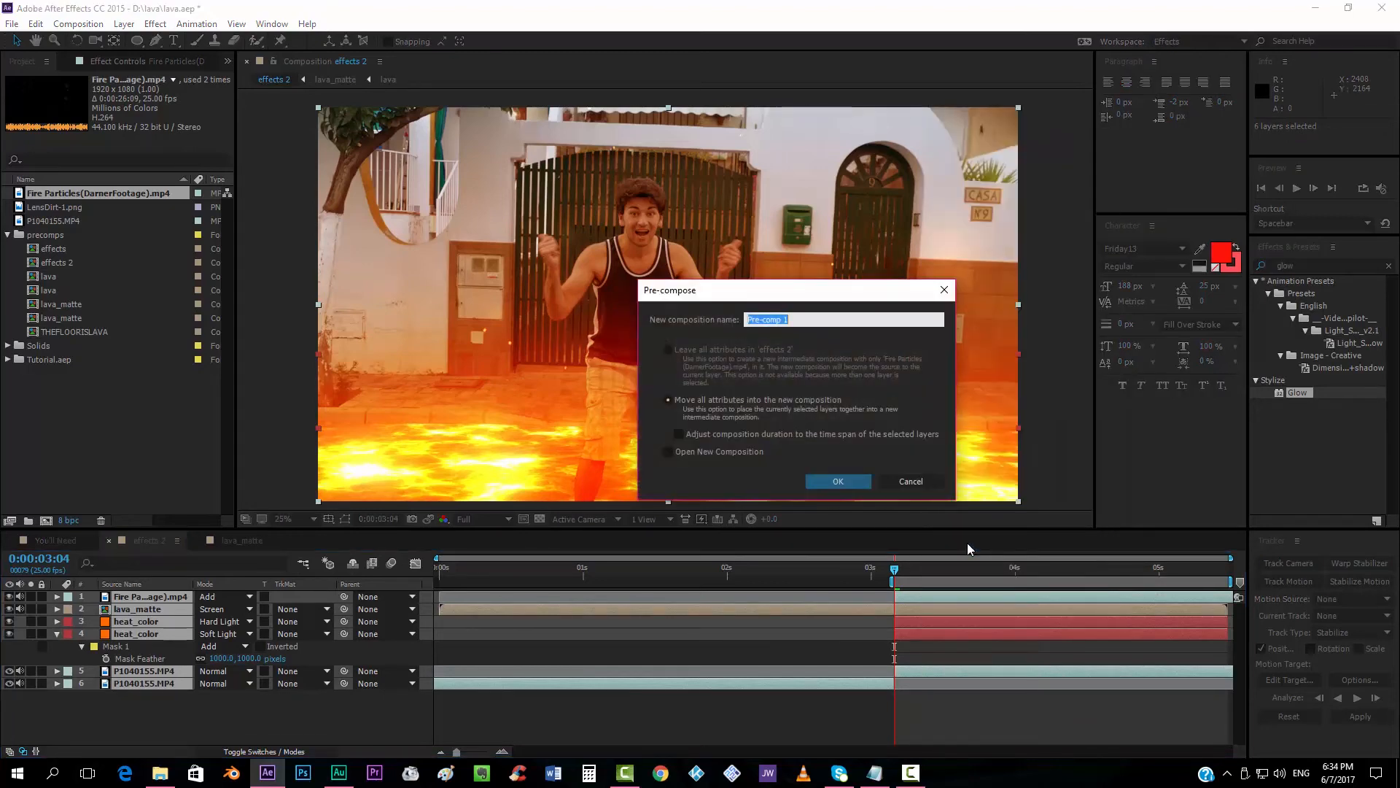
text(effect)
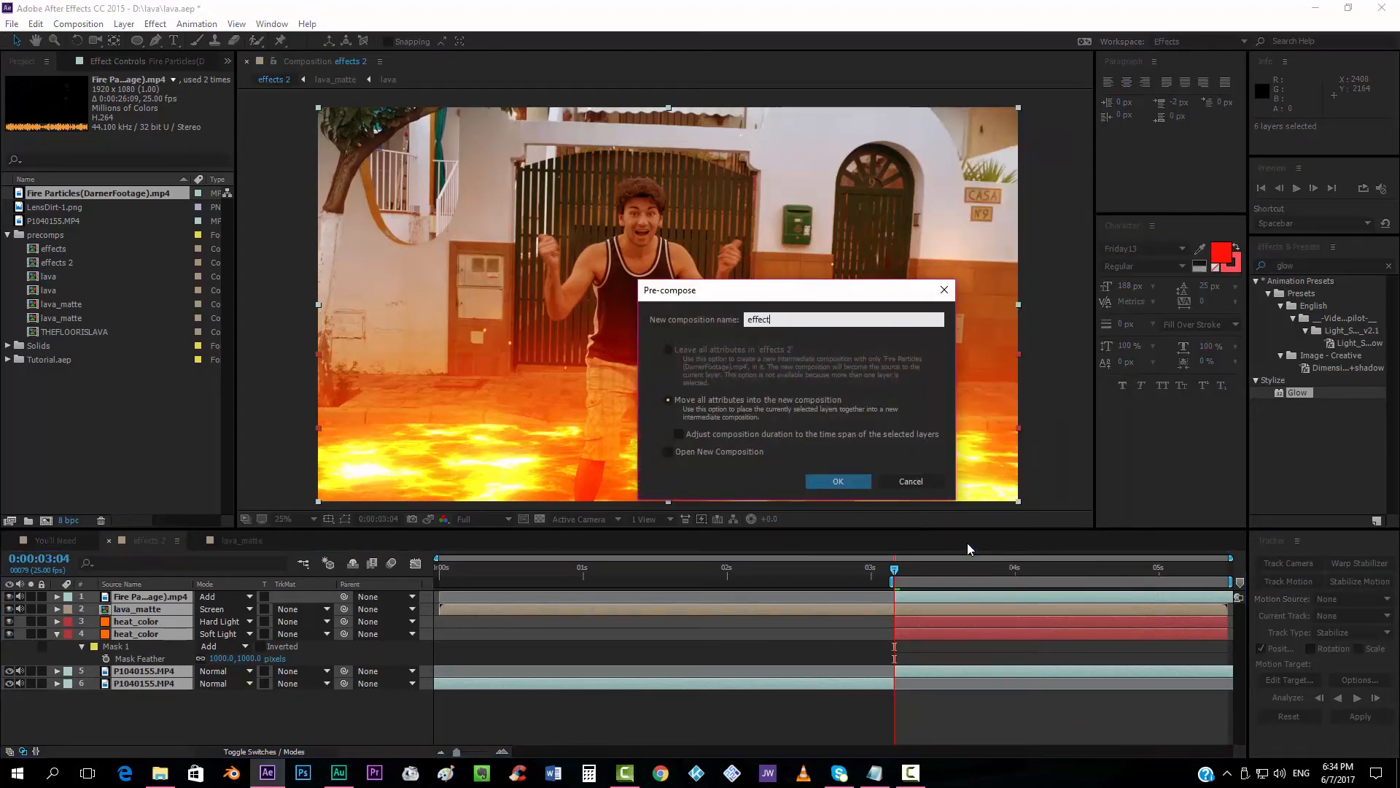
click(835, 480)
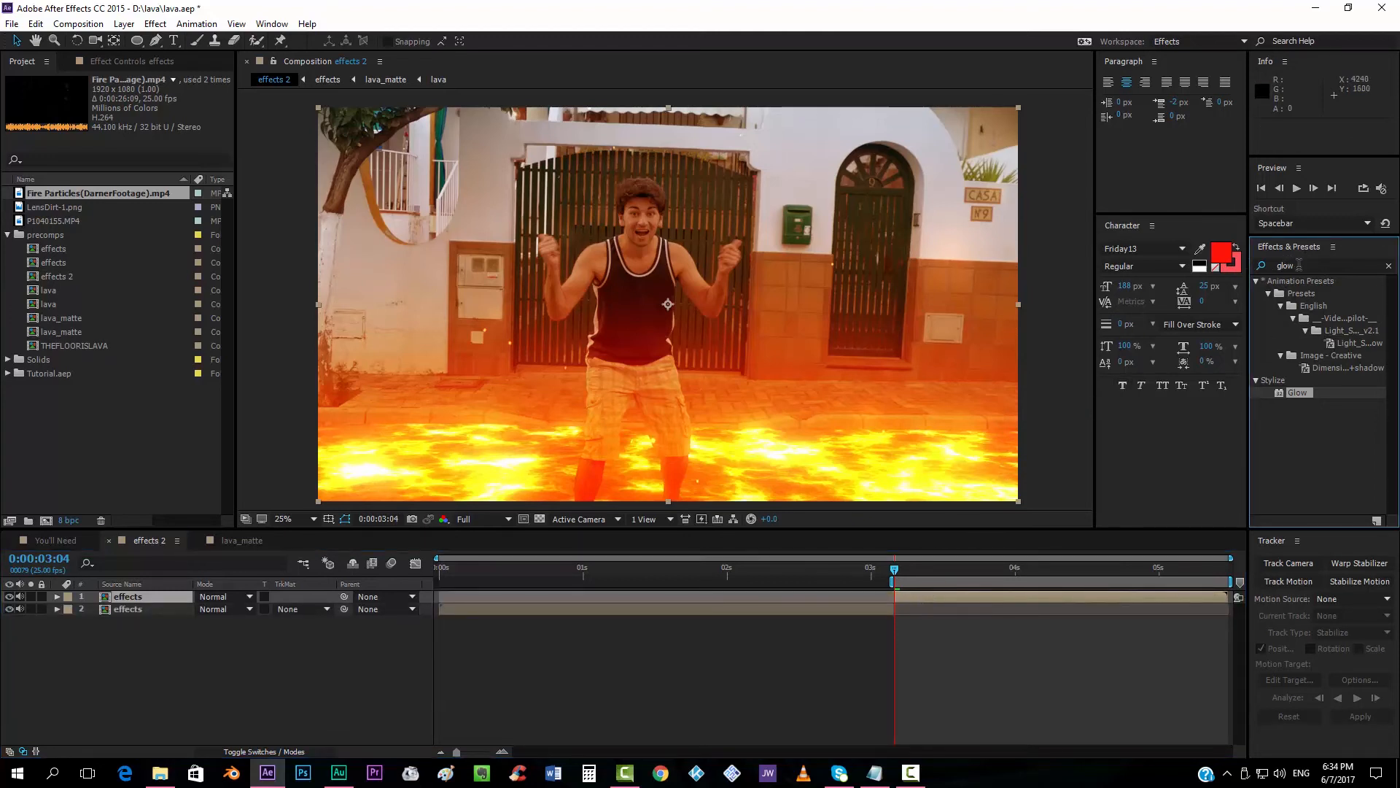
Apply Turbulent Displace to the effects layer and keyframe its Evolution for moving heat haze.
text(turbu)
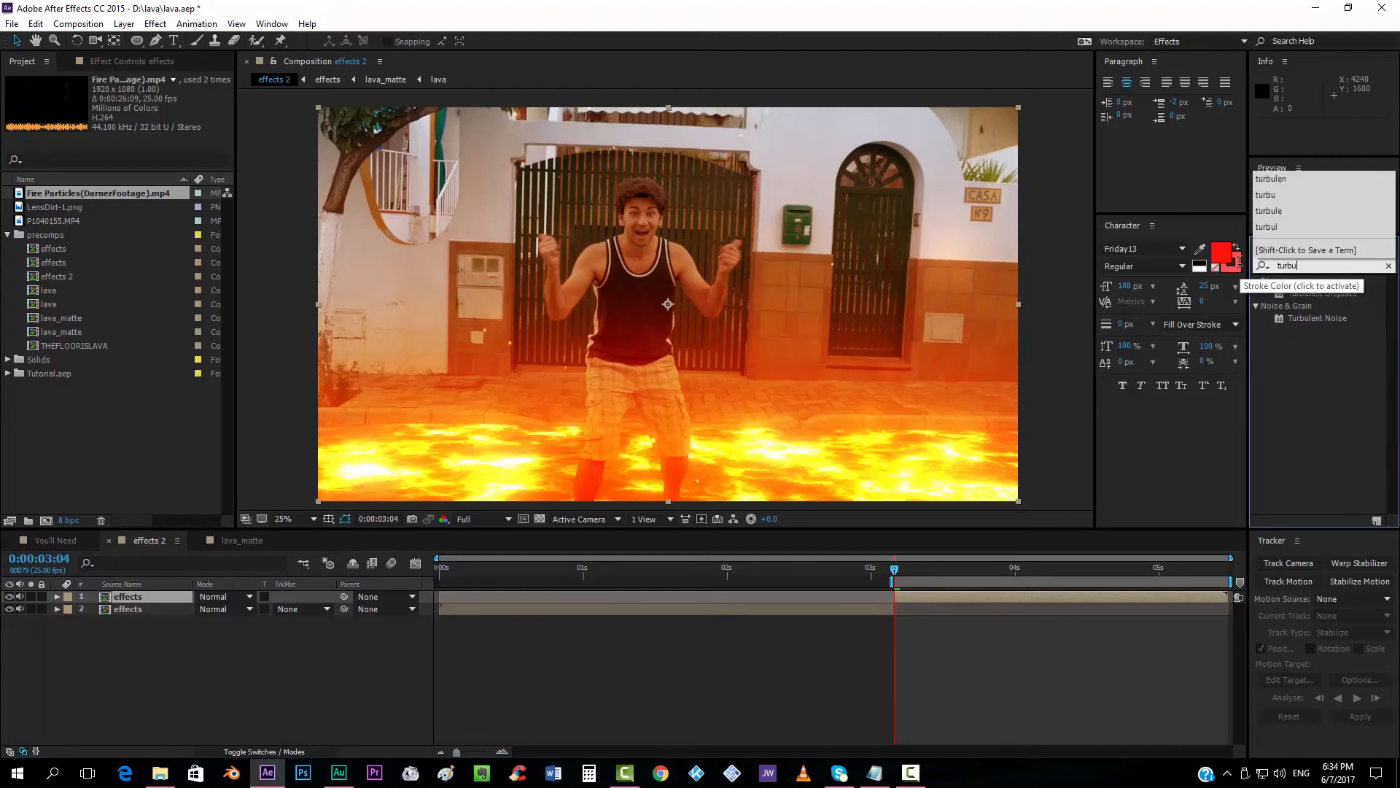
drag(1322, 294, 951, 599)
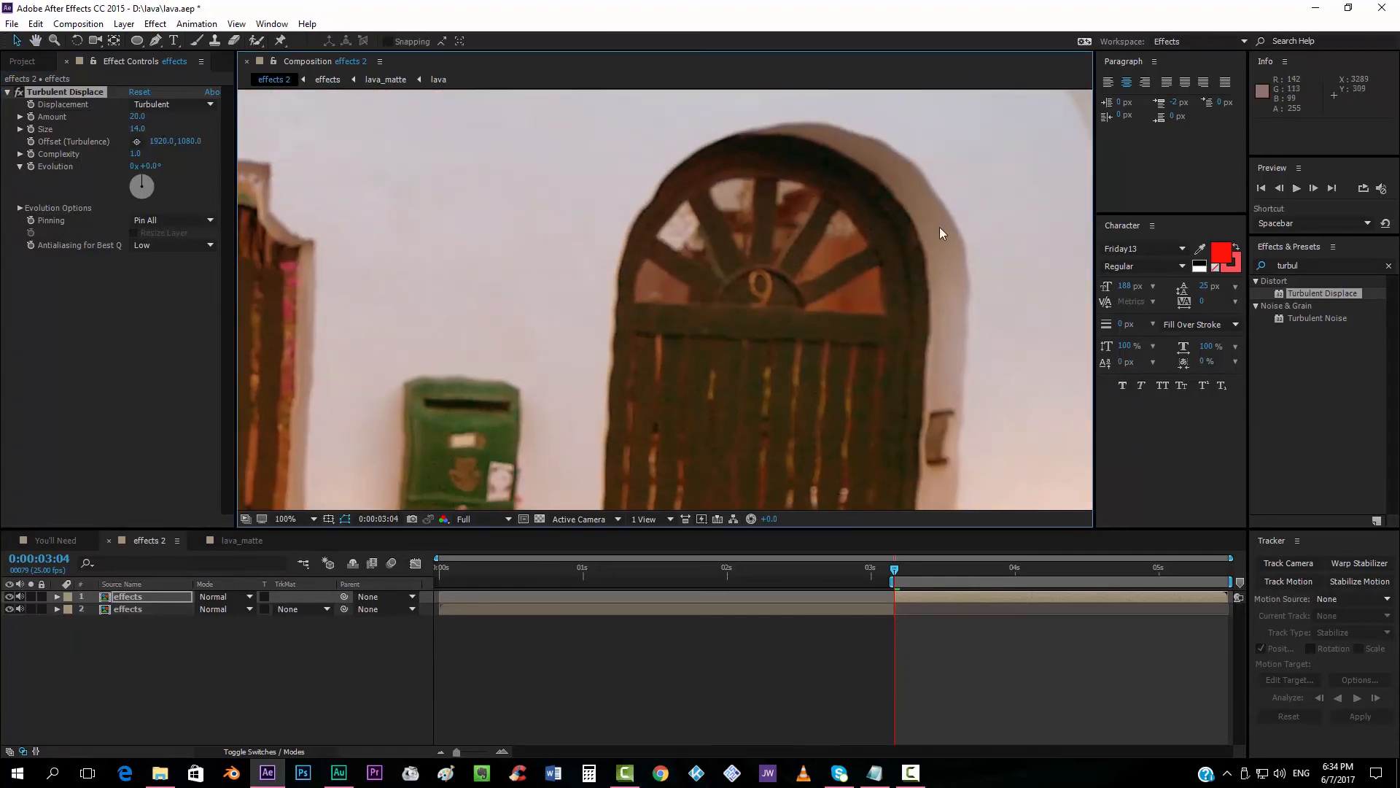
click(284, 518)
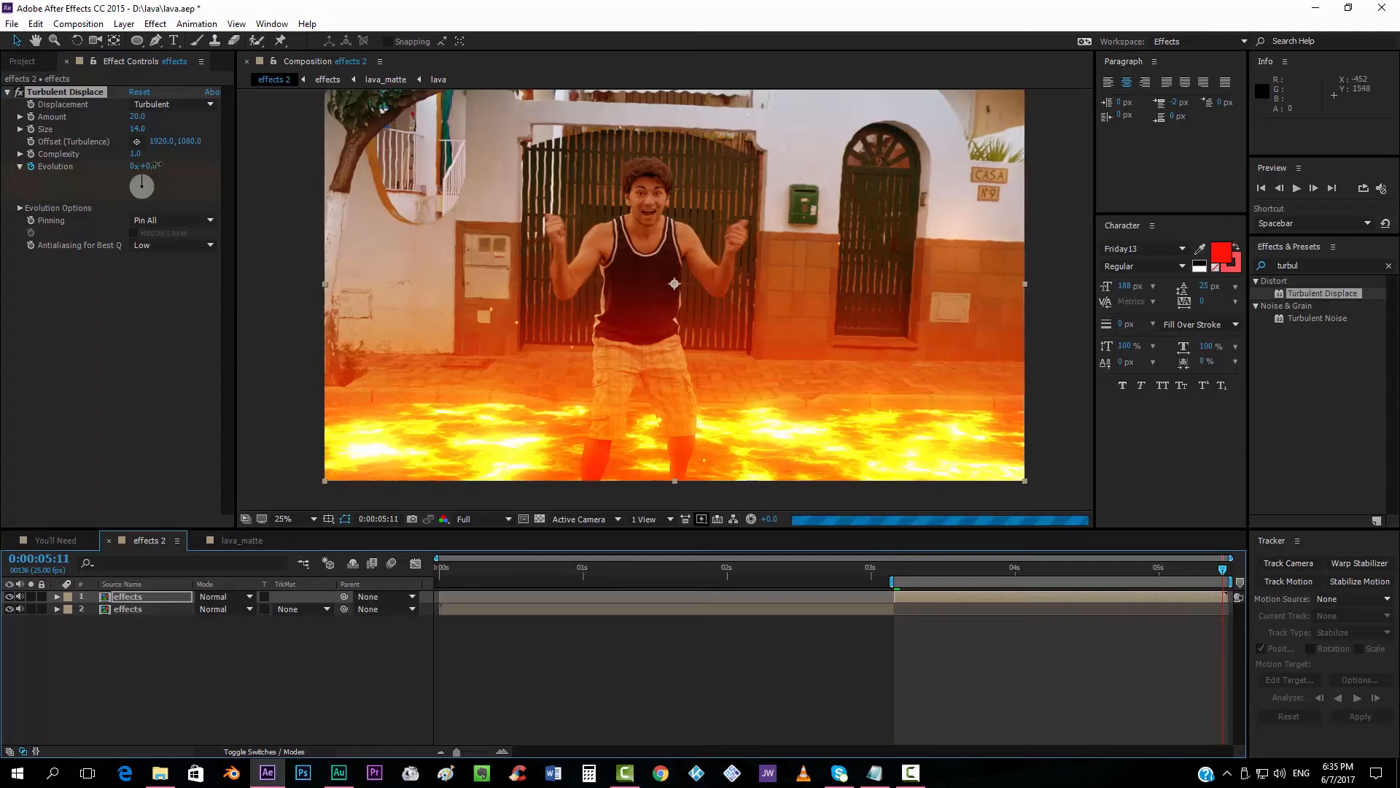
drag(143, 165, 161, 165)
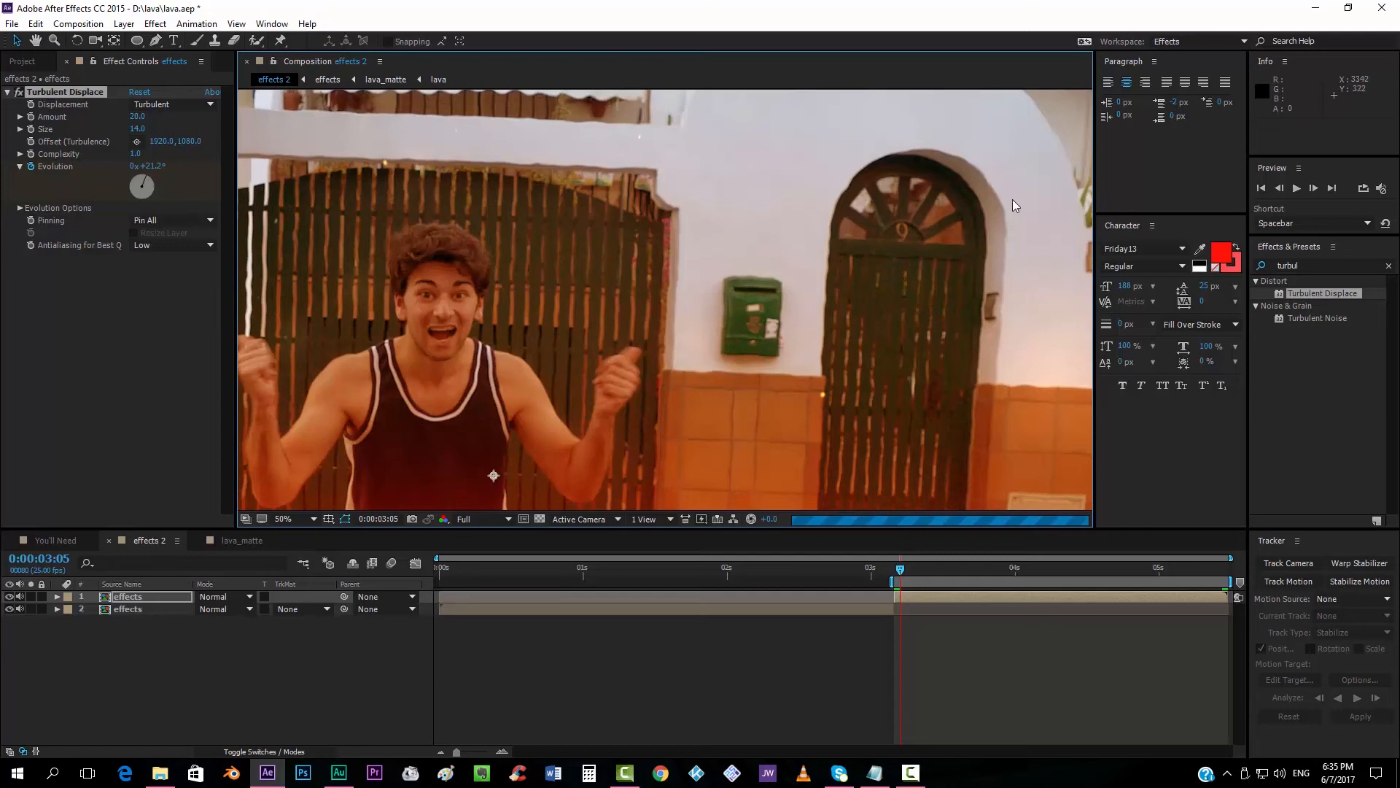
mouse_move(841, 315)
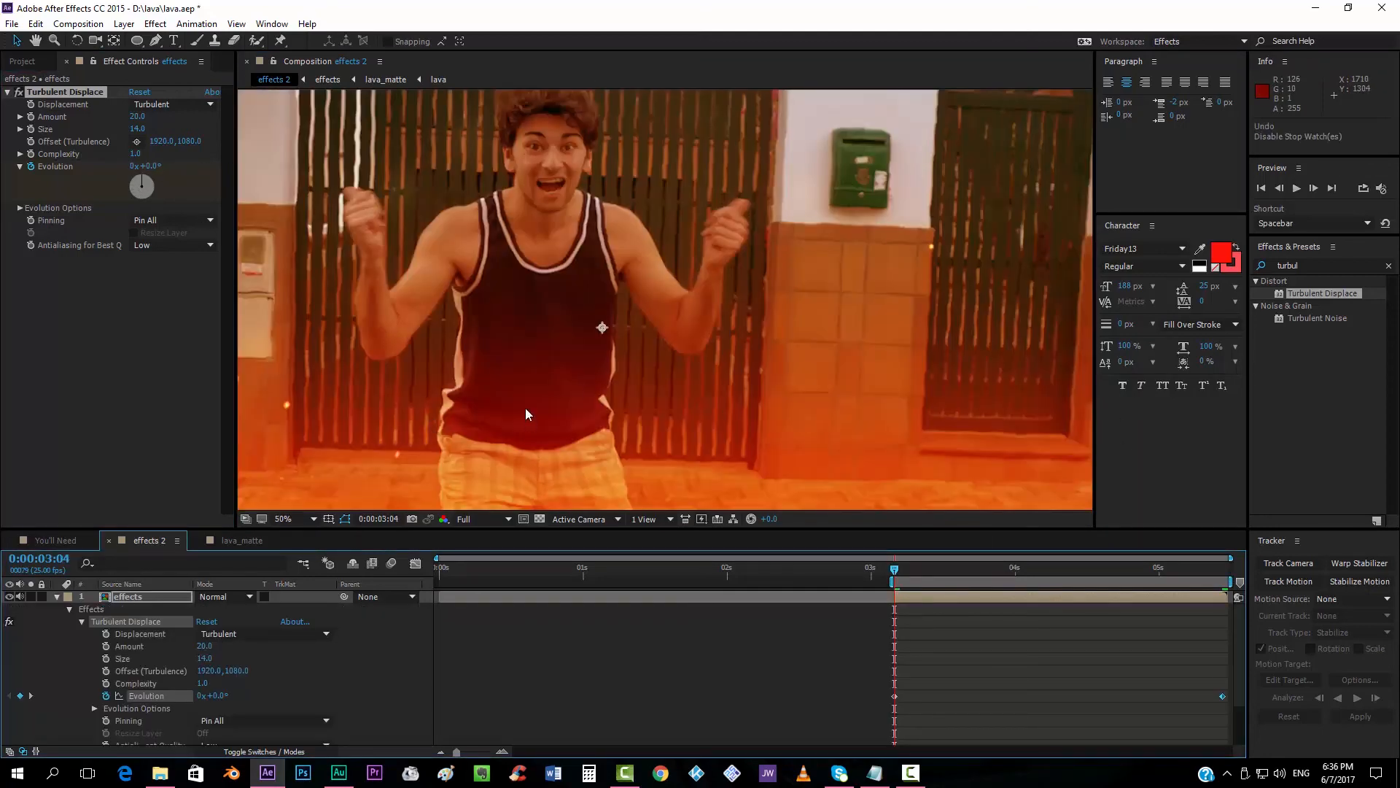
click(302, 517)
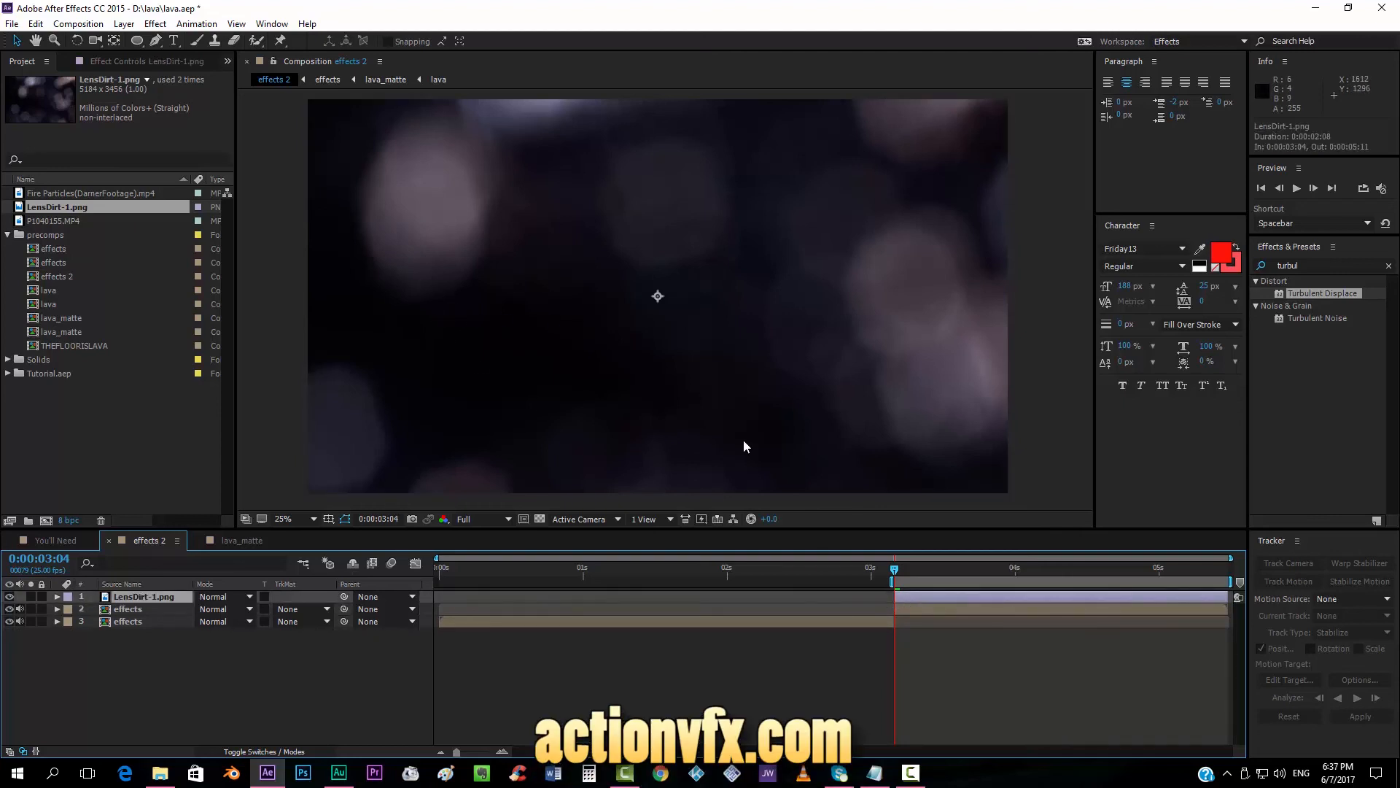
Scale LensDirt-1.png to 75%, blend it in Add mode, and search curv in Effects & Presets.
click(57, 596)
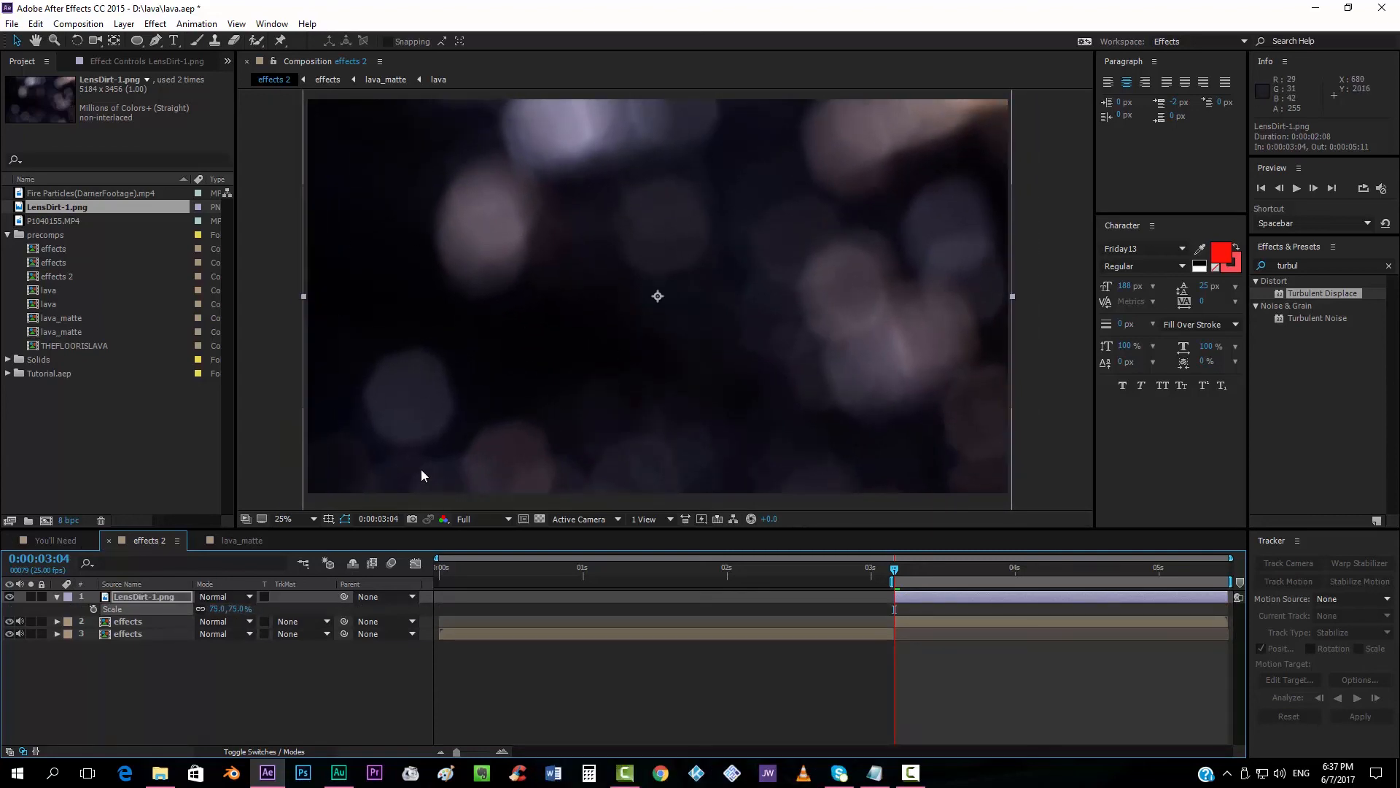
click(225, 596)
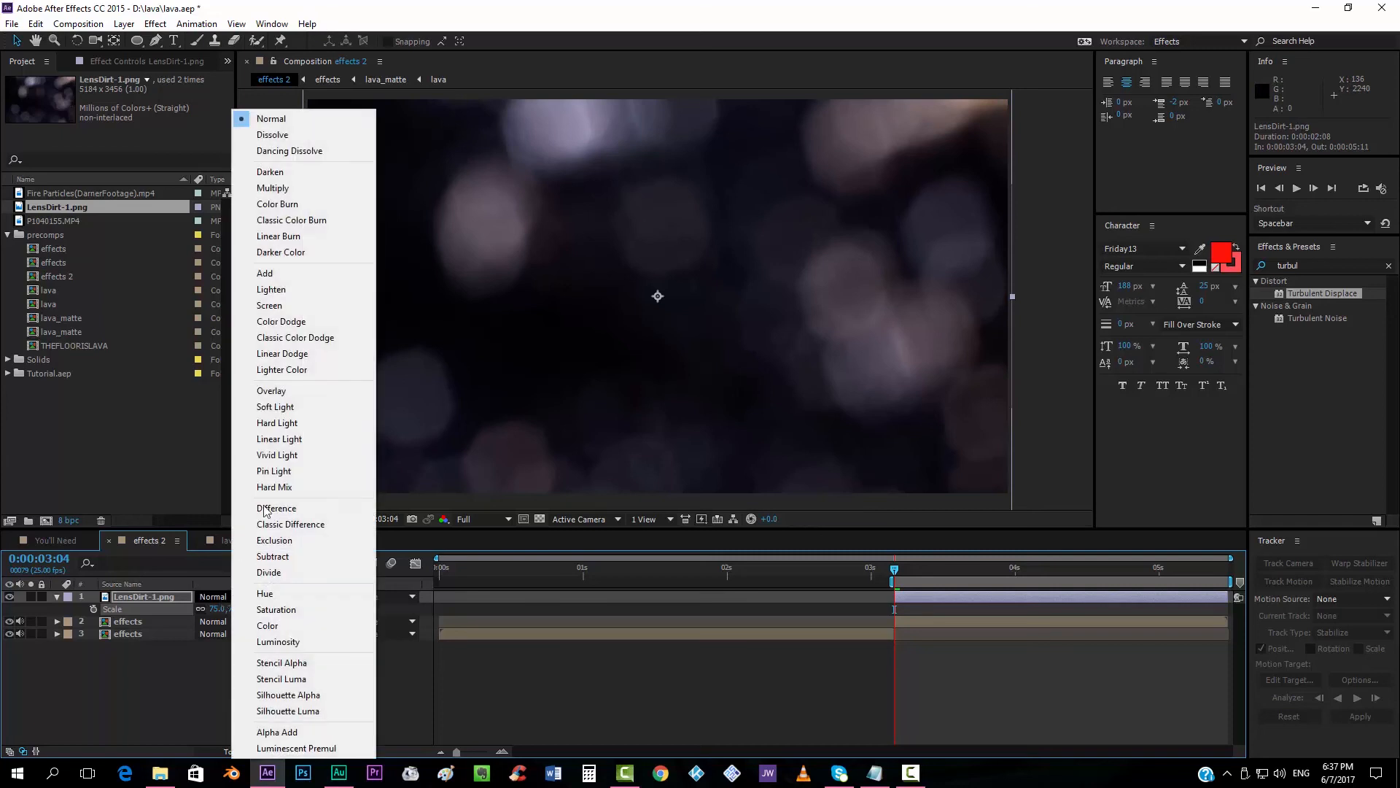
click(264, 272)
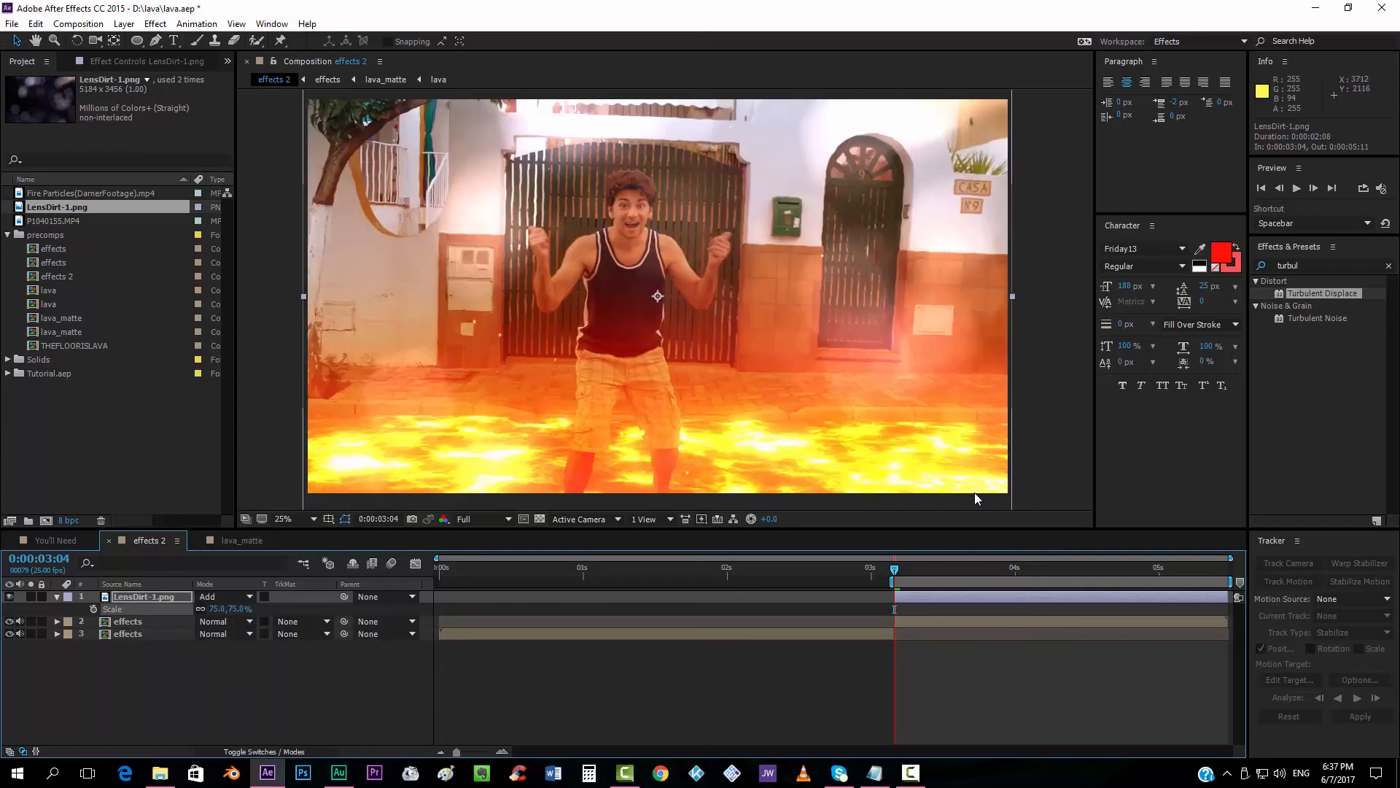
triple_click(1321, 265)
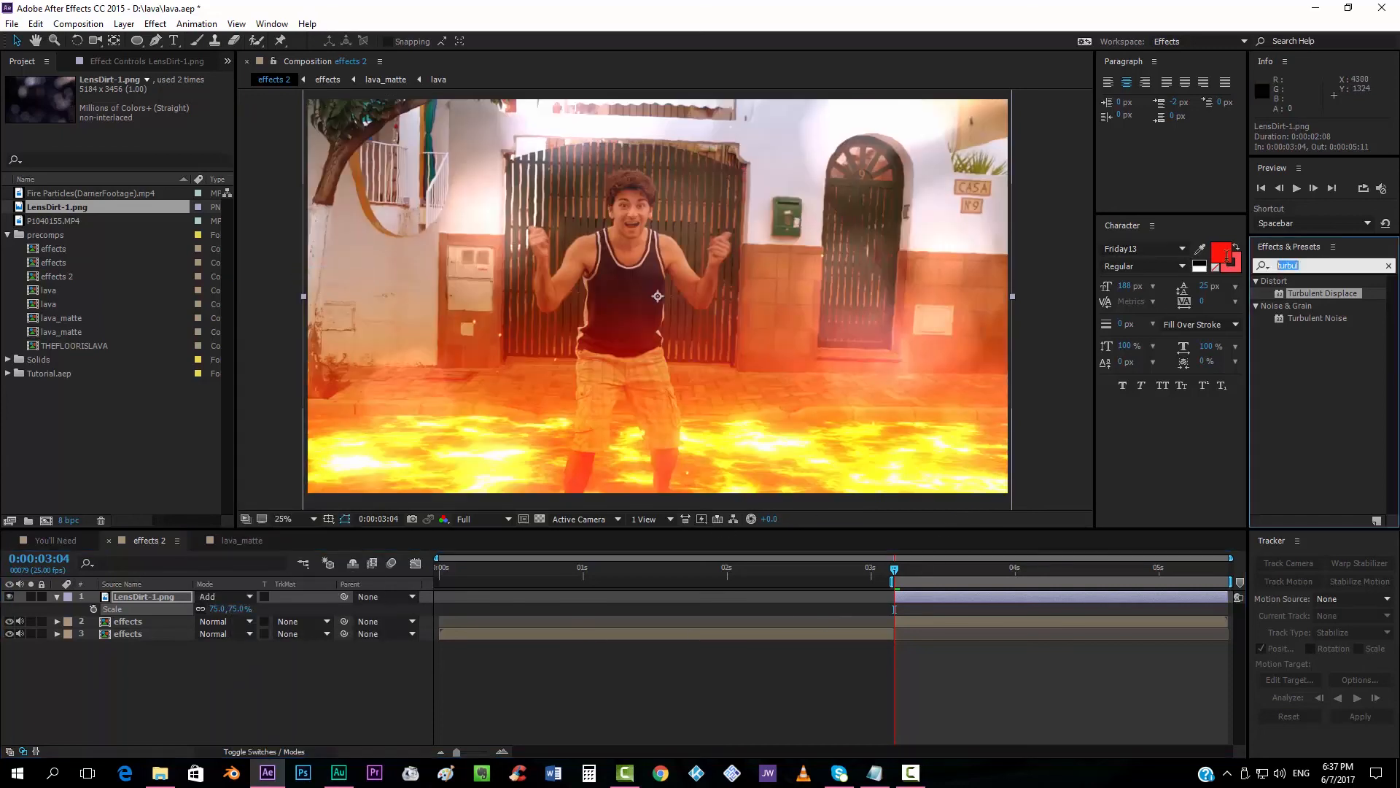
text(curv)
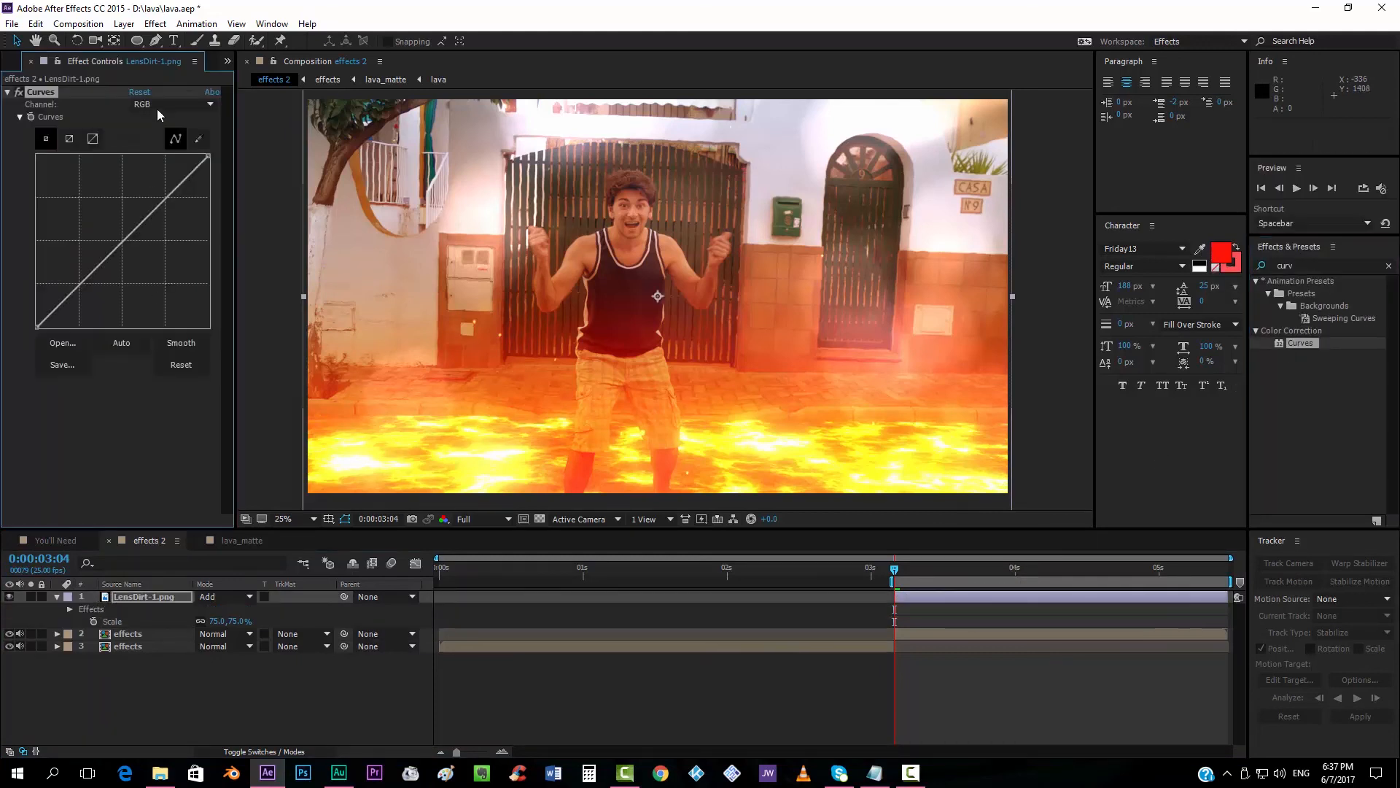
In Curves pull the Blue channel down, then move to the Green channel curve.
click(173, 105)
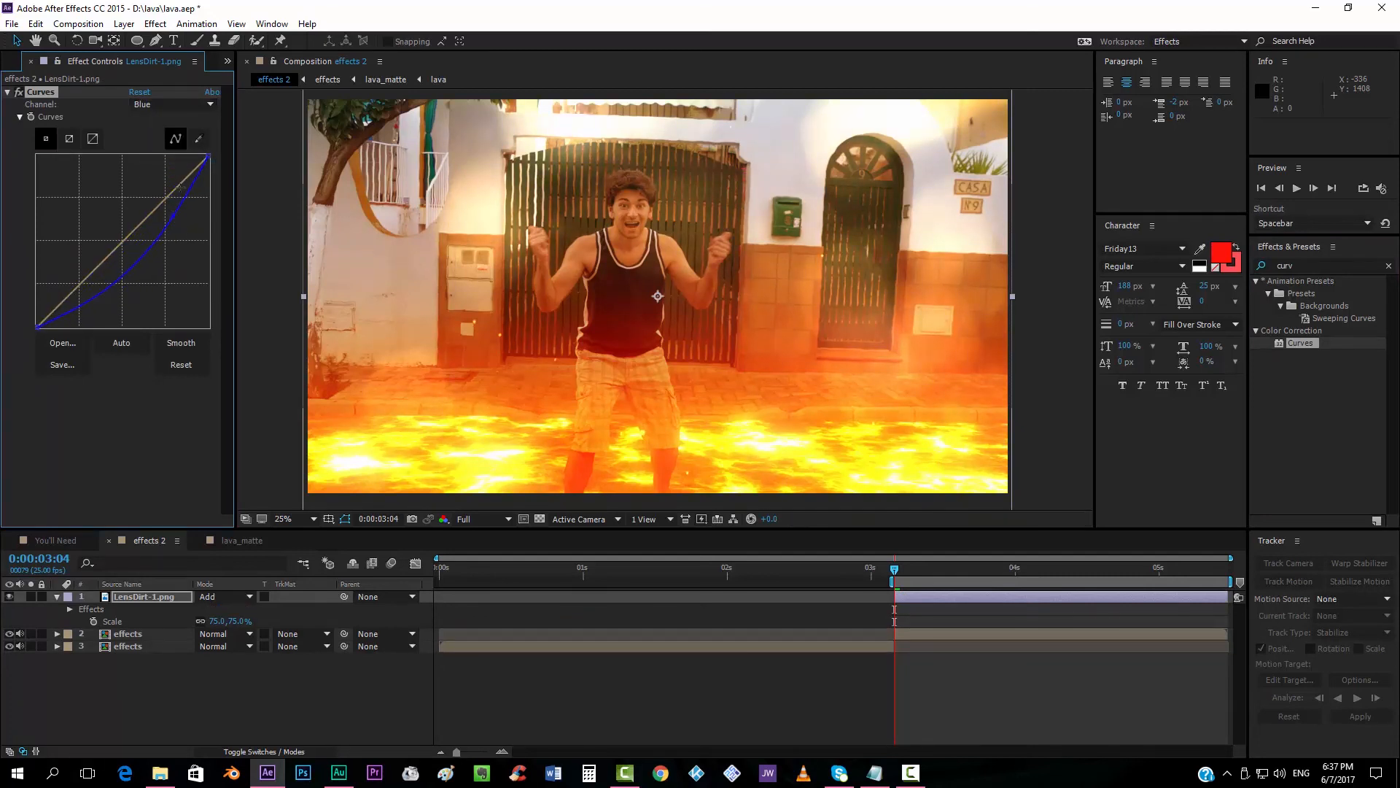
click(172, 103)
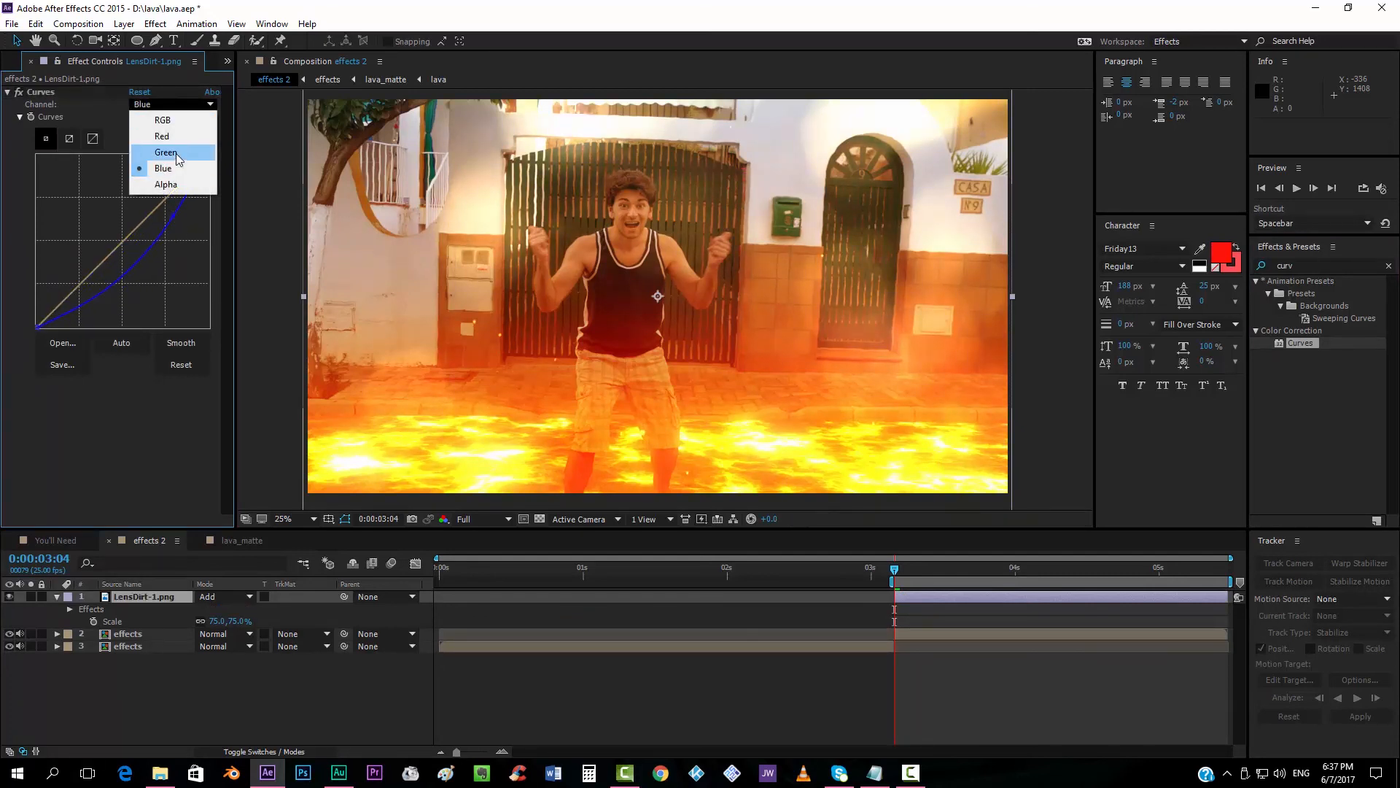
click(166, 152)
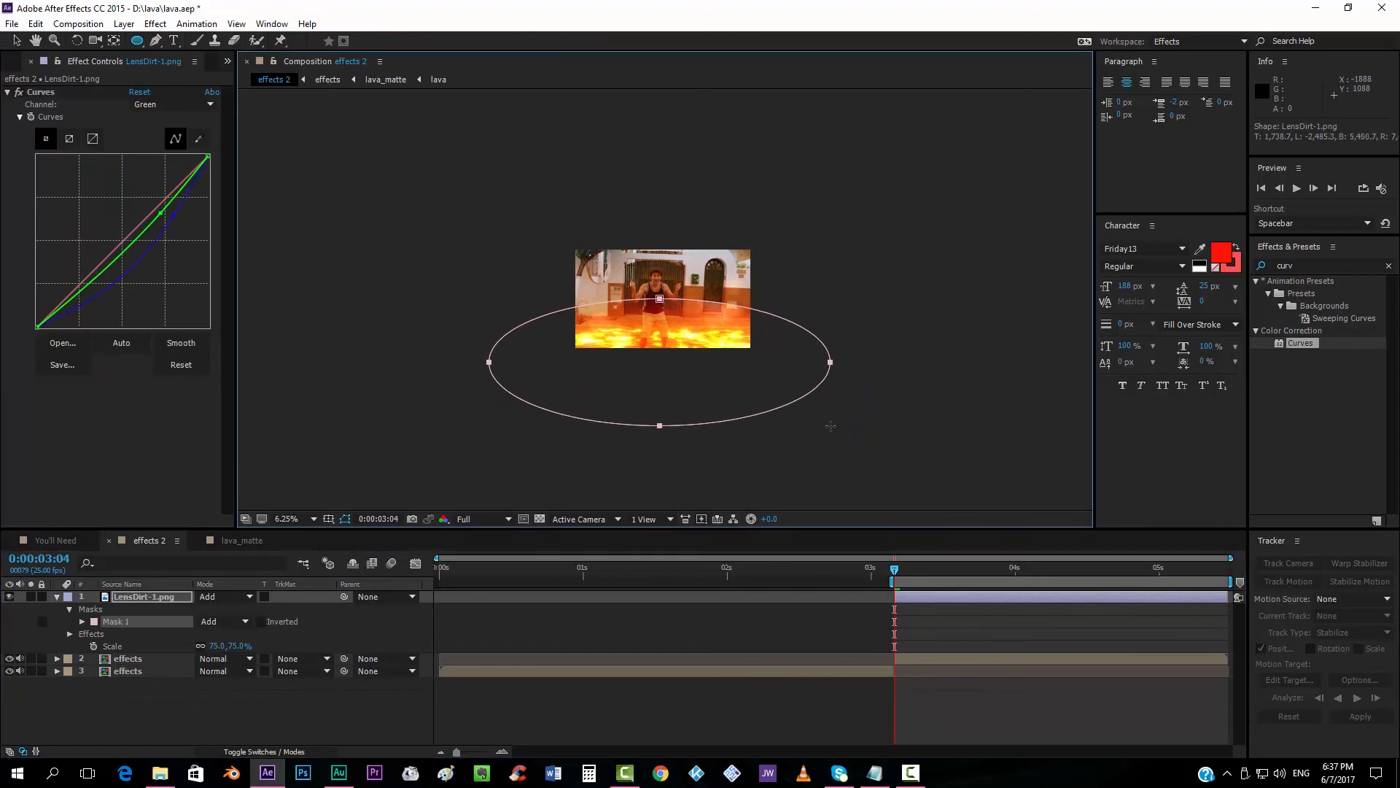
Fit the whole frame back into the Composition view.
click(286, 518)
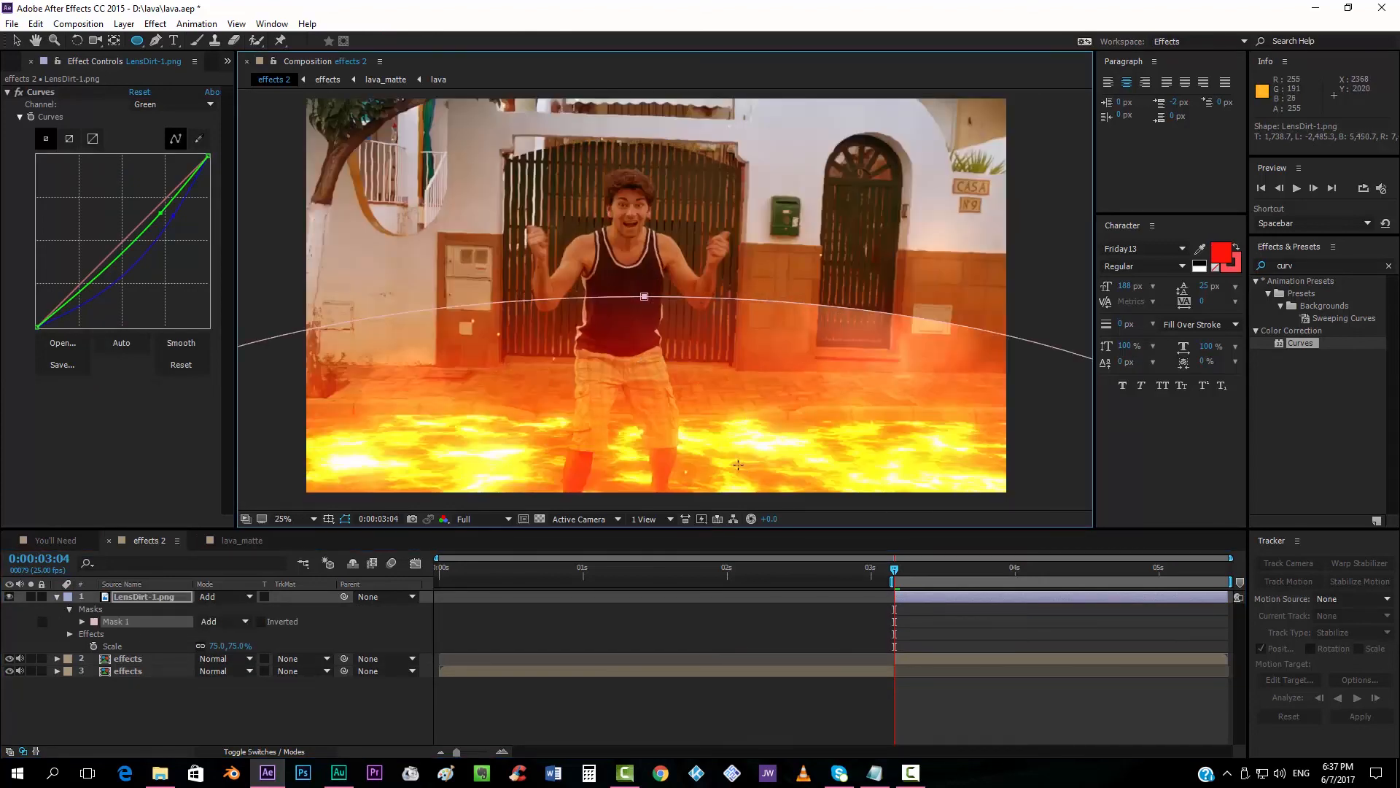